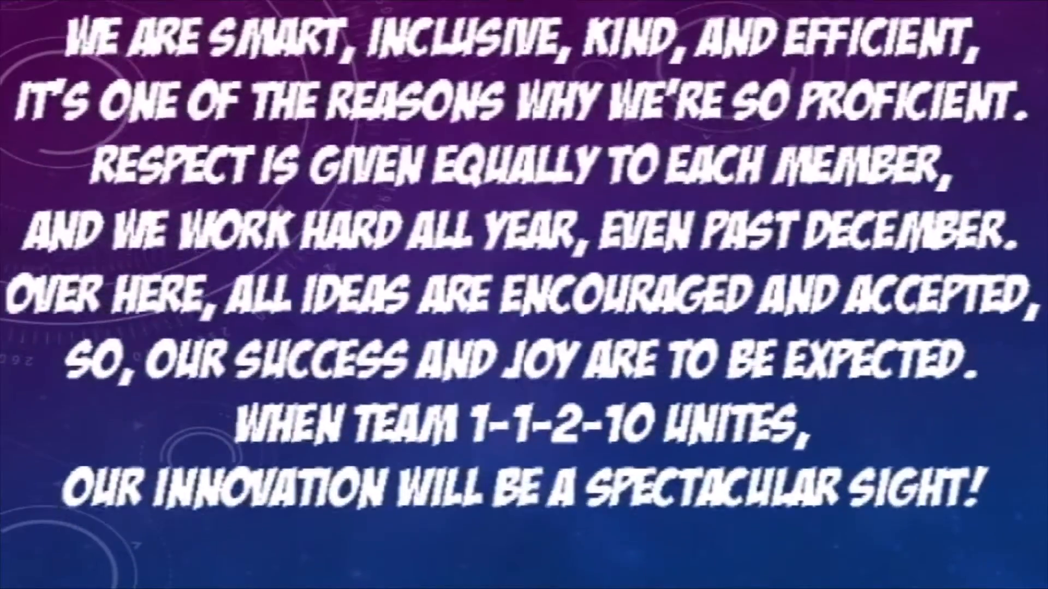
Step: Place a Large Motor block after Start in On mode and copy it below as a parallel branch
scroll("down", 3)
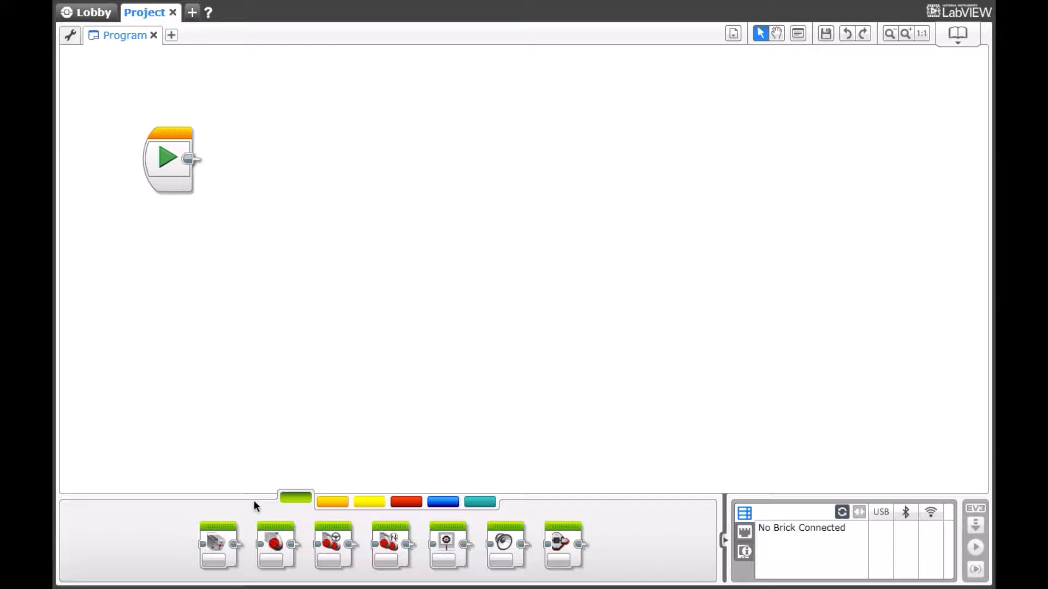
mouse_move(274, 545)
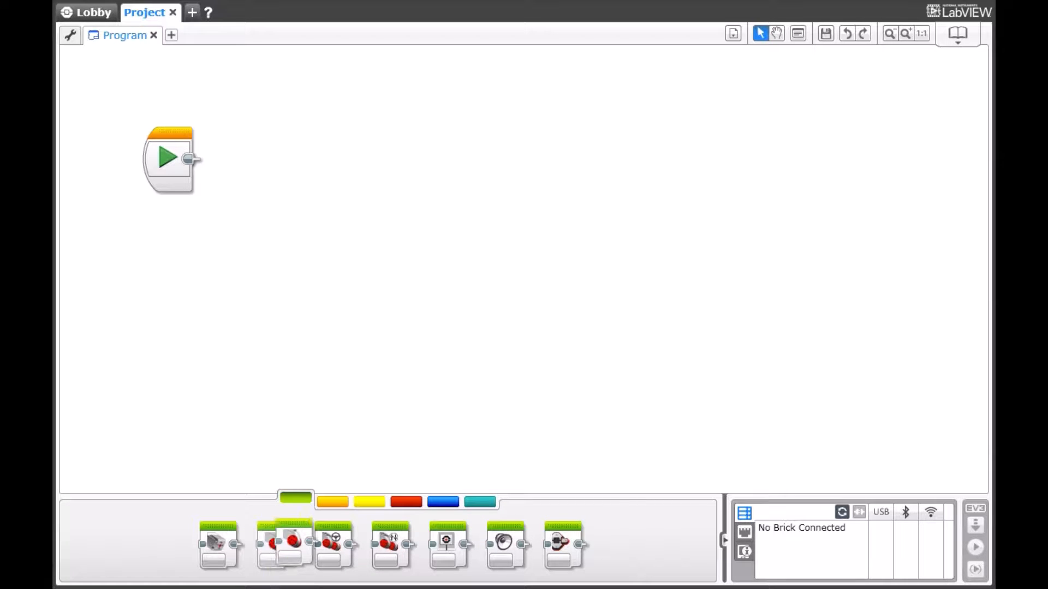
left_click_drag(285, 545, 240, 159)
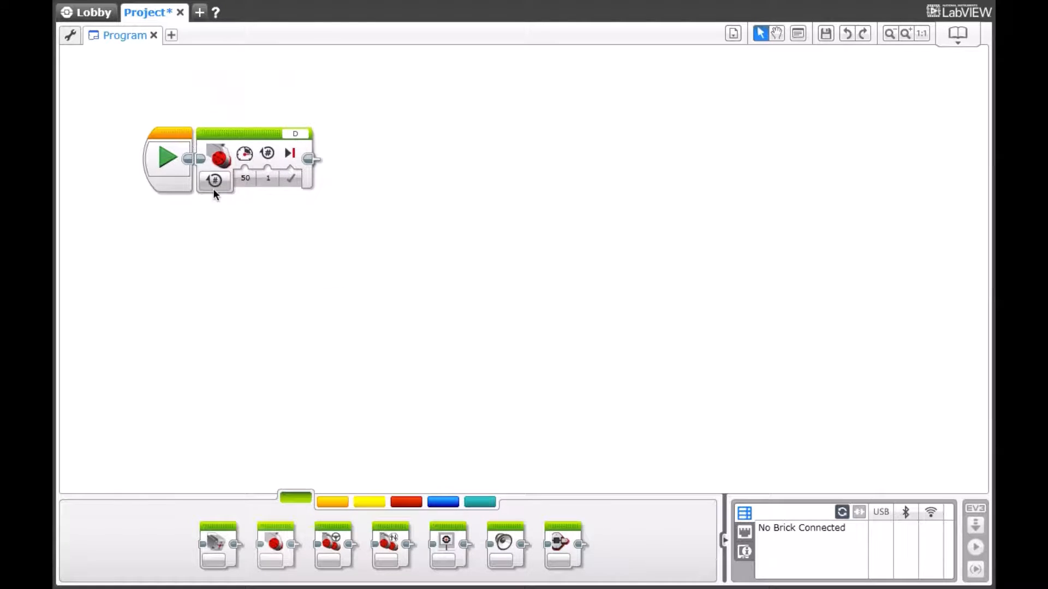
left_click(214, 178)
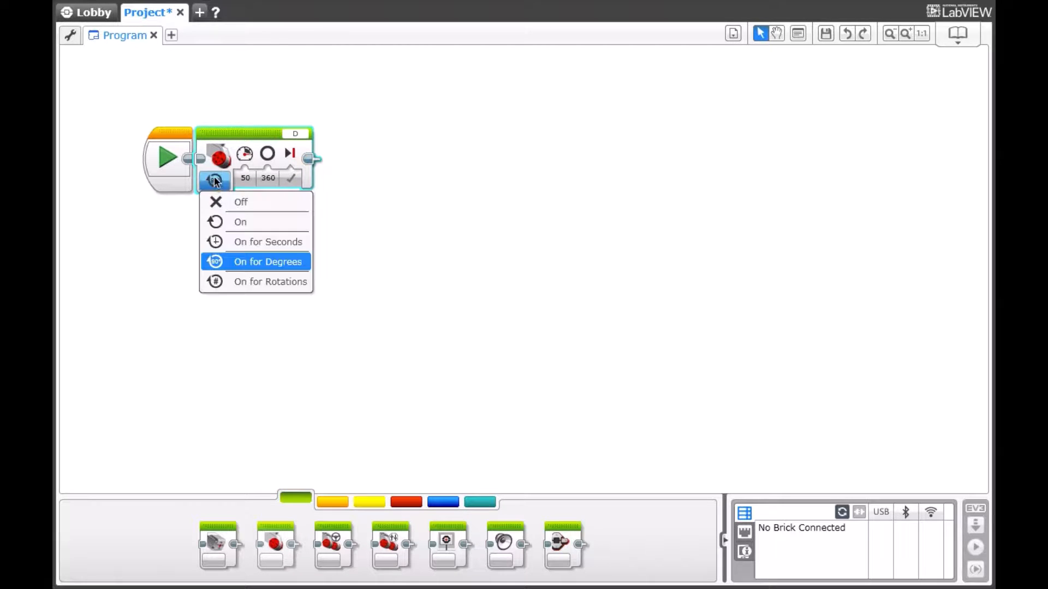
left_click(240, 221)
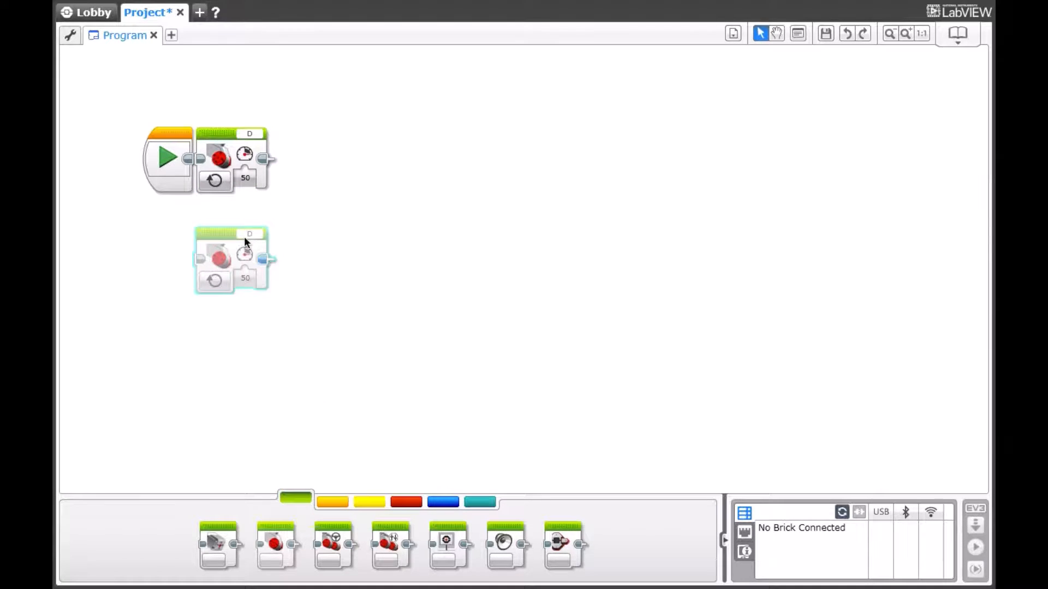
left_click(248, 133)
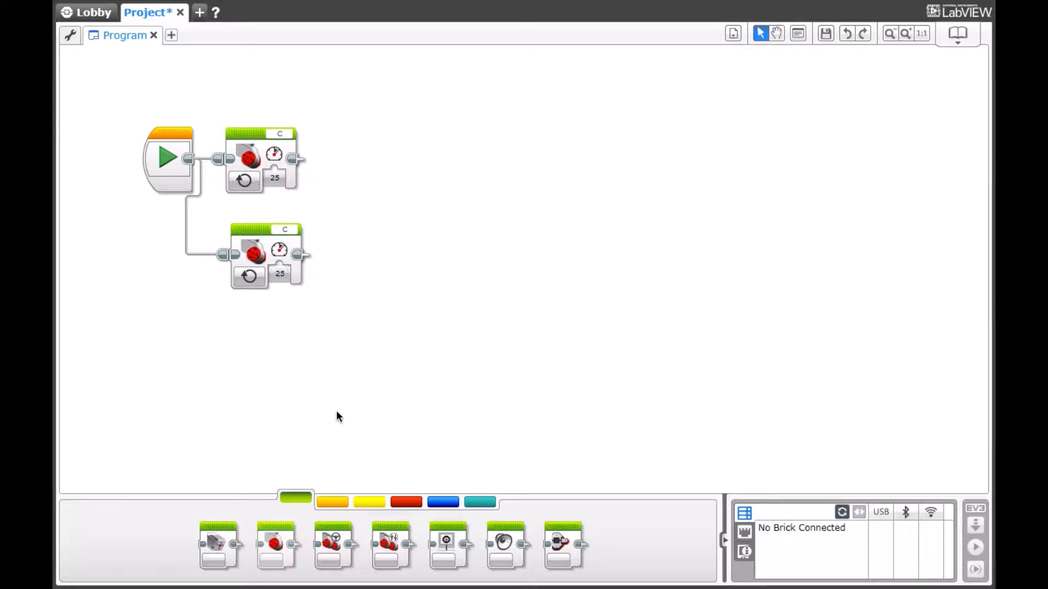
Step: Add Wait blocks after both motors, set to sensor Compare mode with ≤ comparison
left_click(331, 502)
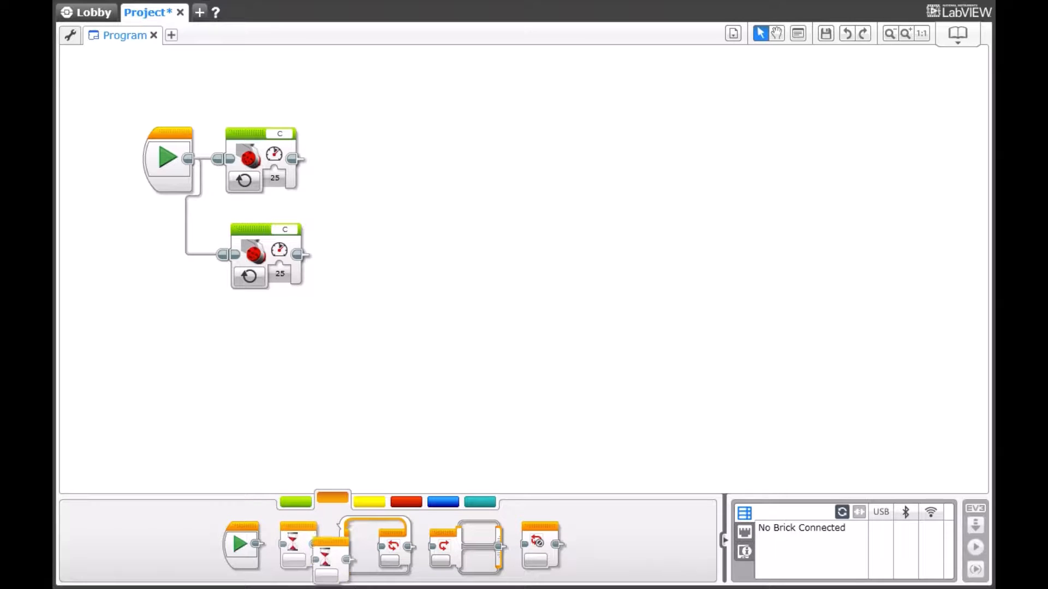
left_click_drag(325, 546, 341, 252)
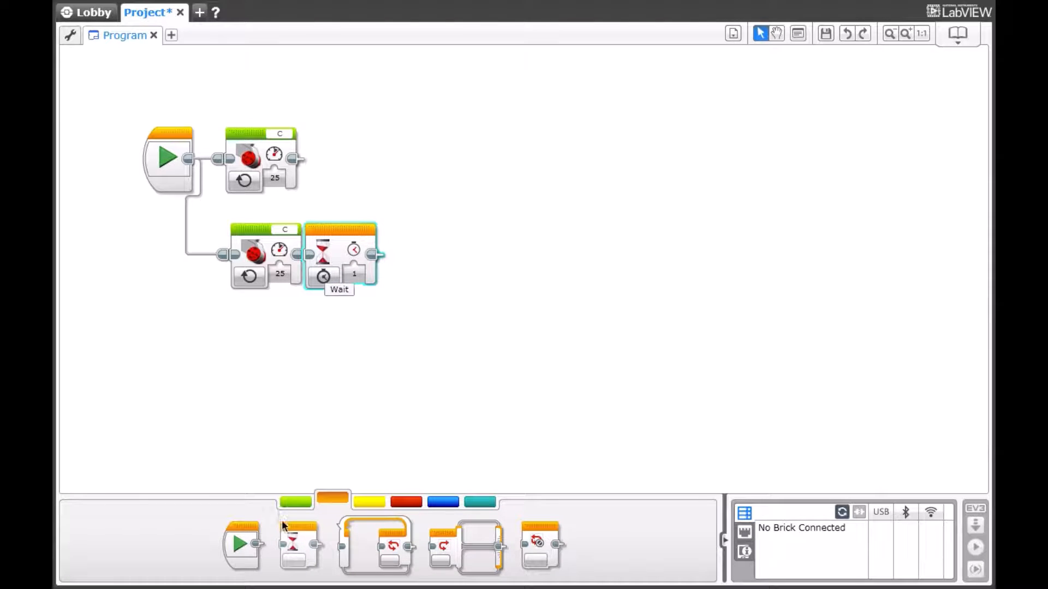
left_click_drag(340, 254, 351, 170)
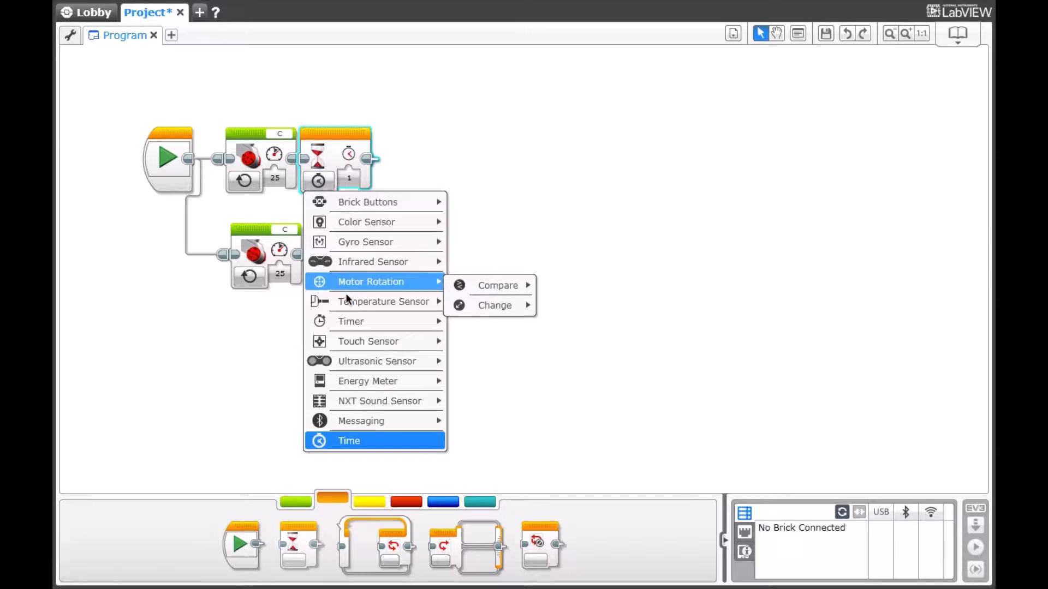
mouse_move(367, 221)
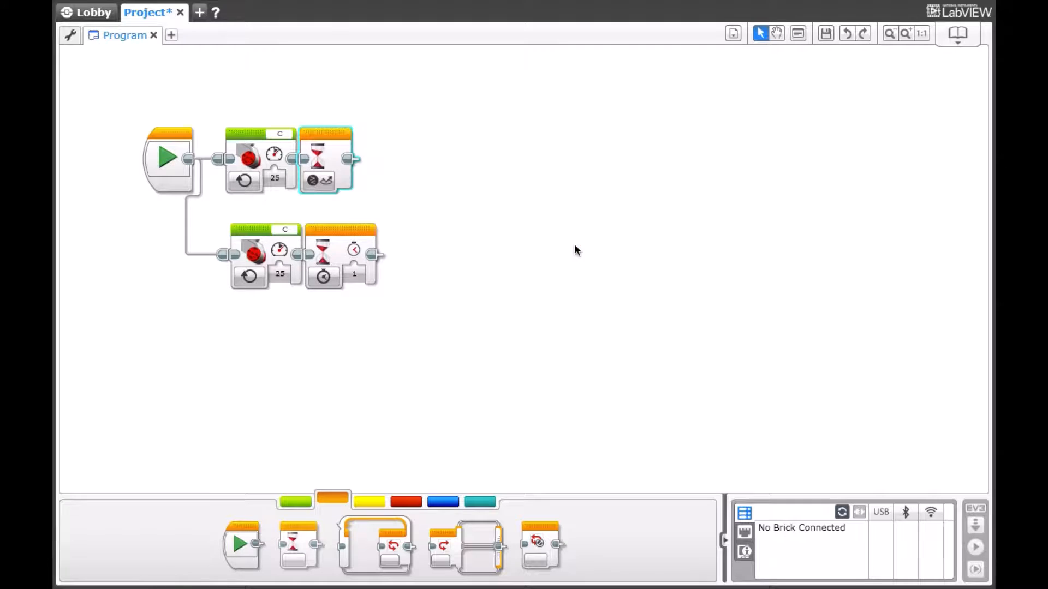
left_click(340, 277)
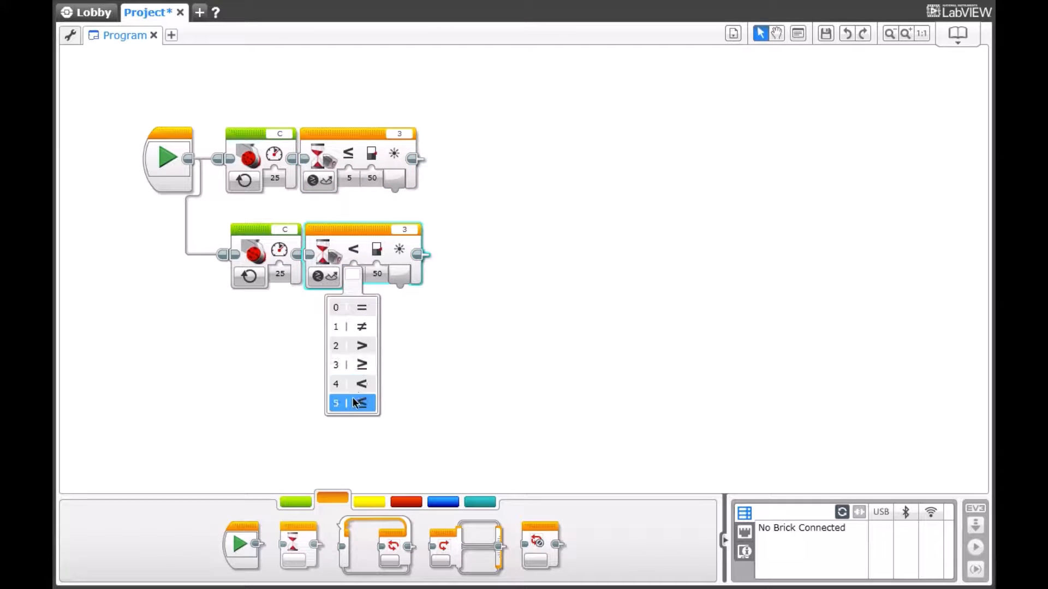
left_click(335, 403)
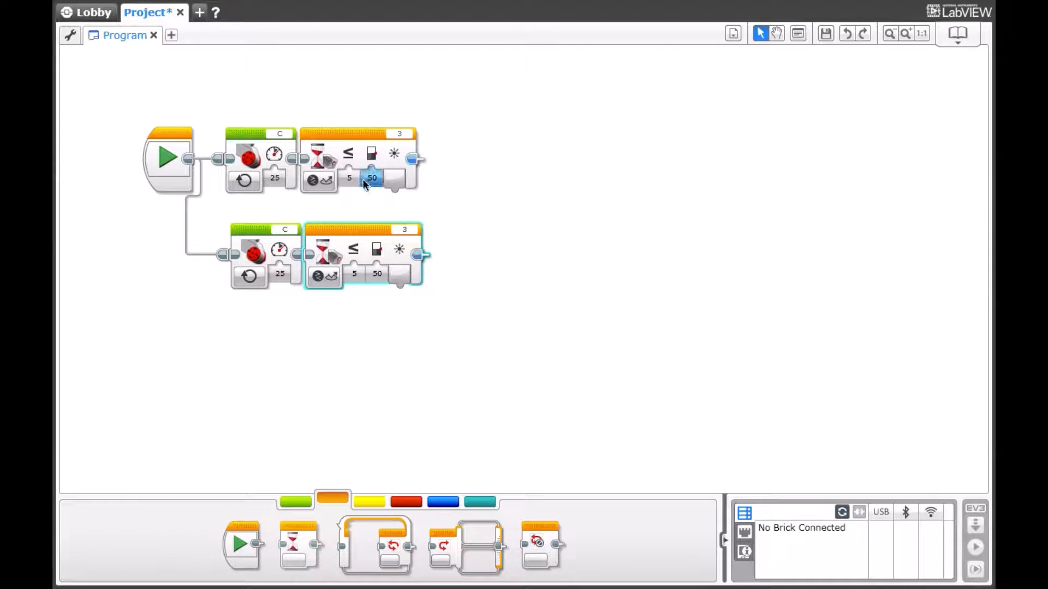
Step: Set the Wait thresholds to 9 and switch the upper motor to port B
left_click(372, 178)
type("9")
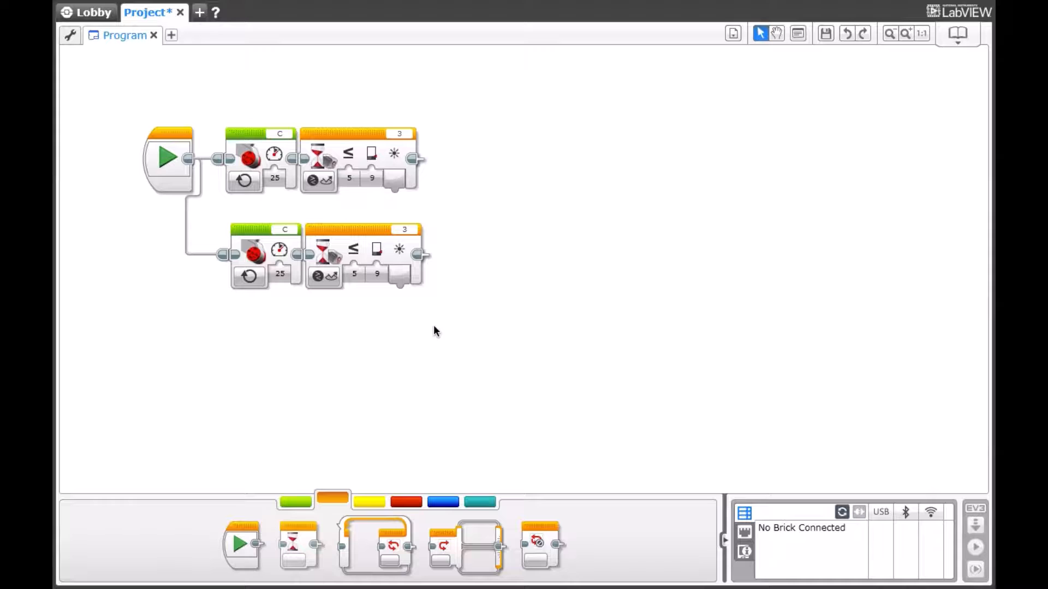
left_click(376, 274)
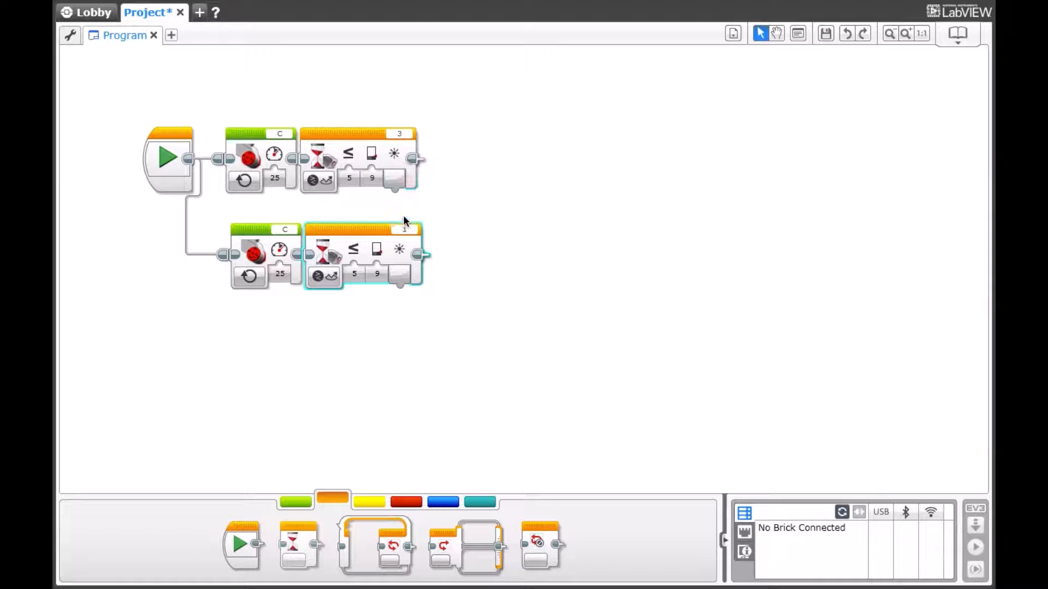
mouse_move(399, 249)
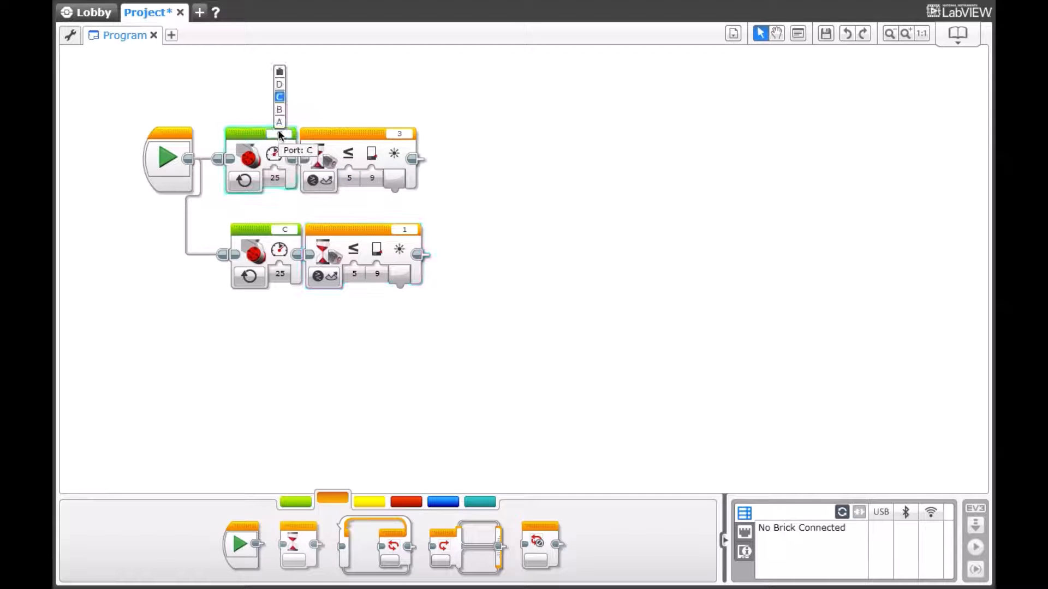
left_click(280, 109)
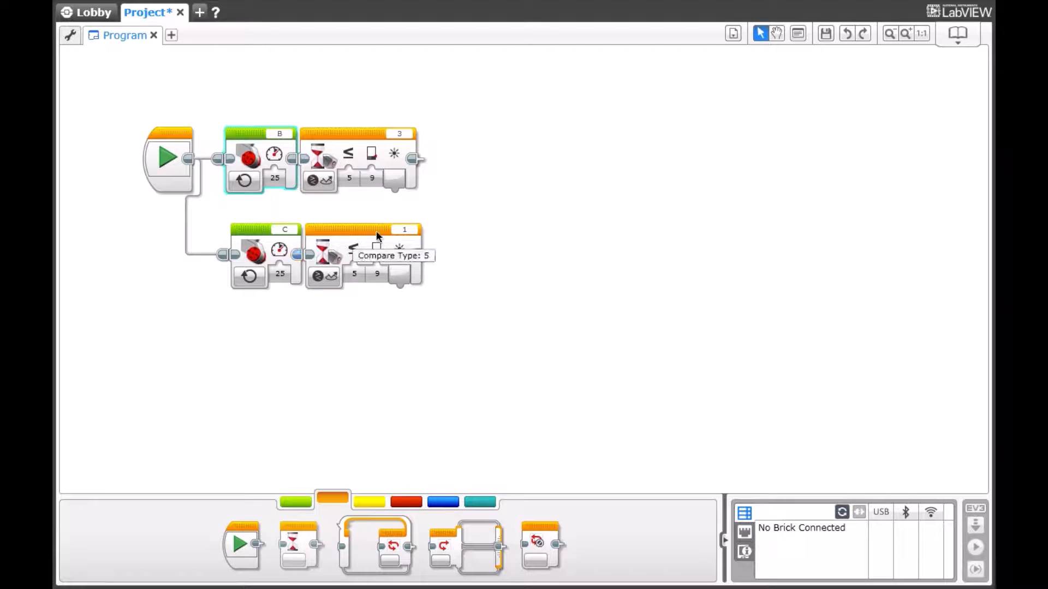
left_click(294, 502)
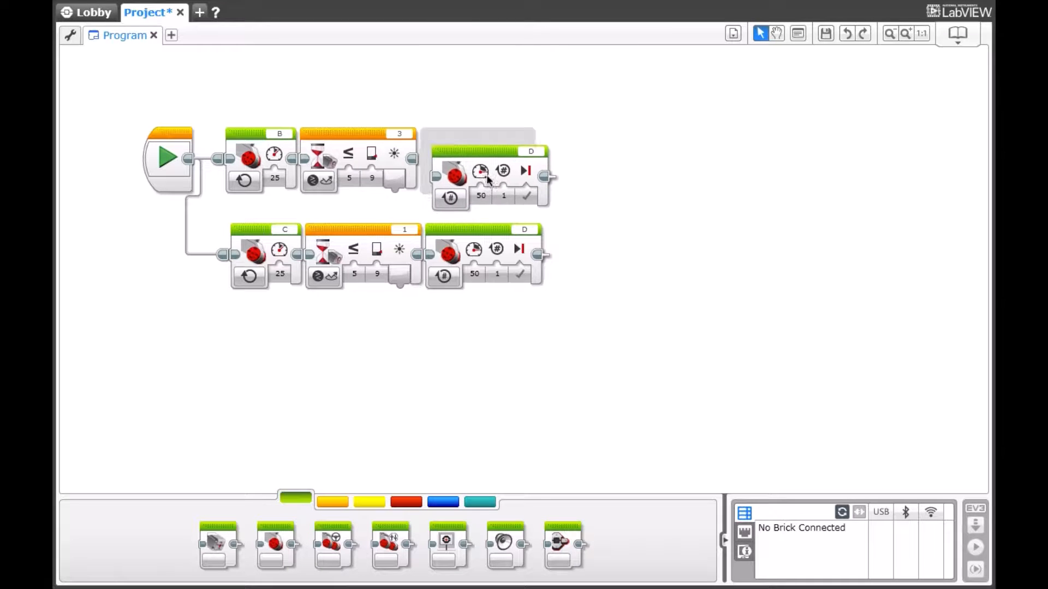
Step: Set both branch-ending motor blocks to Off, with the upper one on port B
left_click(451, 180)
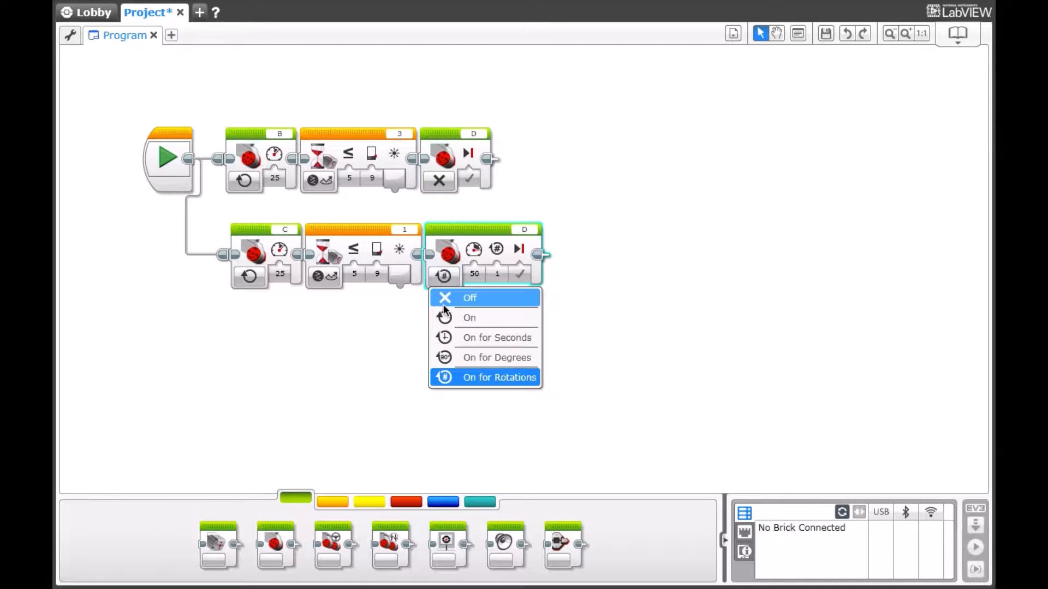
left_click(470, 297)
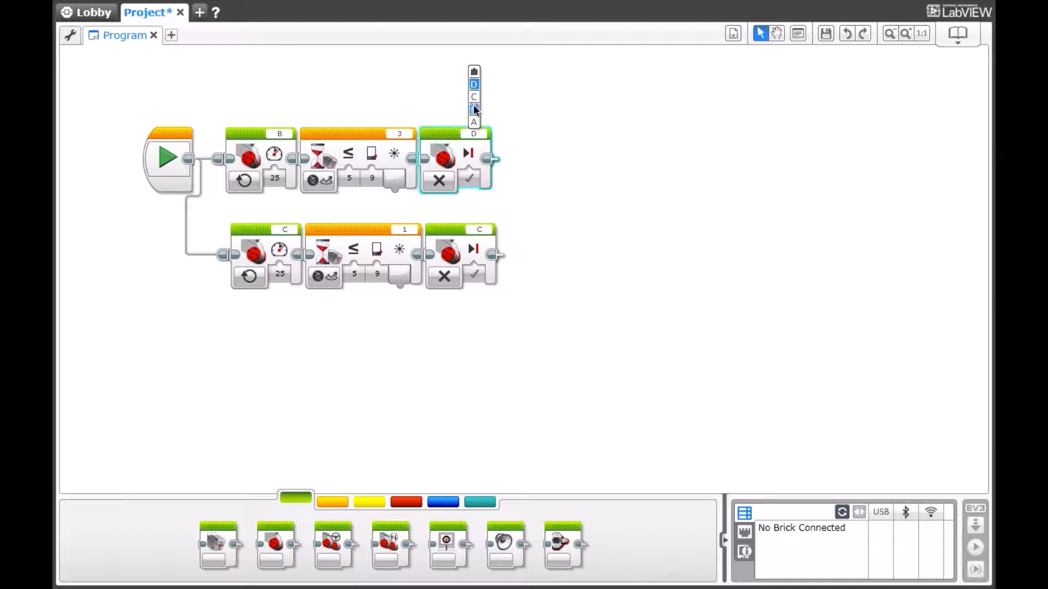
left_click(474, 123)
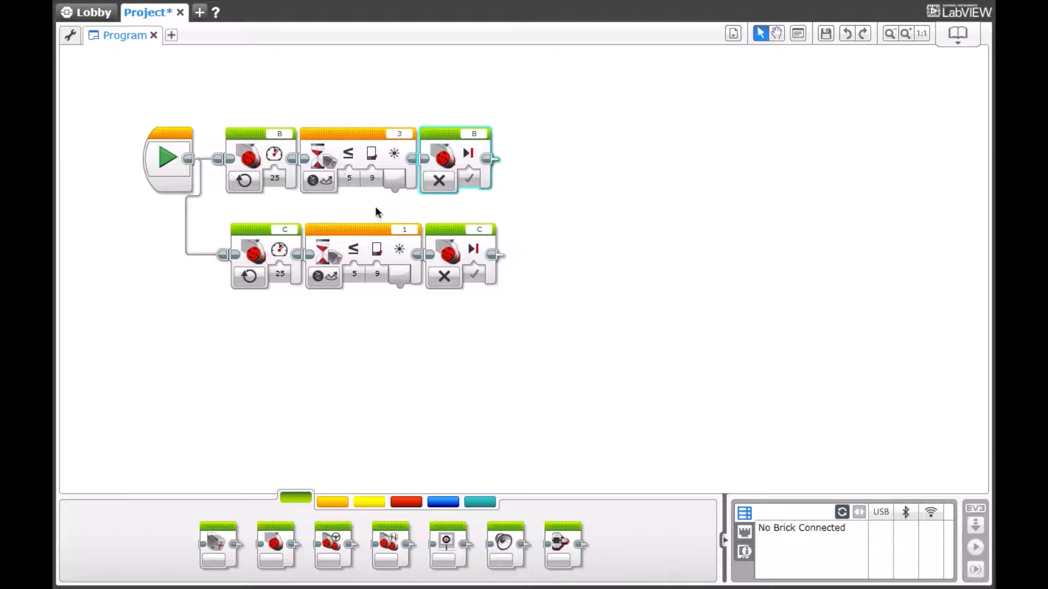
left_click(371, 177)
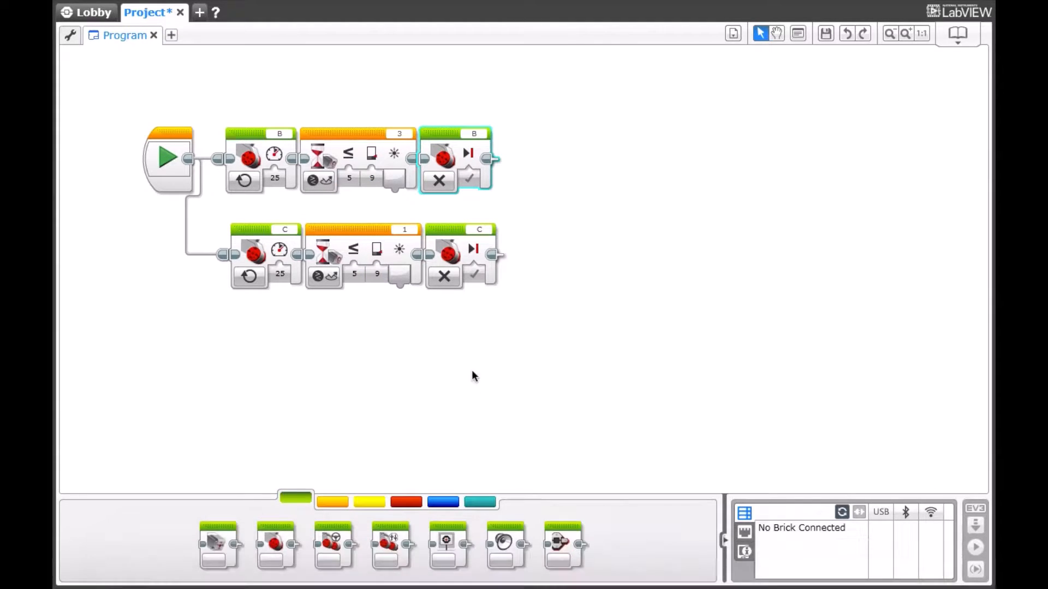
mouse_move(391, 220)
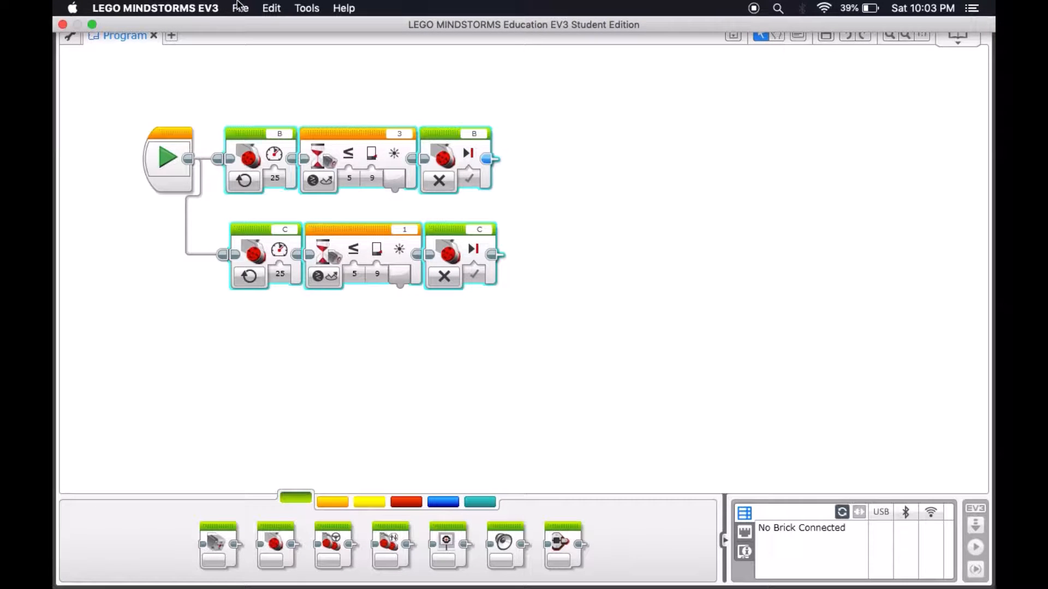
Step: Start the My Block Builder, add parameter slots and begin naming it ColourAlignment
left_click(272, 8)
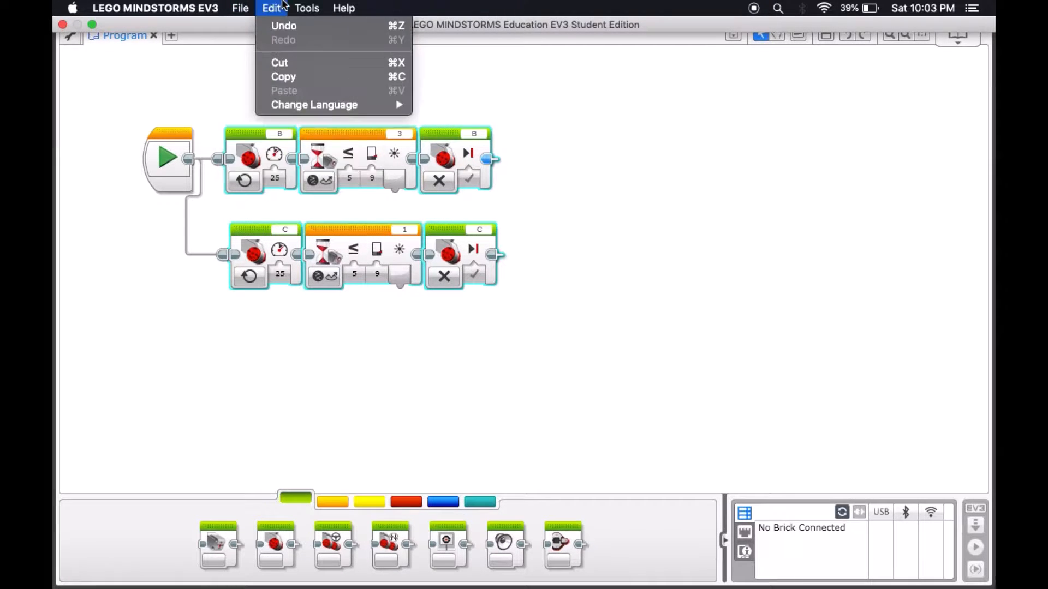
left_click(309, 59)
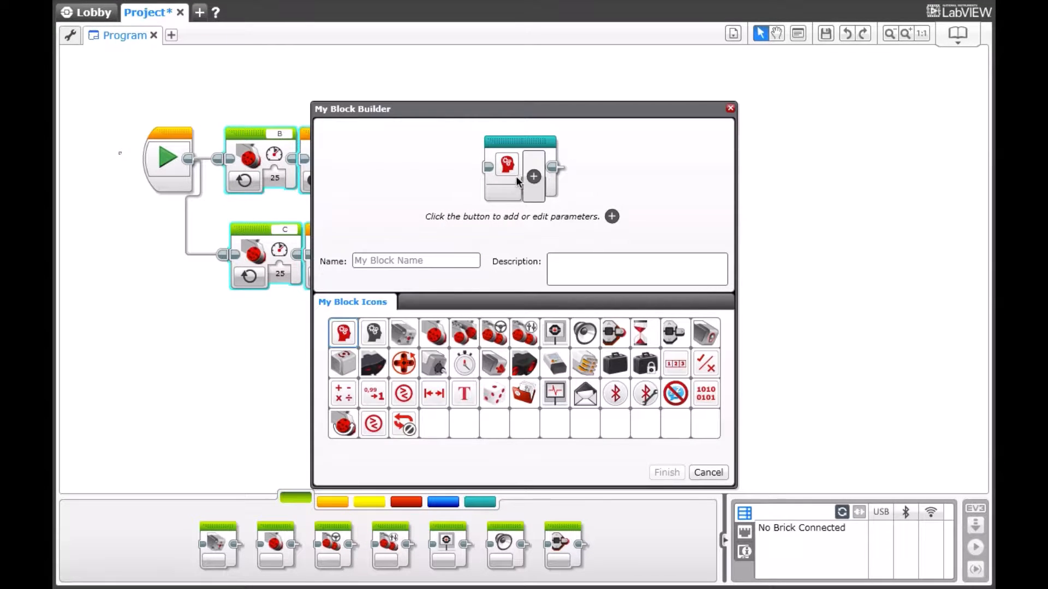
left_click(533, 175)
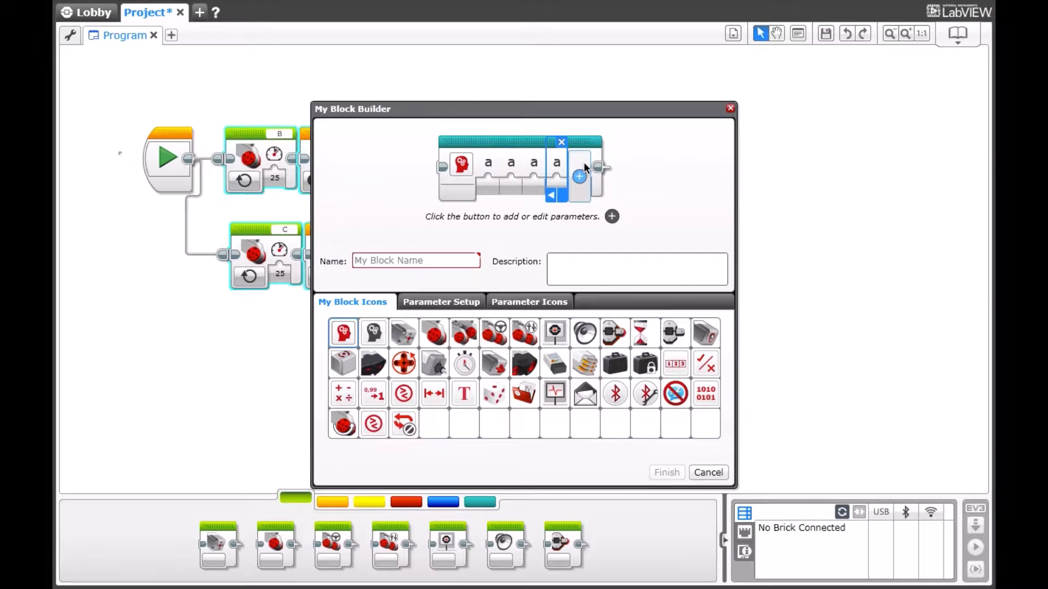
left_click(578, 176)
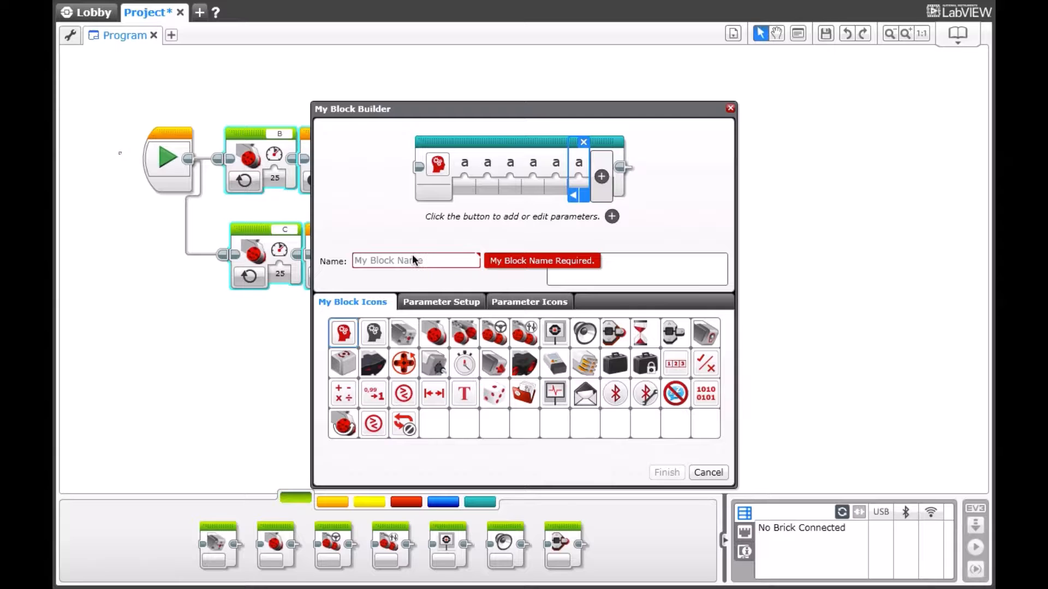
type("ColourAlignment")
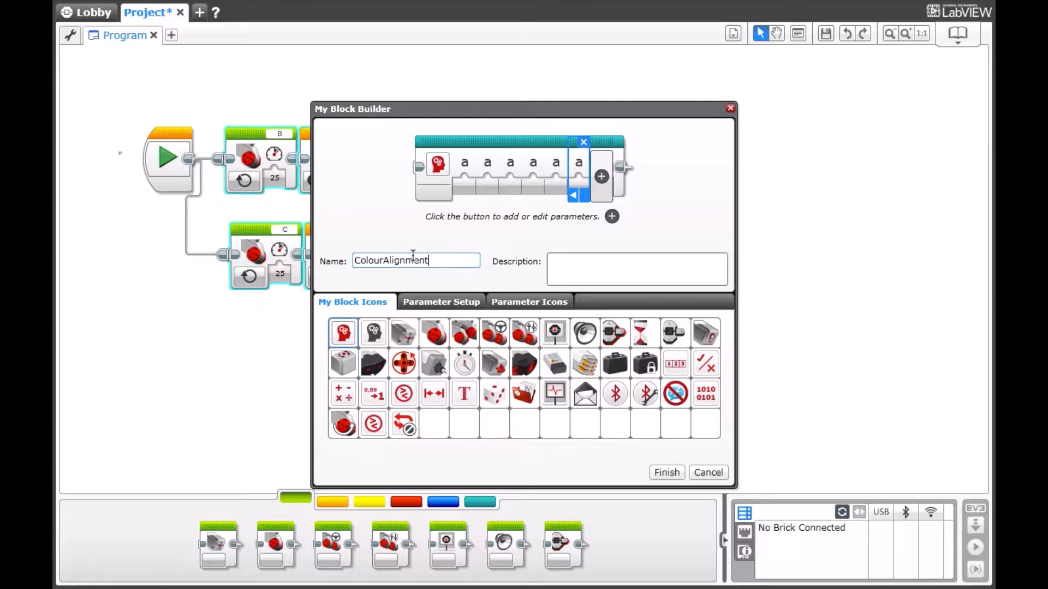
Step: Give the first two parameters motor and power icons on the Parameter Icons tab
left_click(440, 301)
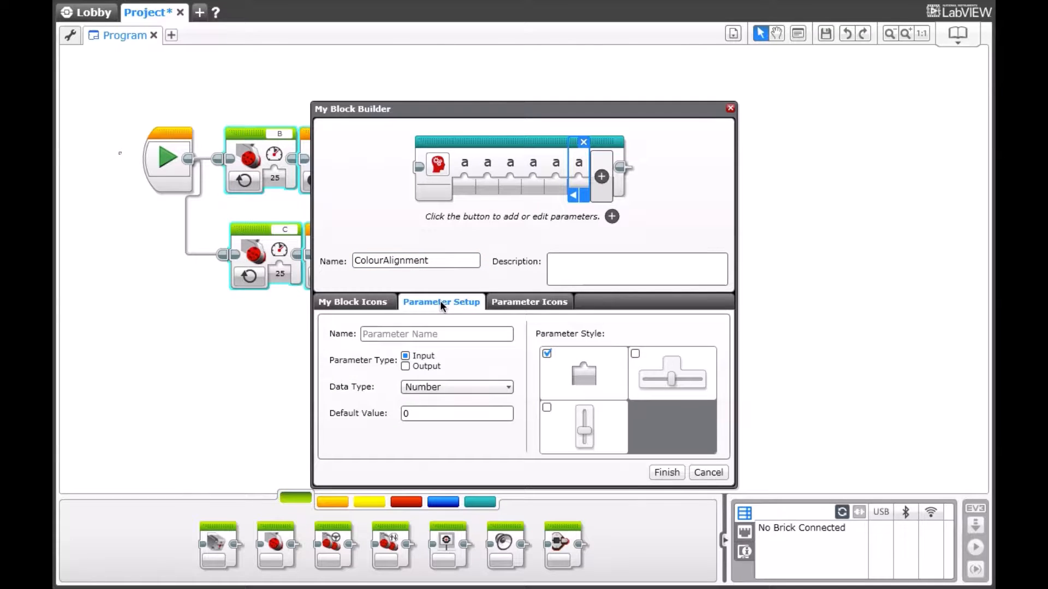
left_click(529, 301)
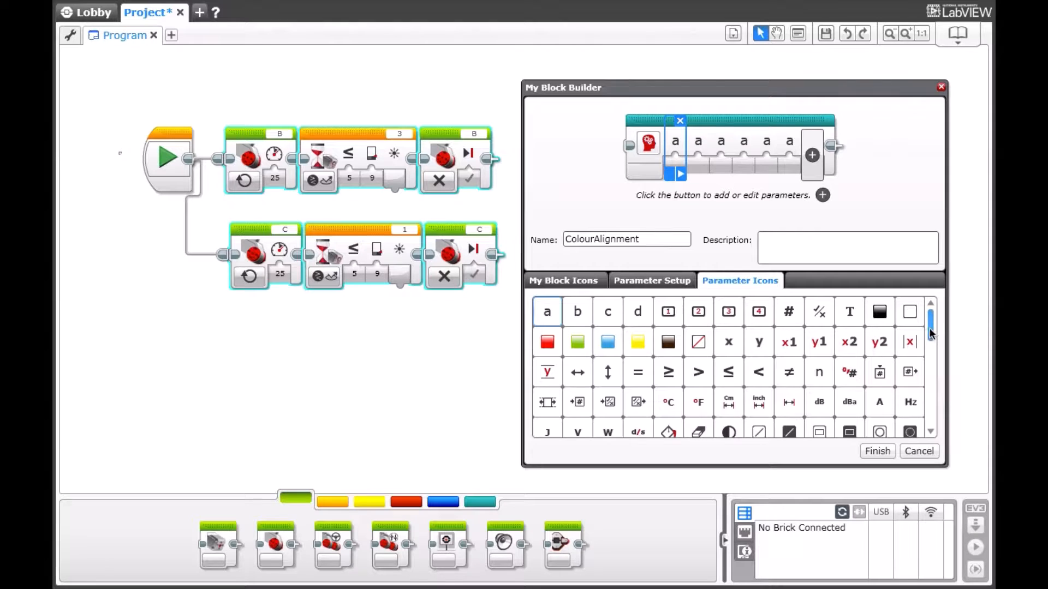
scroll("down", 3)
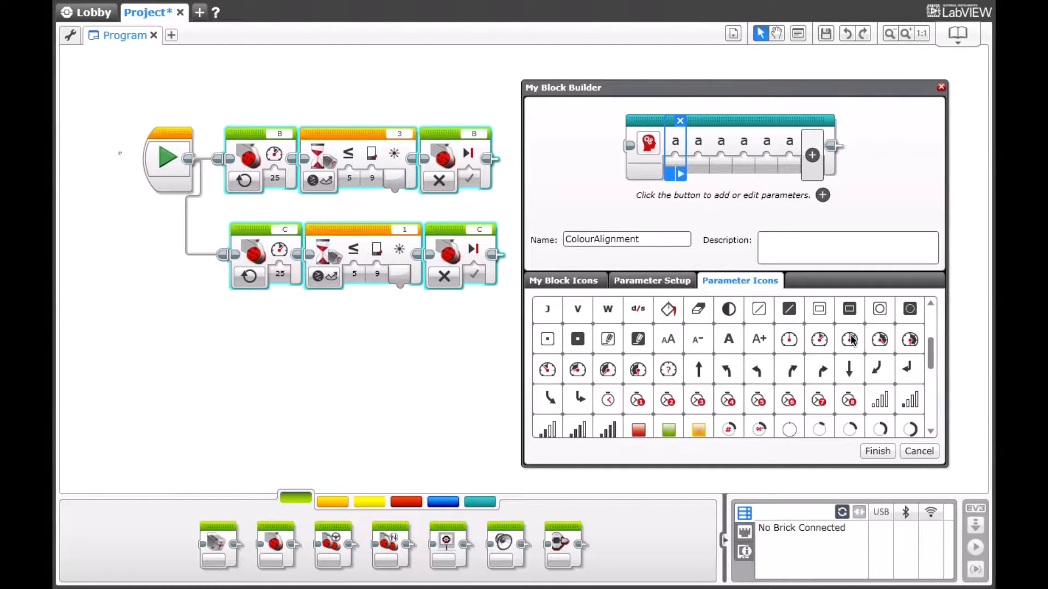
left_click(849, 339)
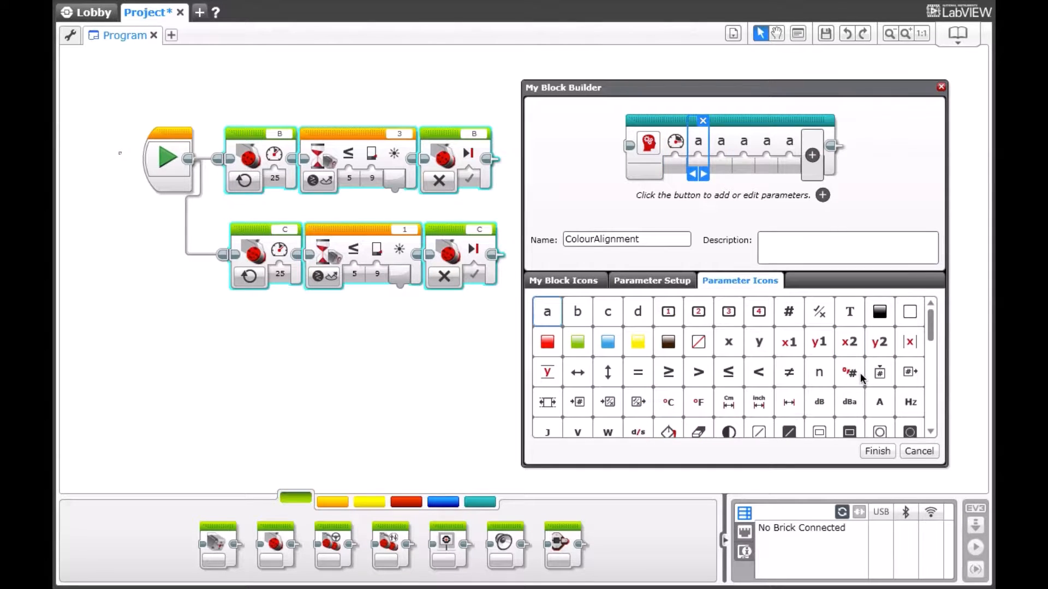
scroll("down", 3)
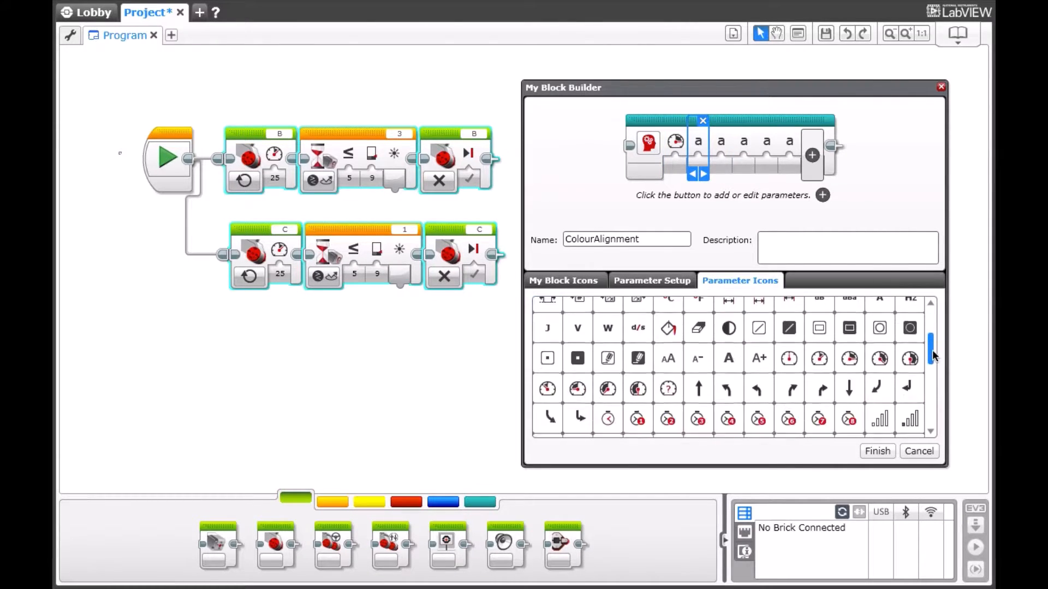
left_click(849, 359)
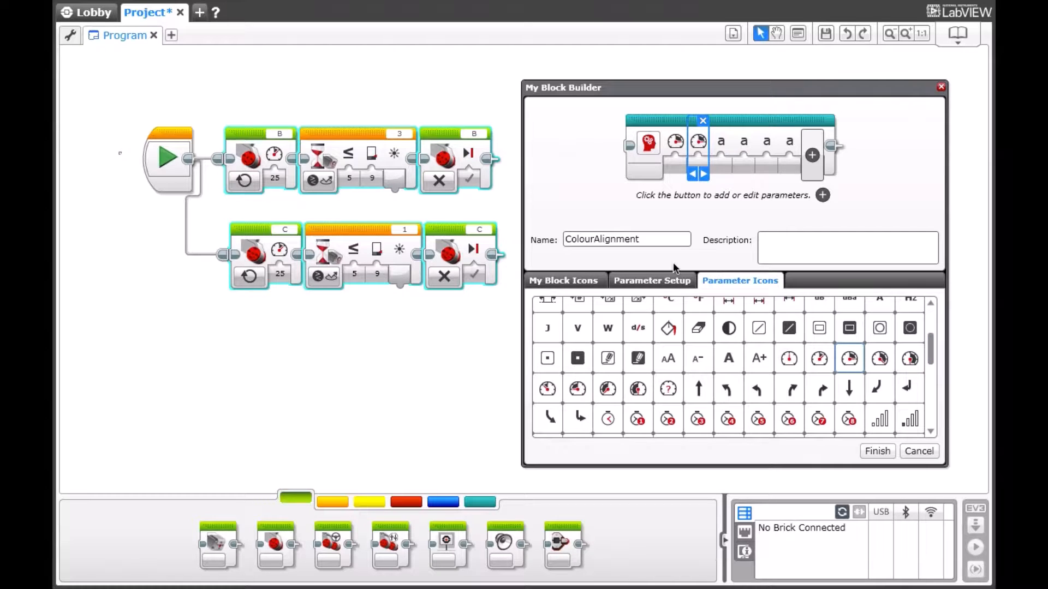
left_click(651, 281)
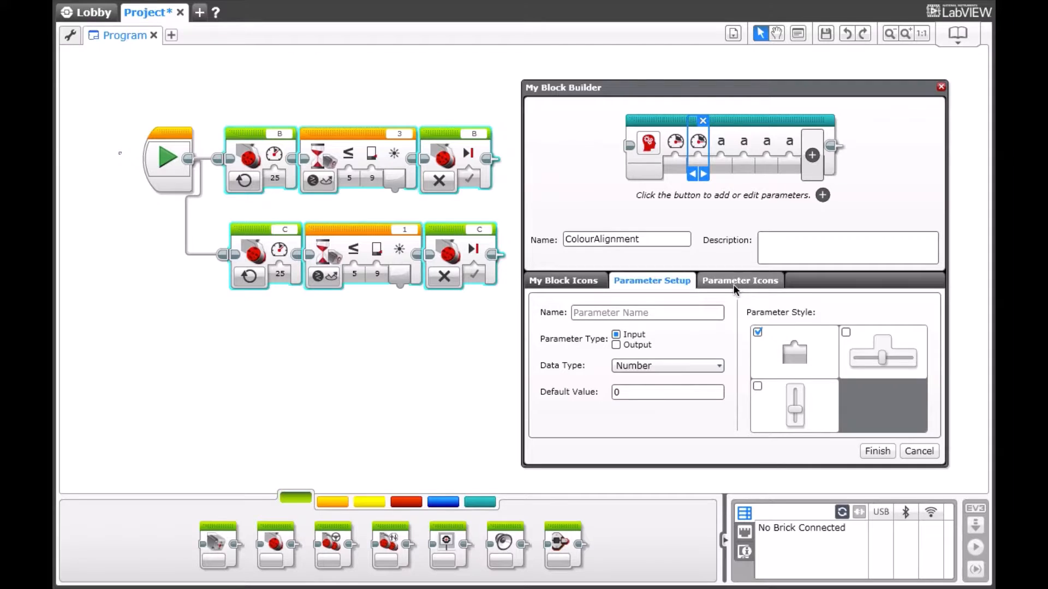
left_click(740, 280)
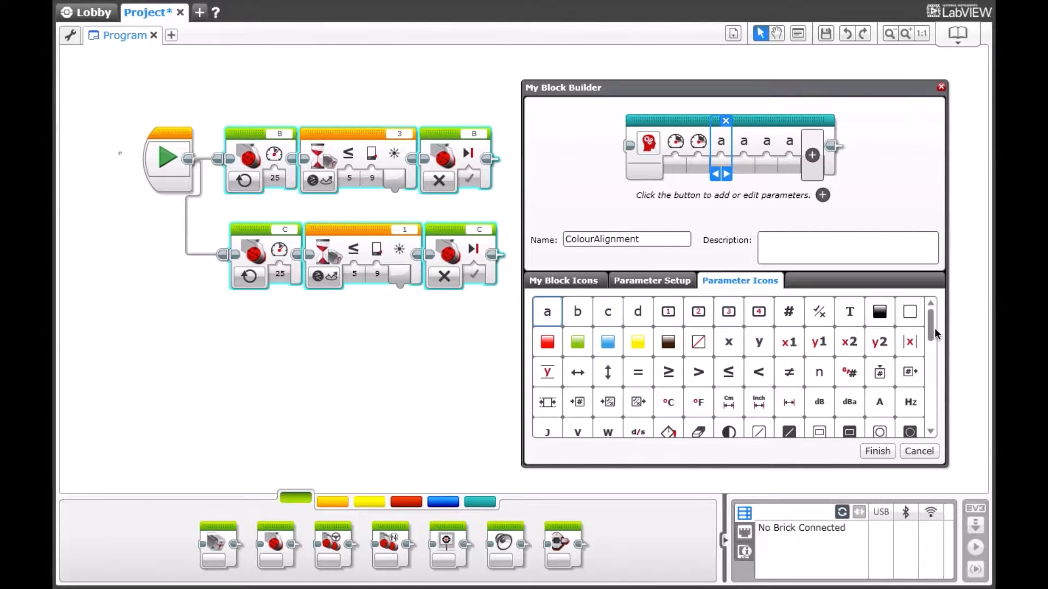
Step: Assign a light-level icon to the fifth parameter and finish creating the My Block
scroll("down", 3)
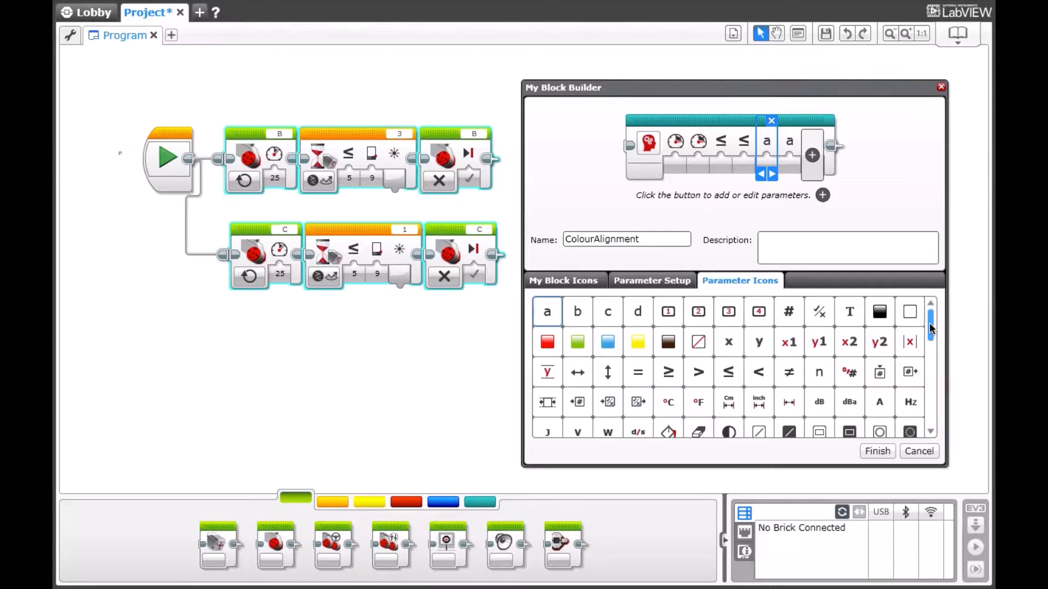
scroll("down", 3)
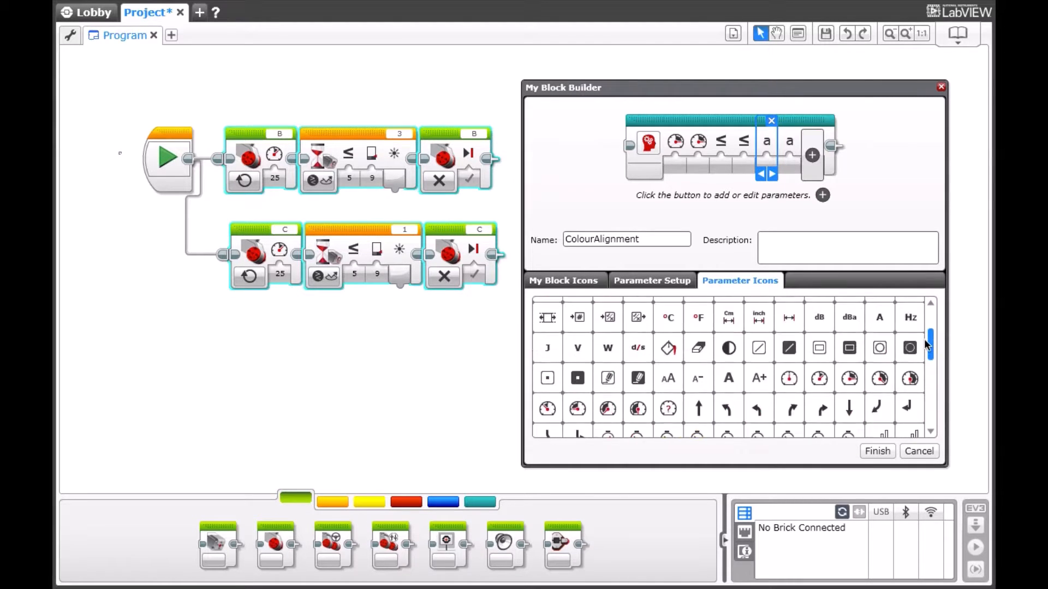
scroll("down", 3)
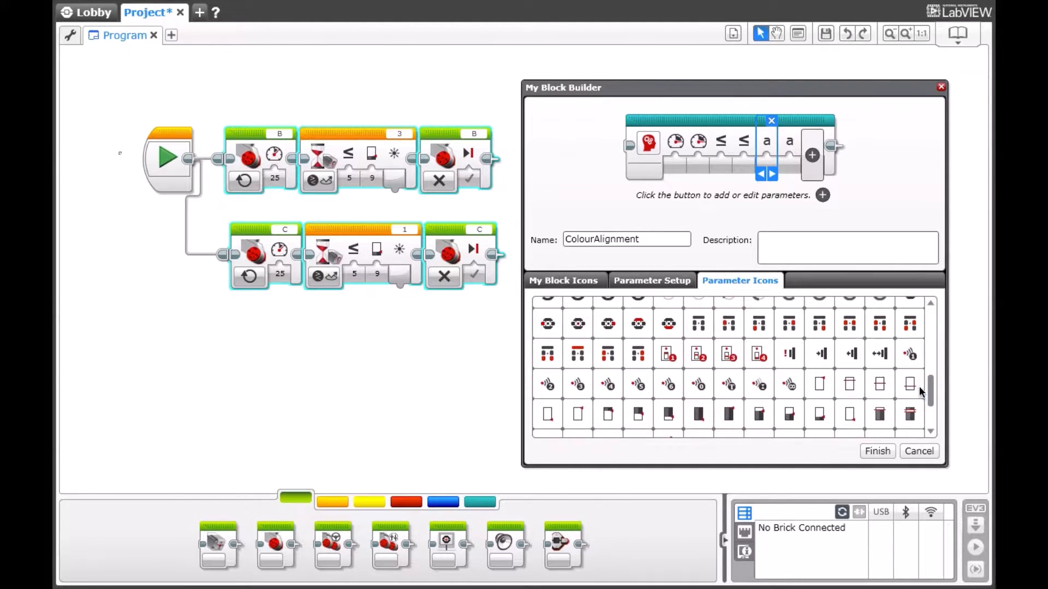
left_click(758, 415)
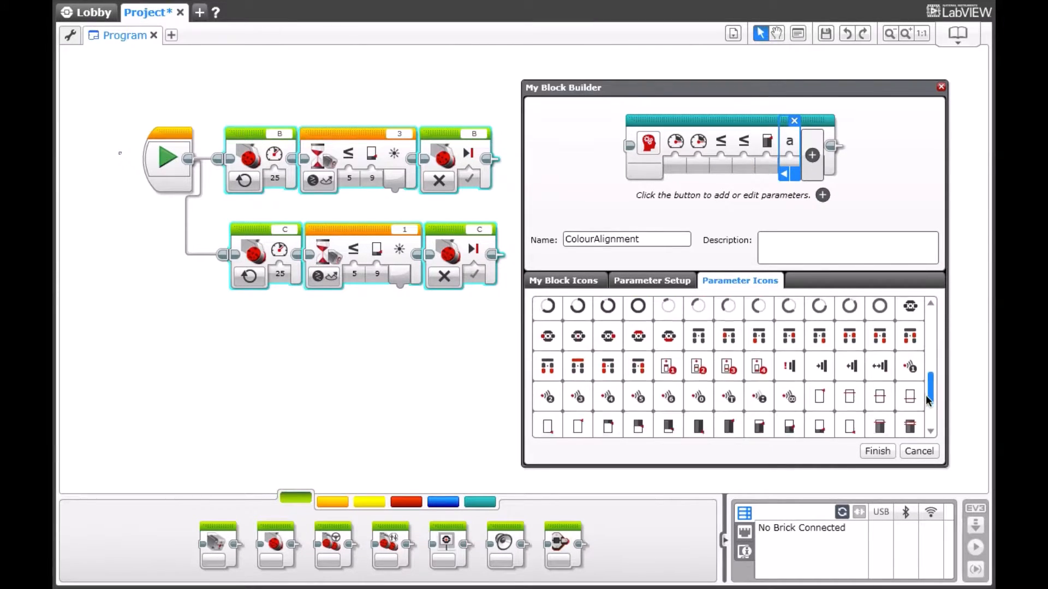
scroll("down", 3)
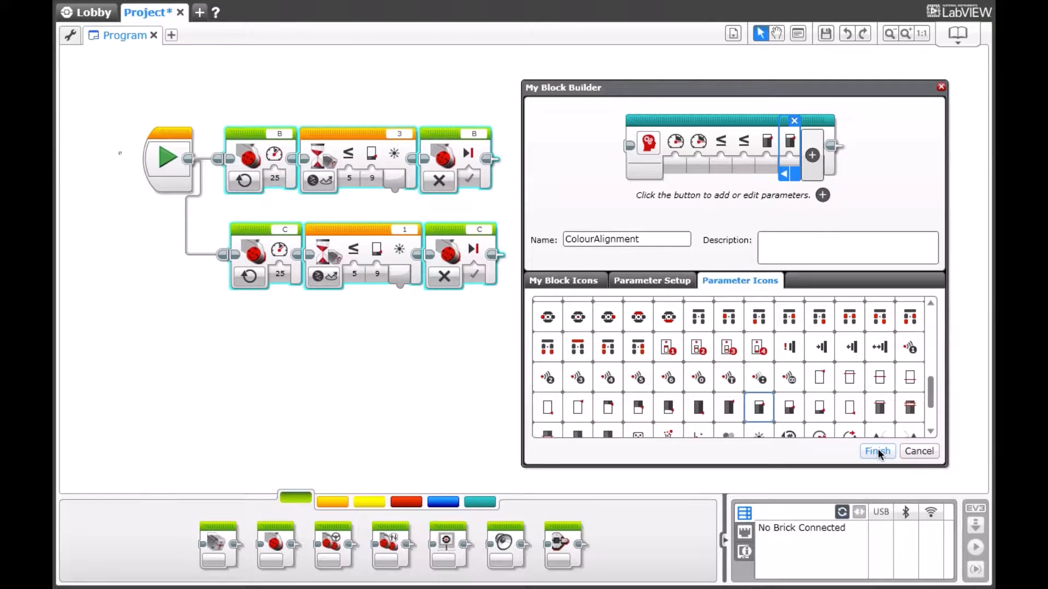
left_click(876, 450)
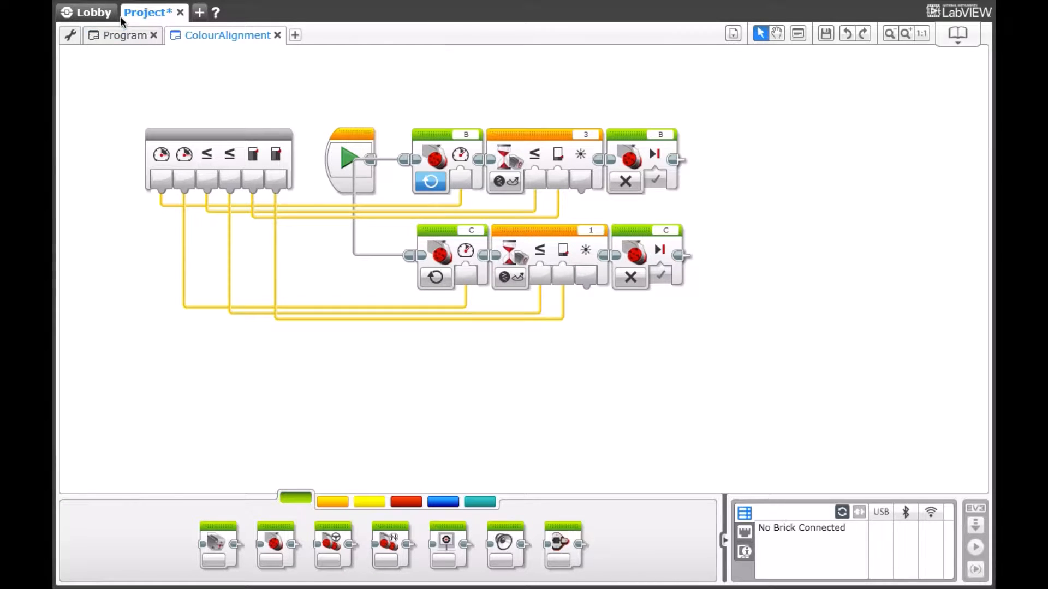
Step: Return to the main Program tab showing the ColourAlignment My Block after Start
left_click(125, 35)
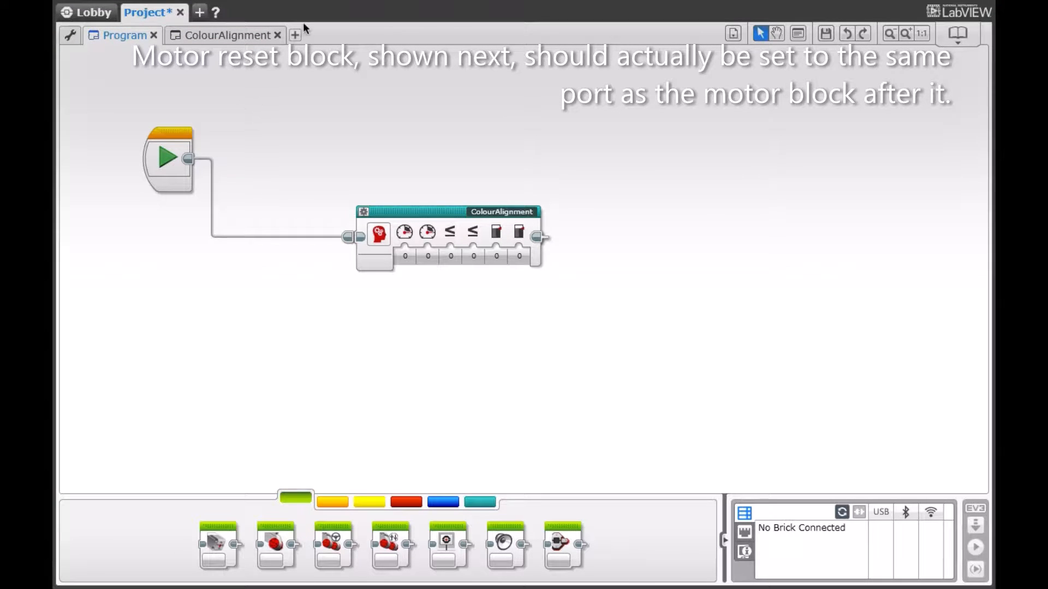
Step: Create Program 2 and add a Motor Rotation reset block set to port B
left_click(294, 35)
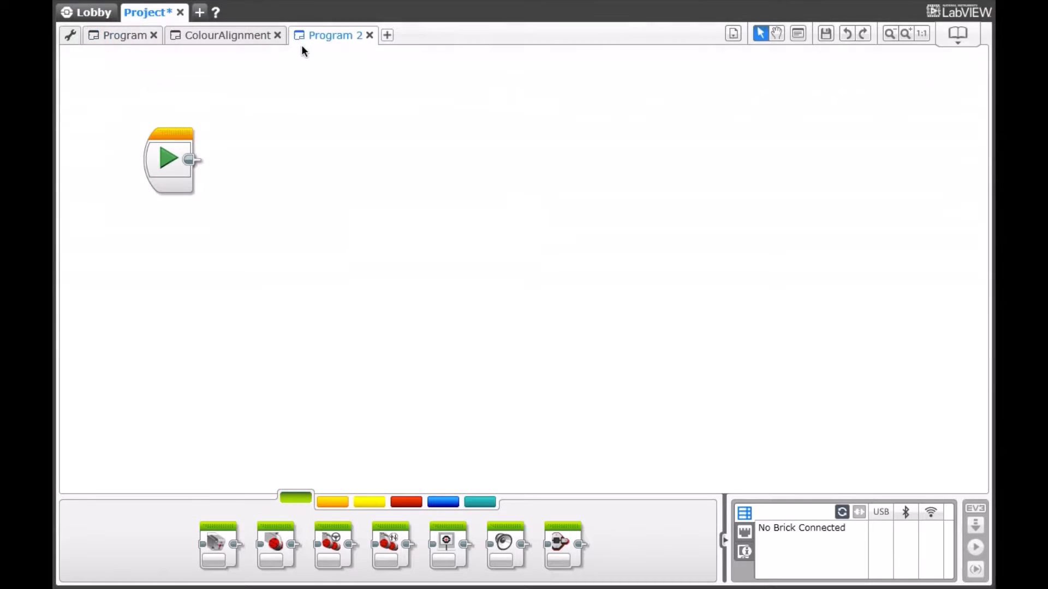
mouse_move(278, 260)
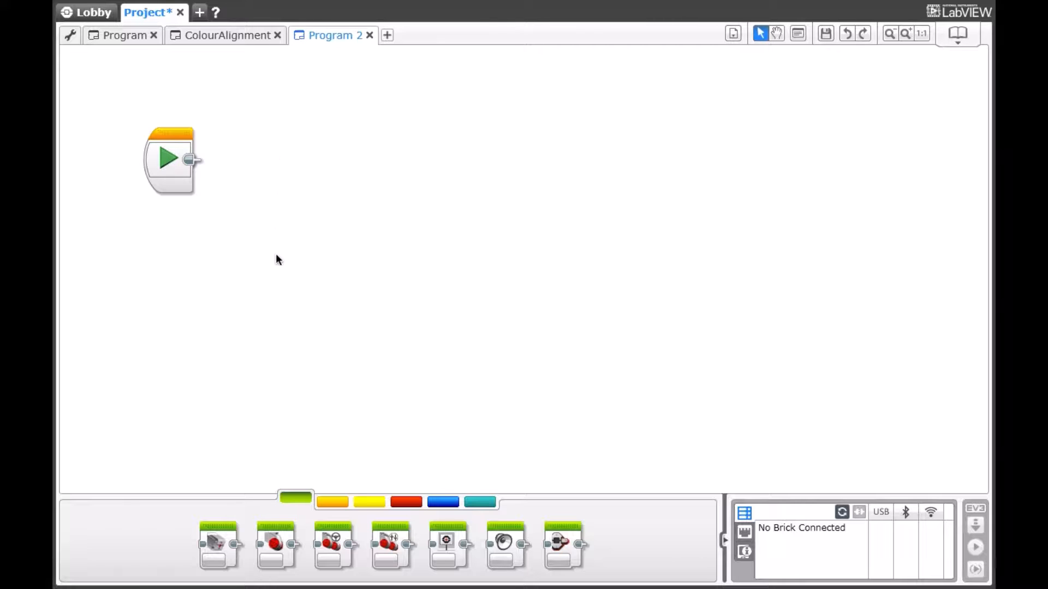
mouse_move(317, 466)
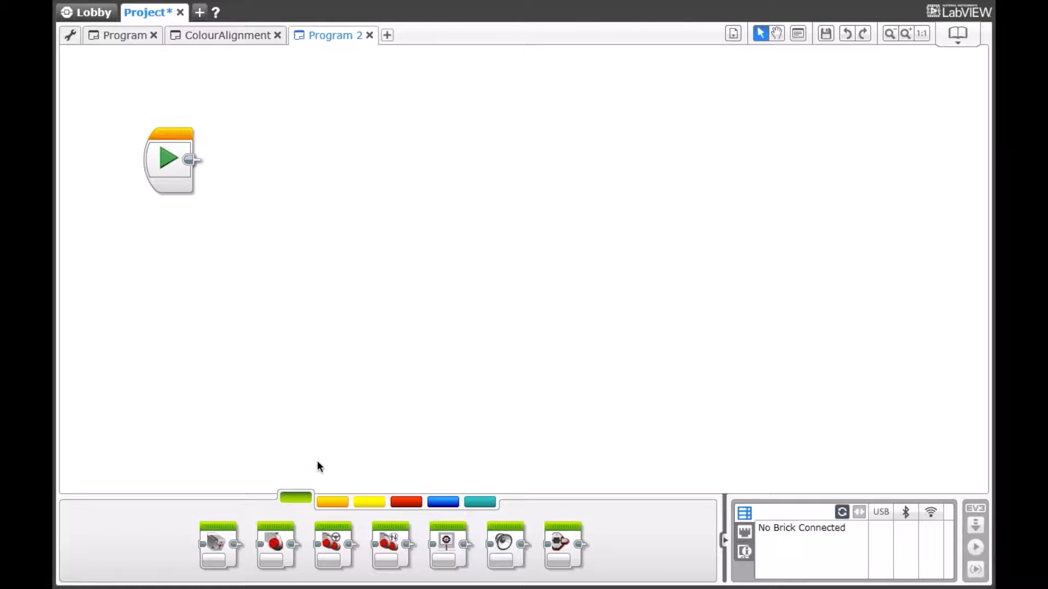
mouse_move(328, 484)
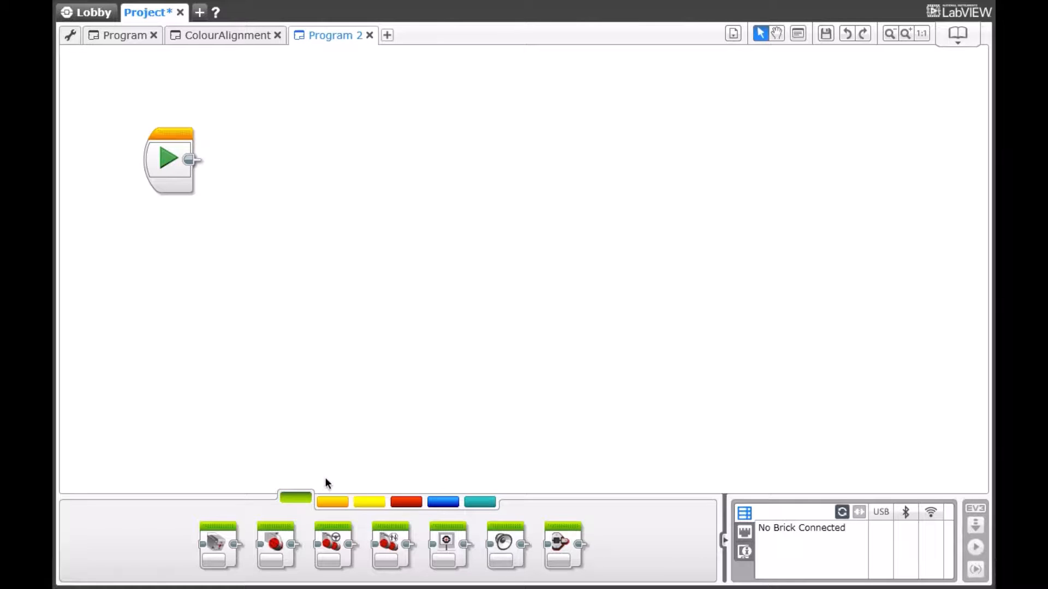
mouse_move(304, 395)
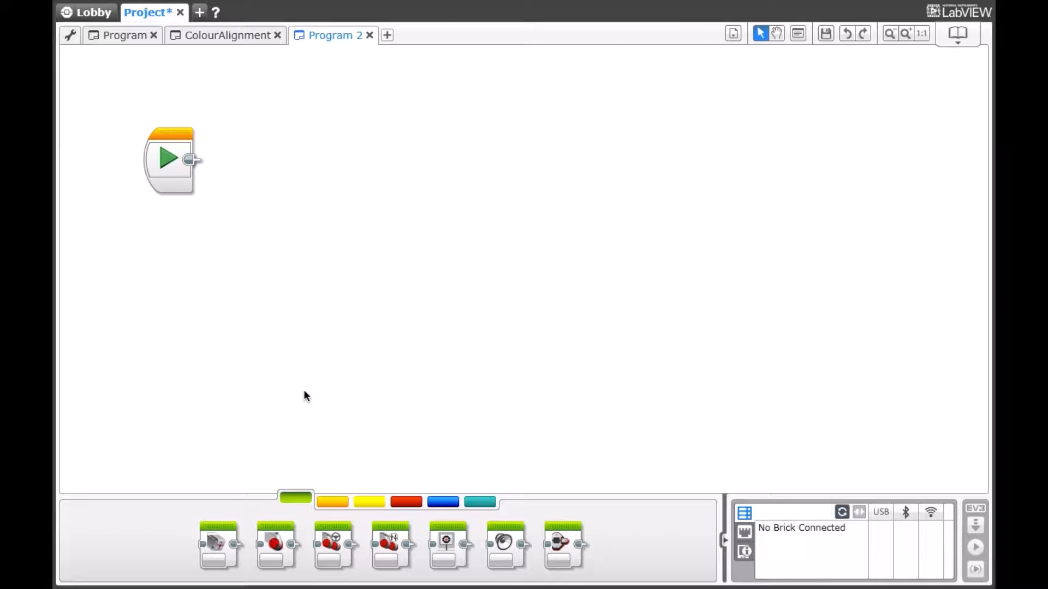
left_click(332, 502)
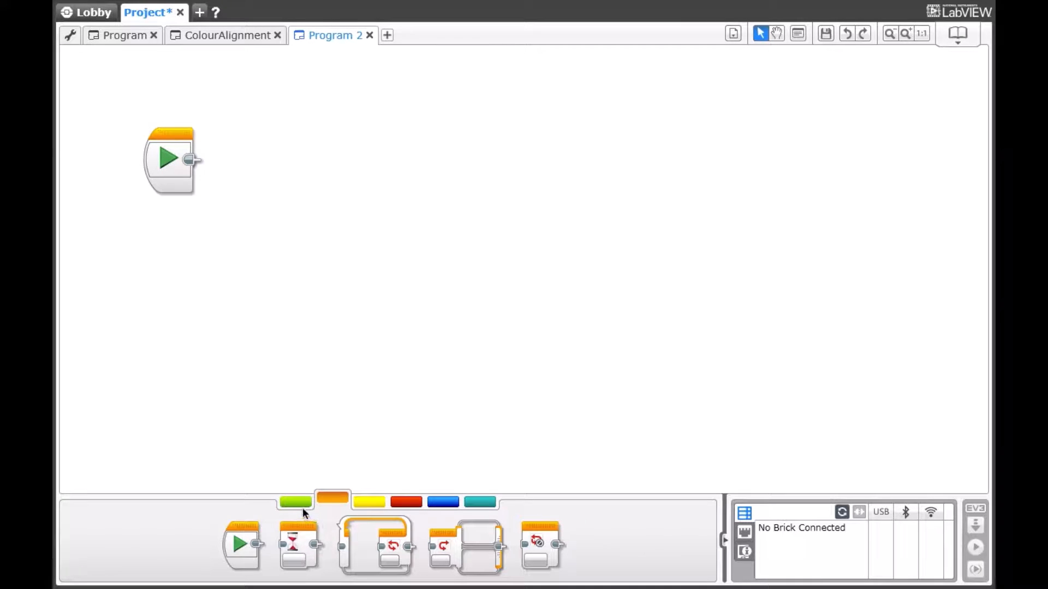
left_click(295, 502)
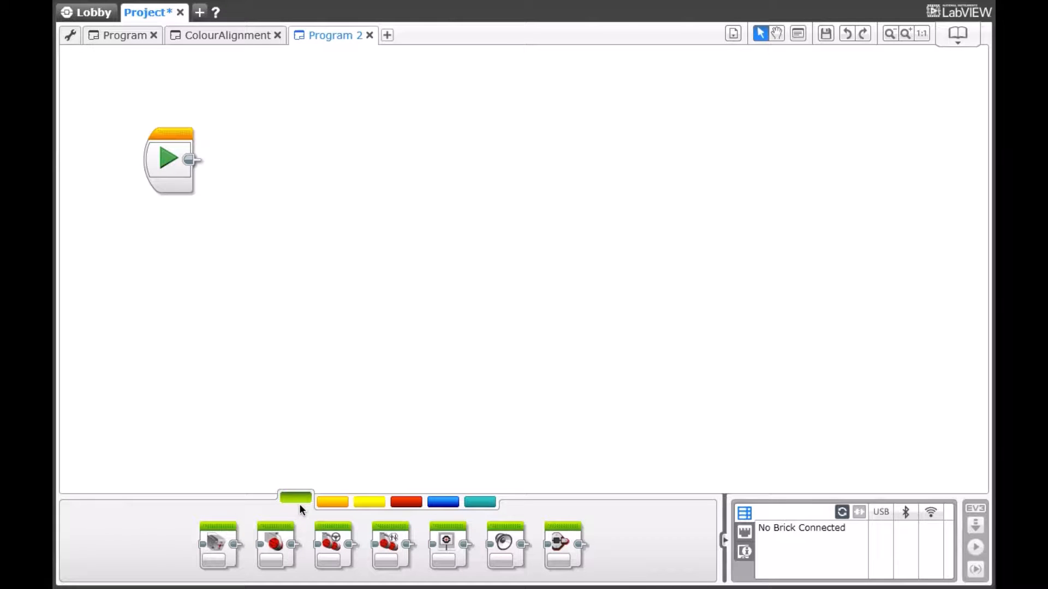
left_click(369, 502)
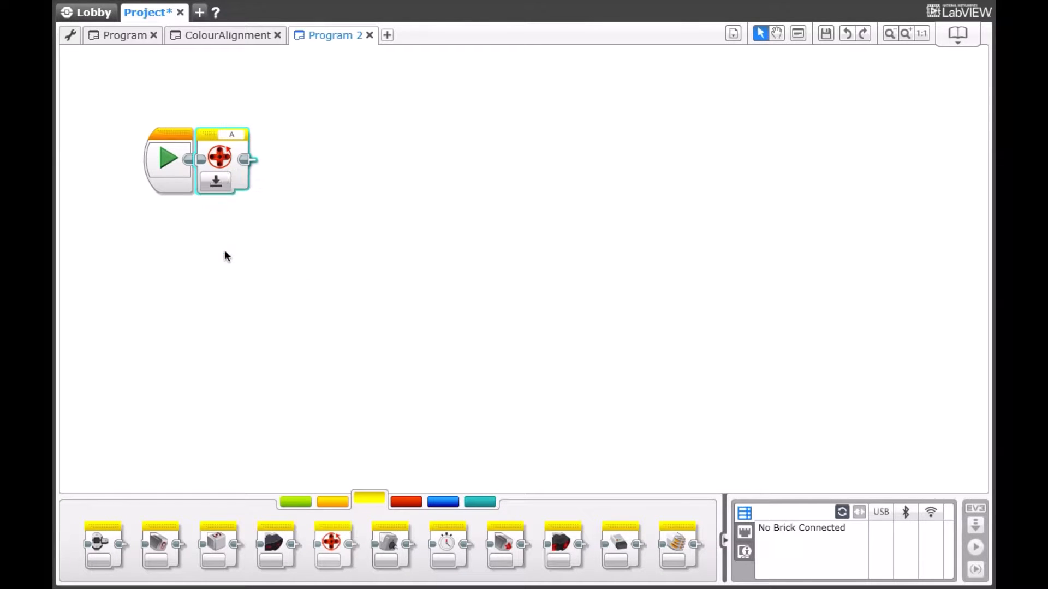
left_click(232, 134)
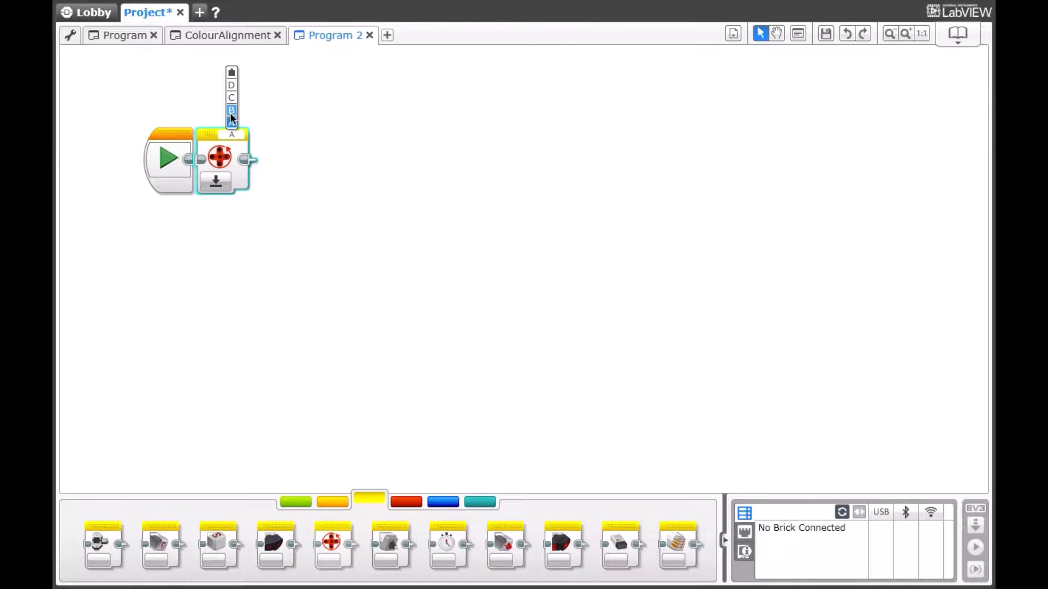
left_click(231, 110)
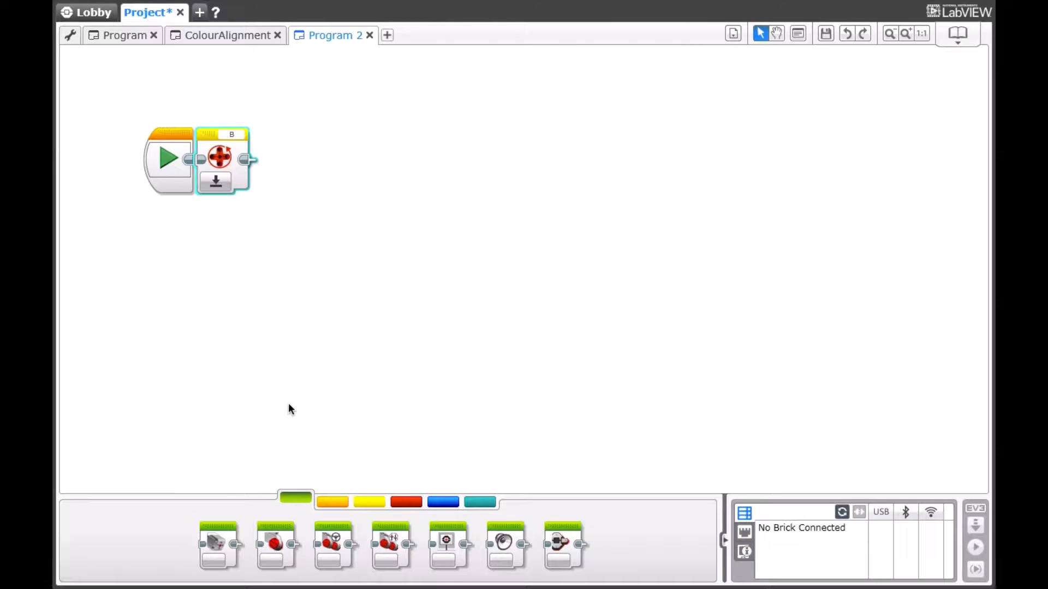
mouse_move(275, 545)
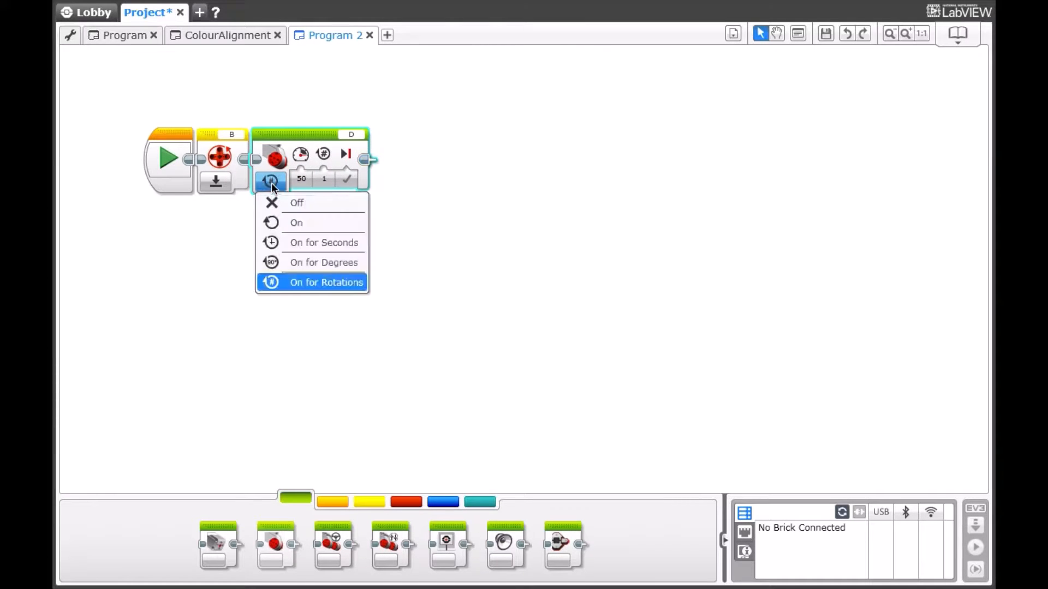
mouse_move(323, 262)
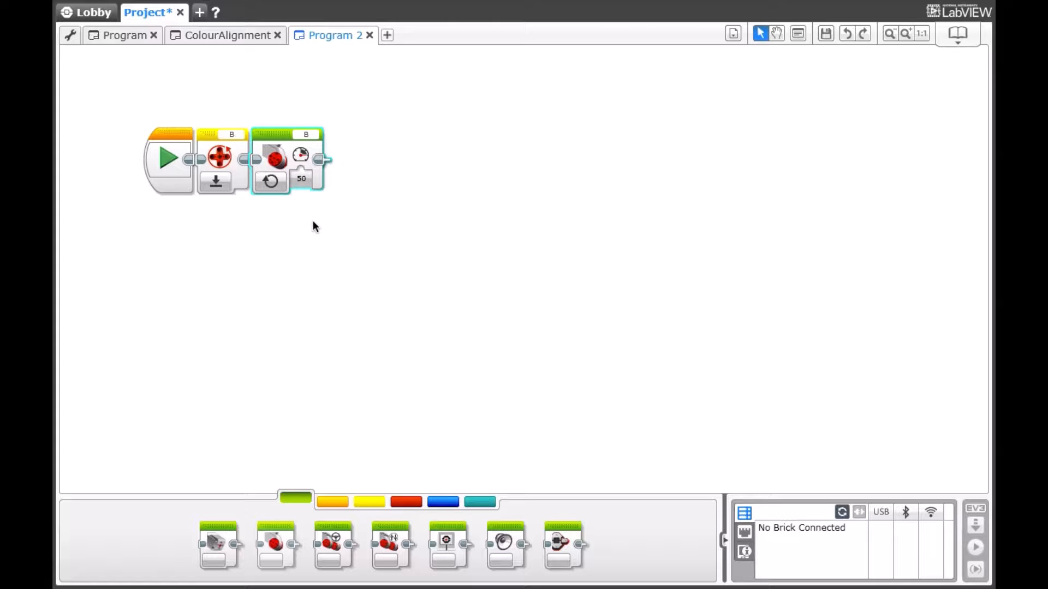
mouse_move(302, 154)
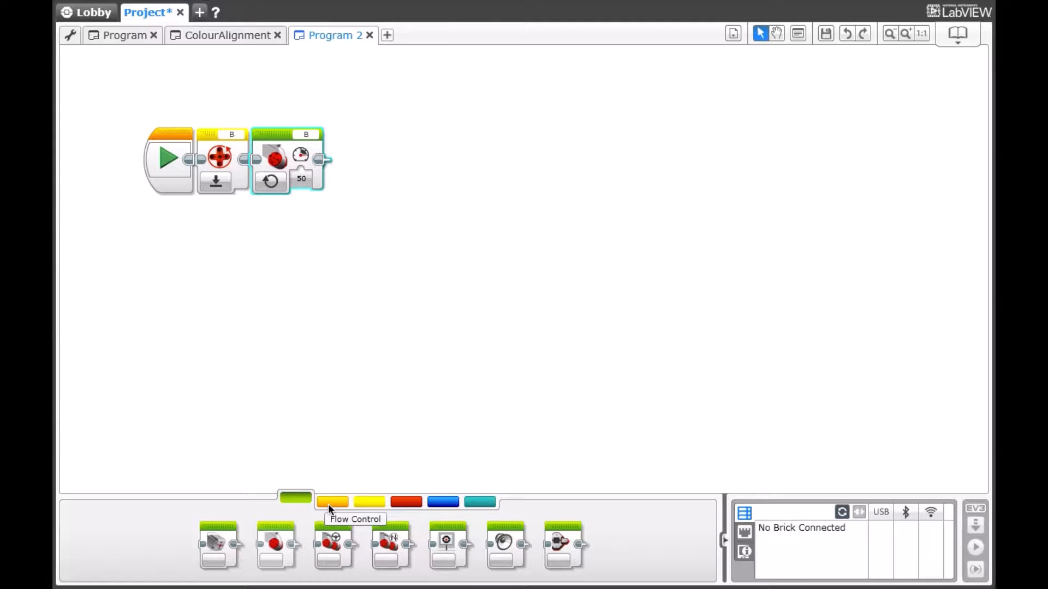
Step: Add a Wait comparing reflected light intensity, then a motor block to stop motor B
left_click(332, 503)
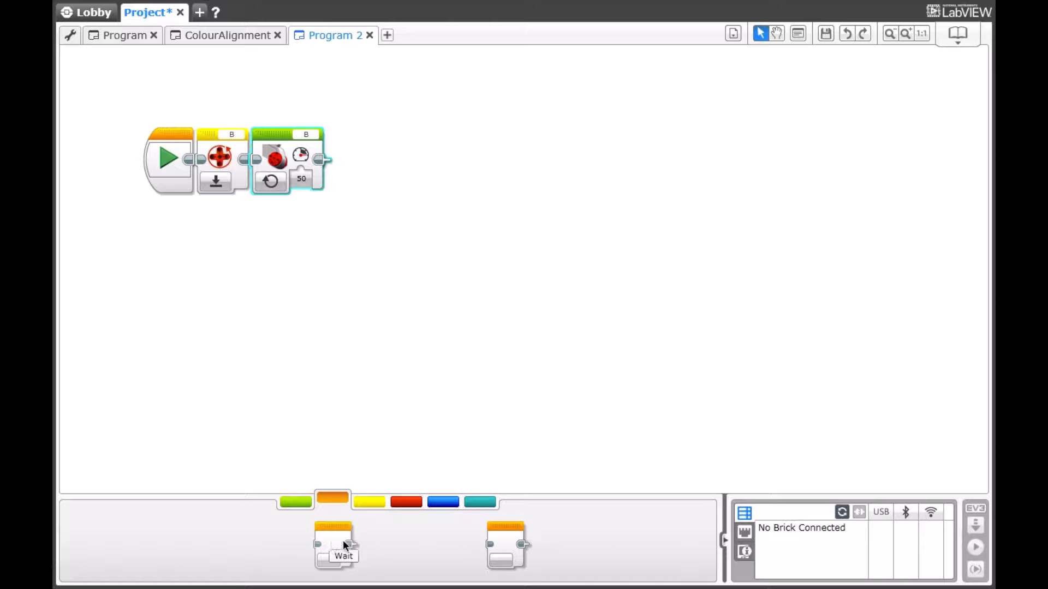
left_click_drag(334, 544, 384, 195)
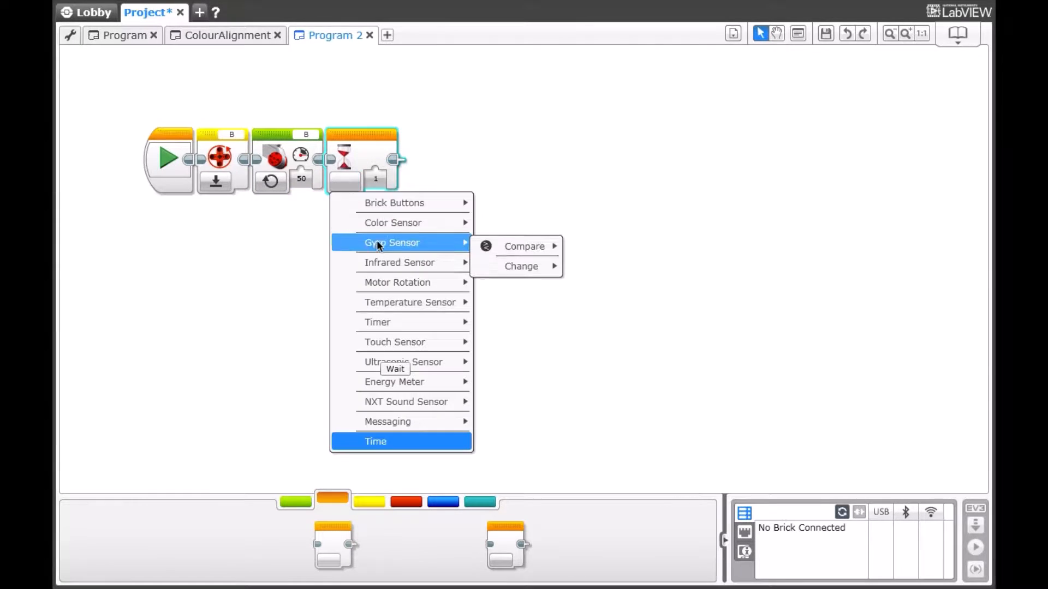
mouse_move(393, 223)
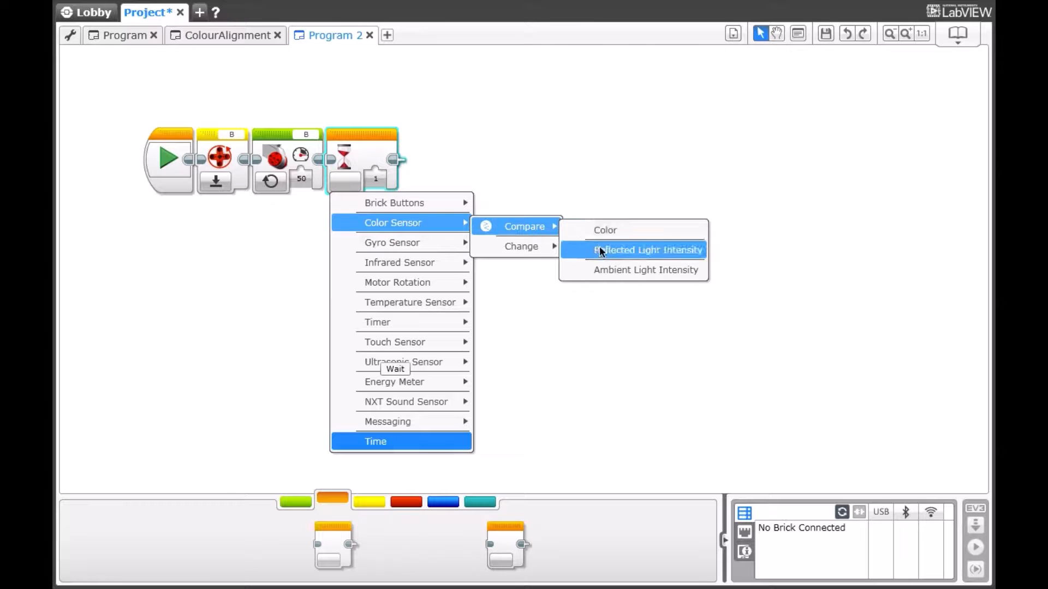
left_click(646, 249)
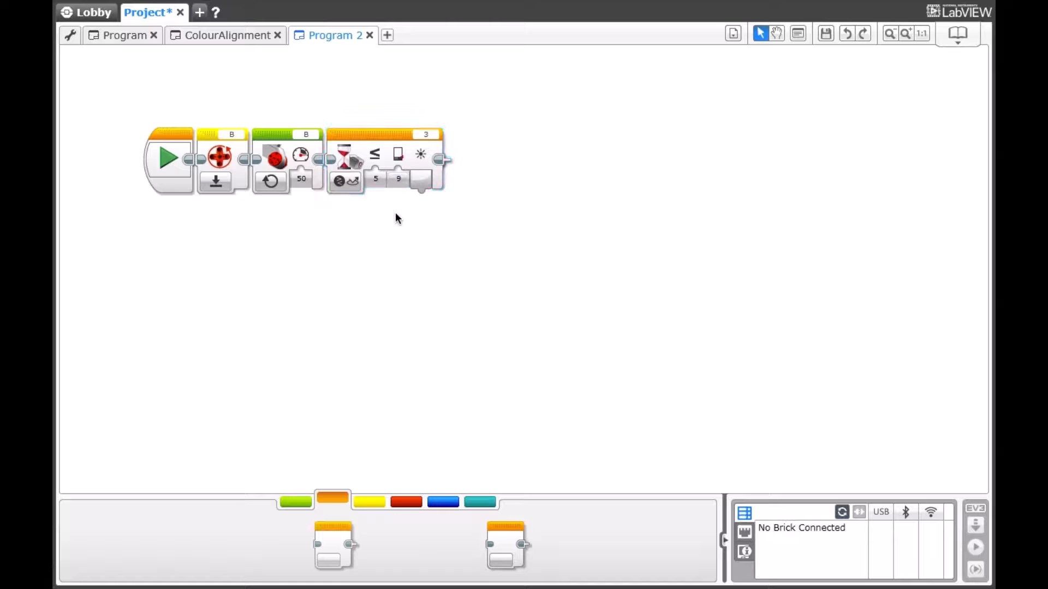
mouse_move(374, 223)
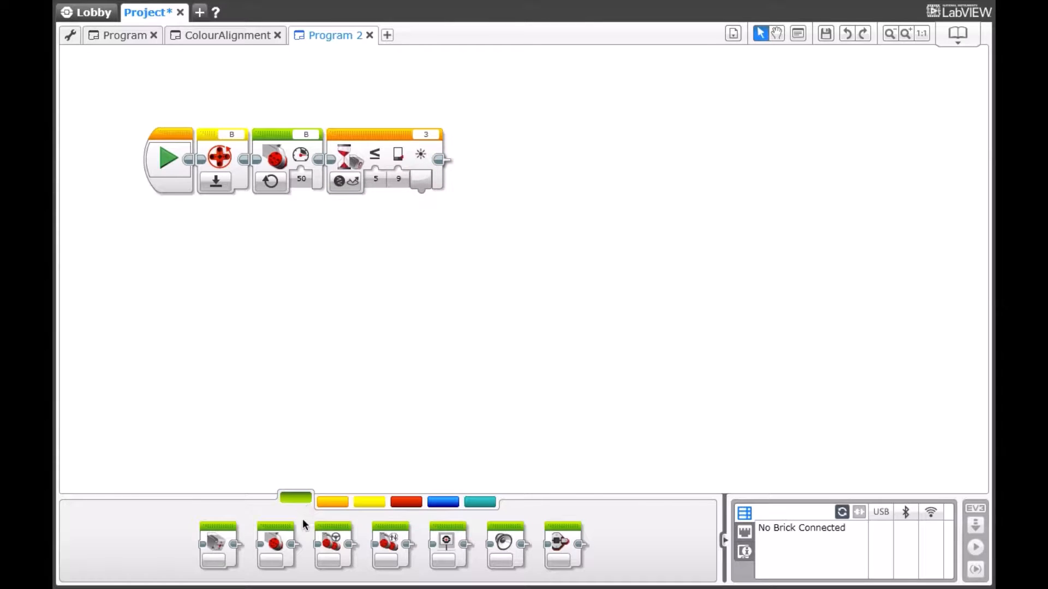
left_click_drag(274, 545, 301, 444)
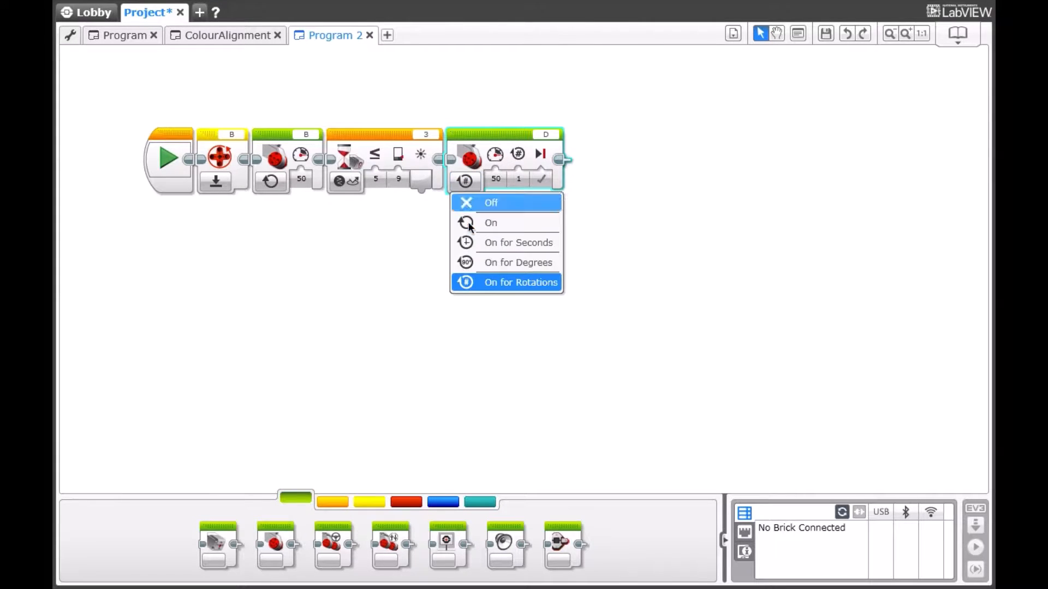
left_click(490, 203)
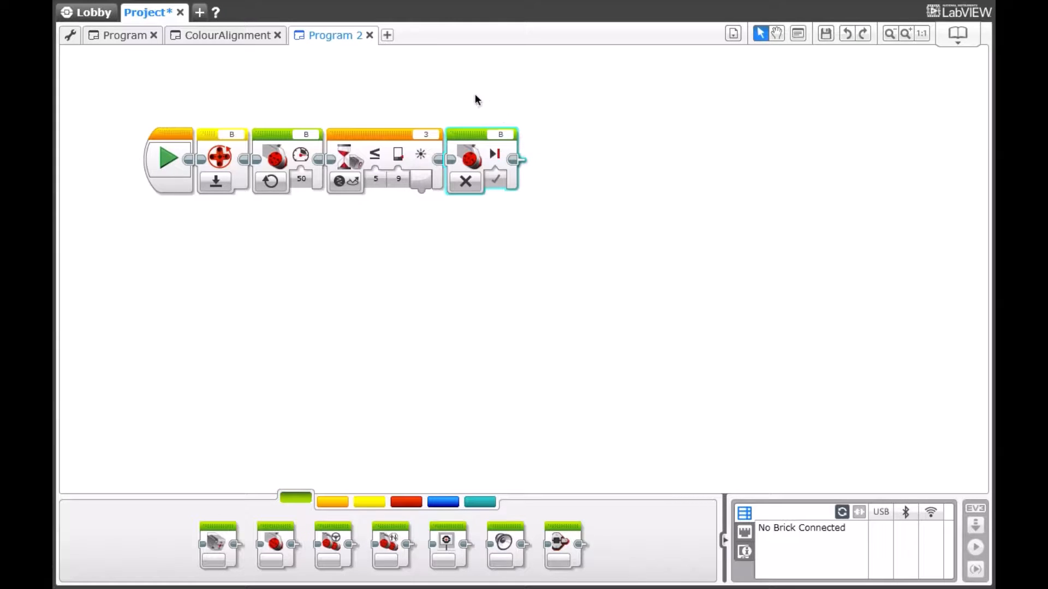
mouse_move(427, 79)
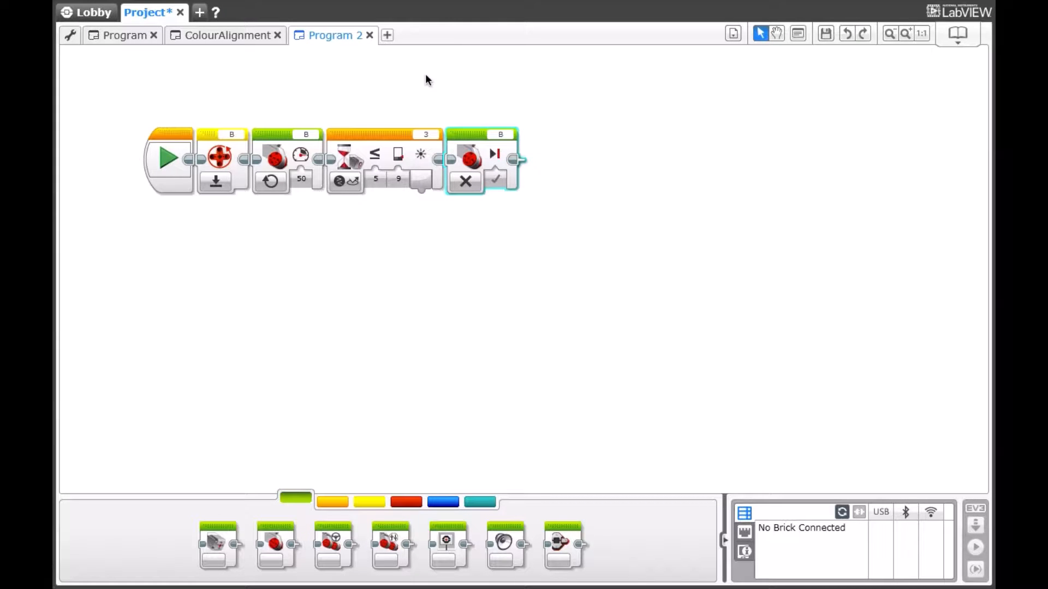
mouse_move(450, 188)
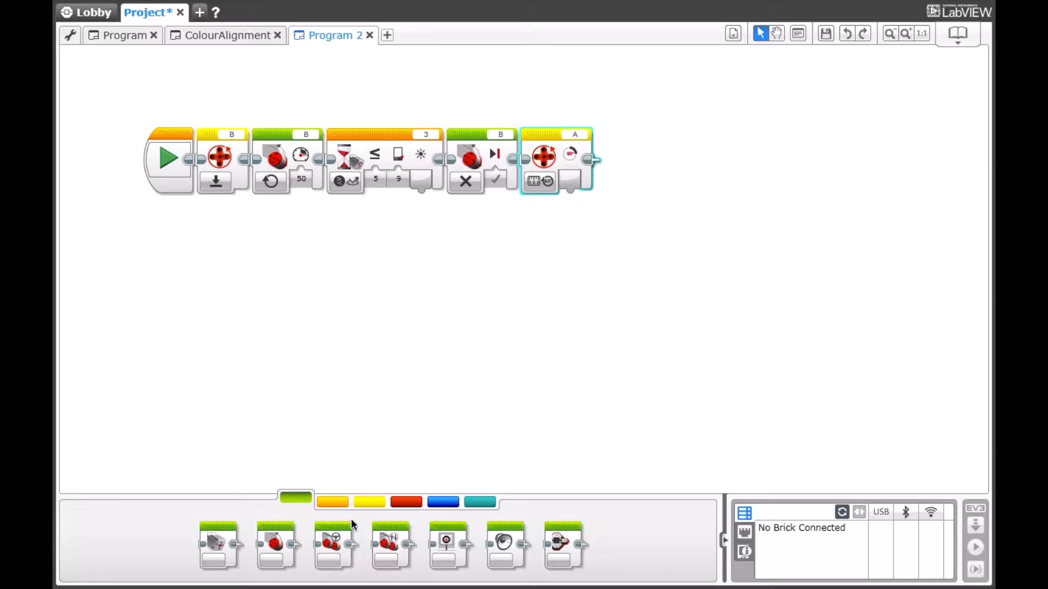
Step: Add a Large Motor block at the end fed by a port B rotation reading
left_click_drag(274, 545, 655, 293)
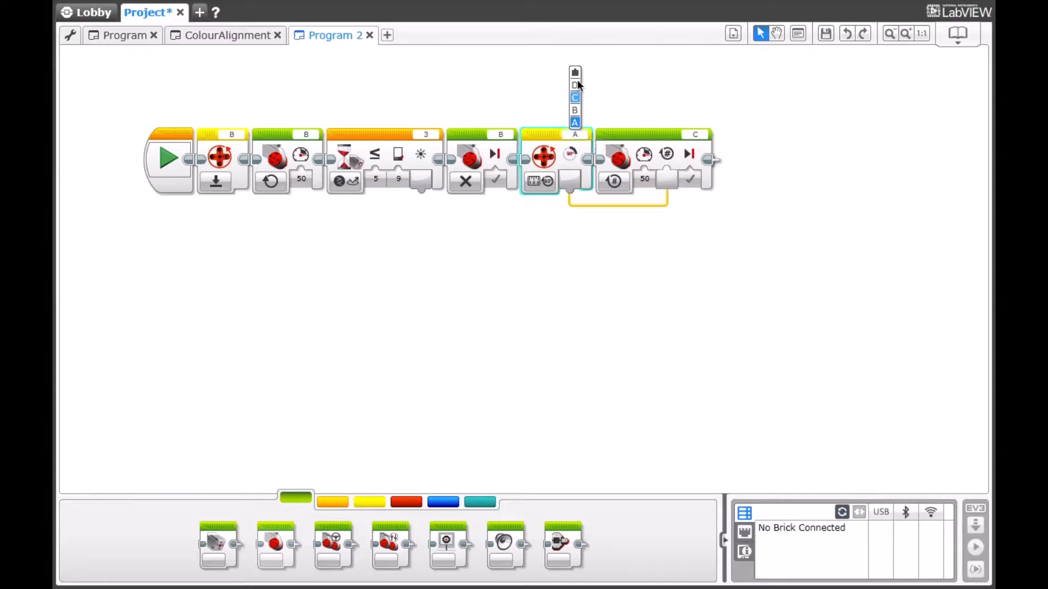
left_click(576, 110)
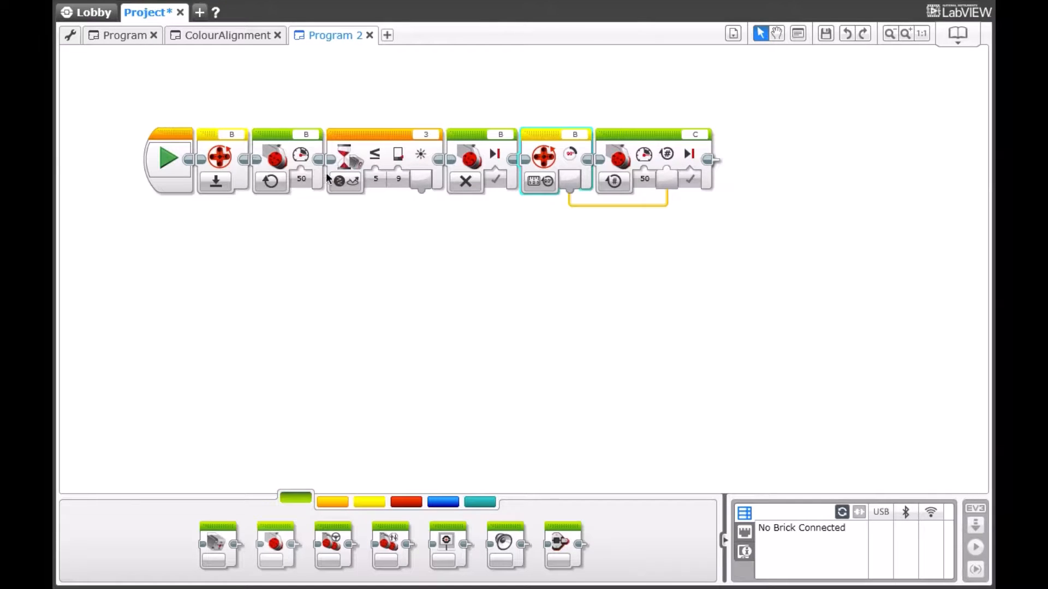
mouse_move(200, 148)
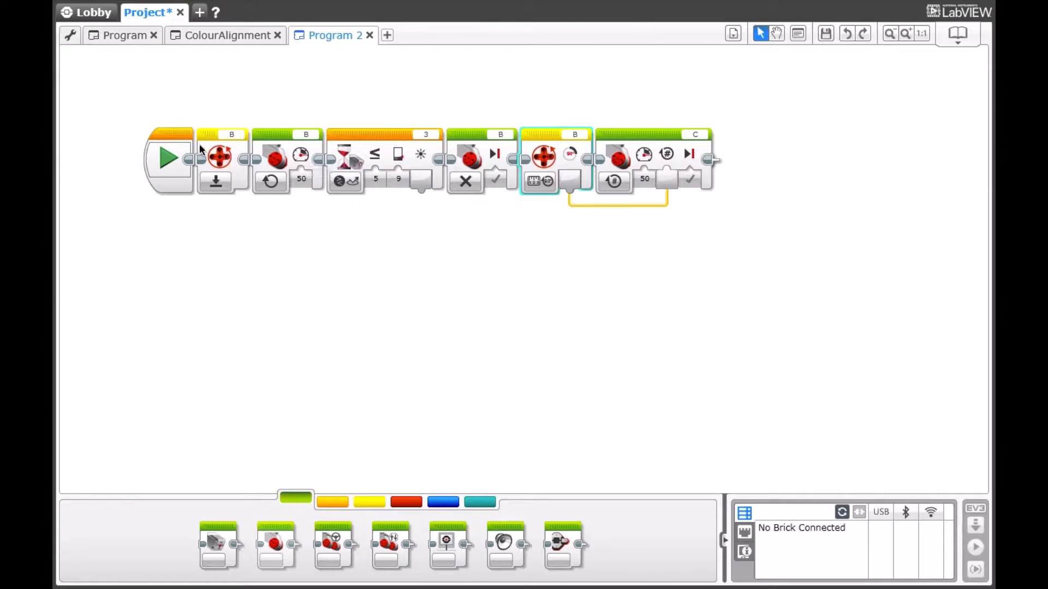
mouse_move(472, 150)
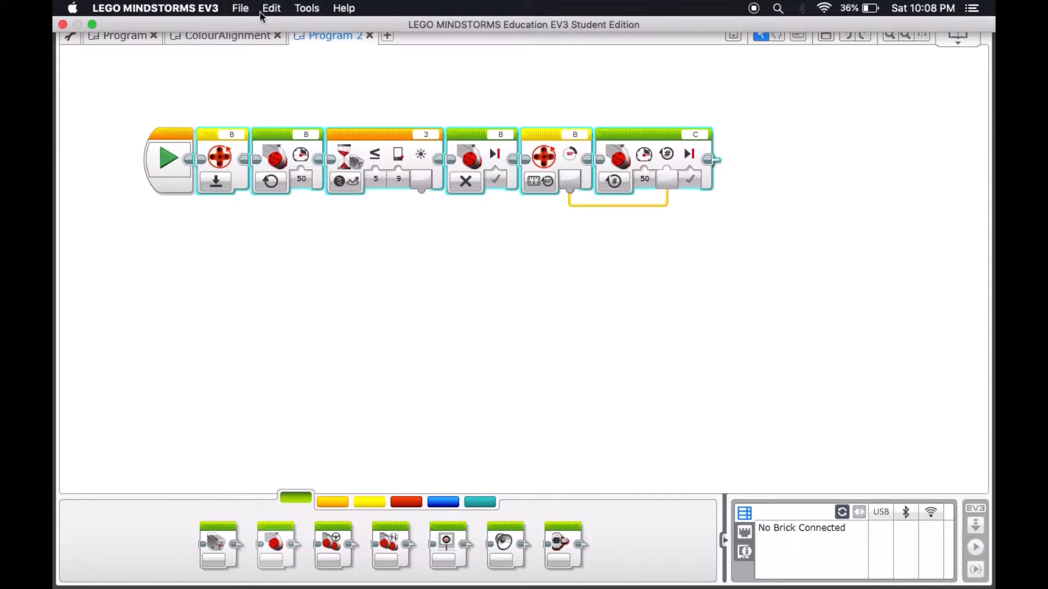
Step: Start the My Block Builder, name it ColourAlignedTurn and add parameters
left_click(305, 8)
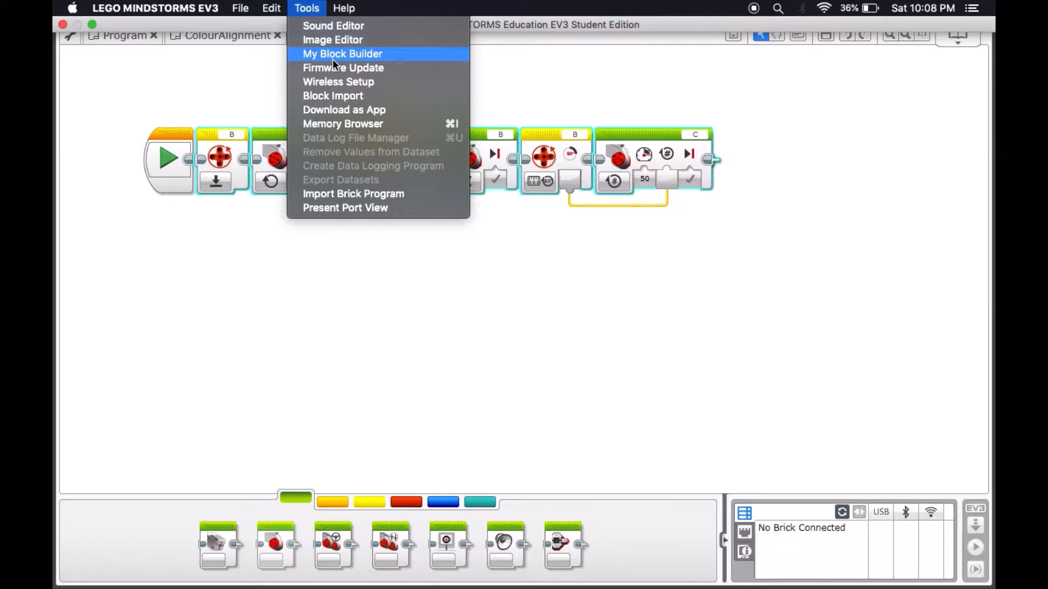
left_click(341, 53)
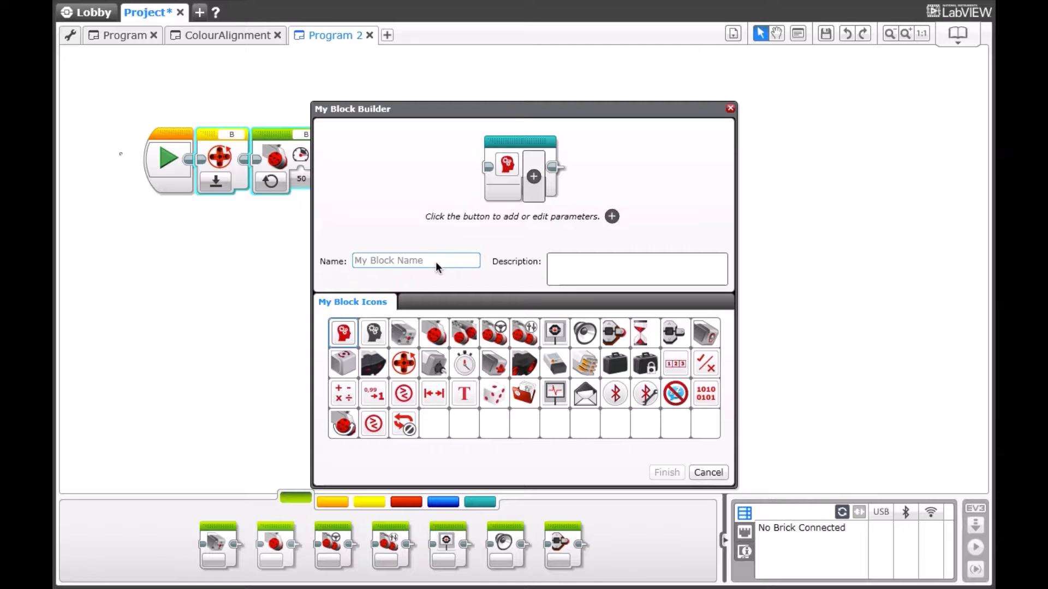
type("C")
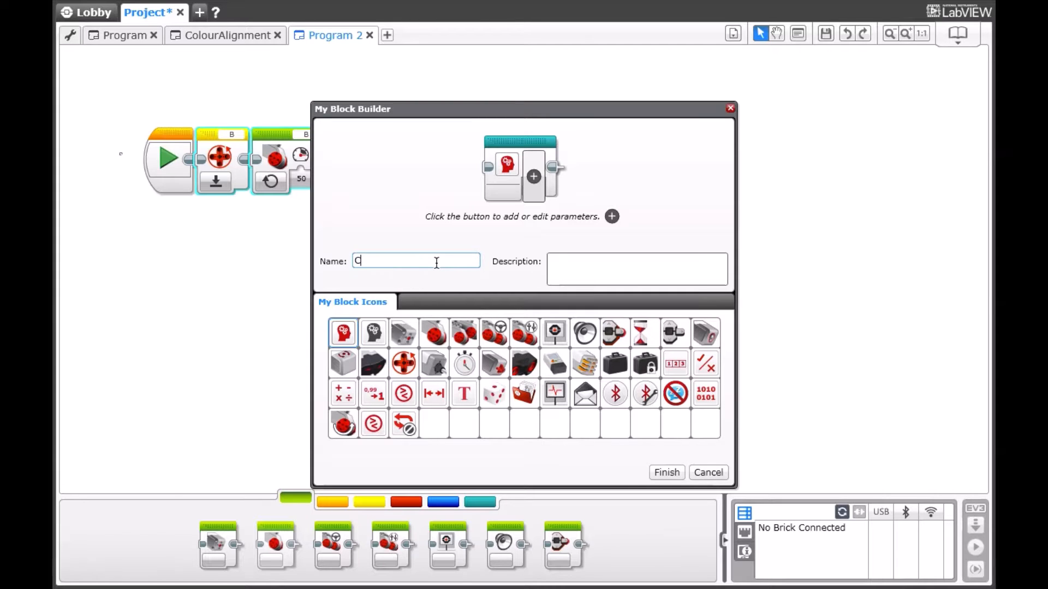
type("olour A")
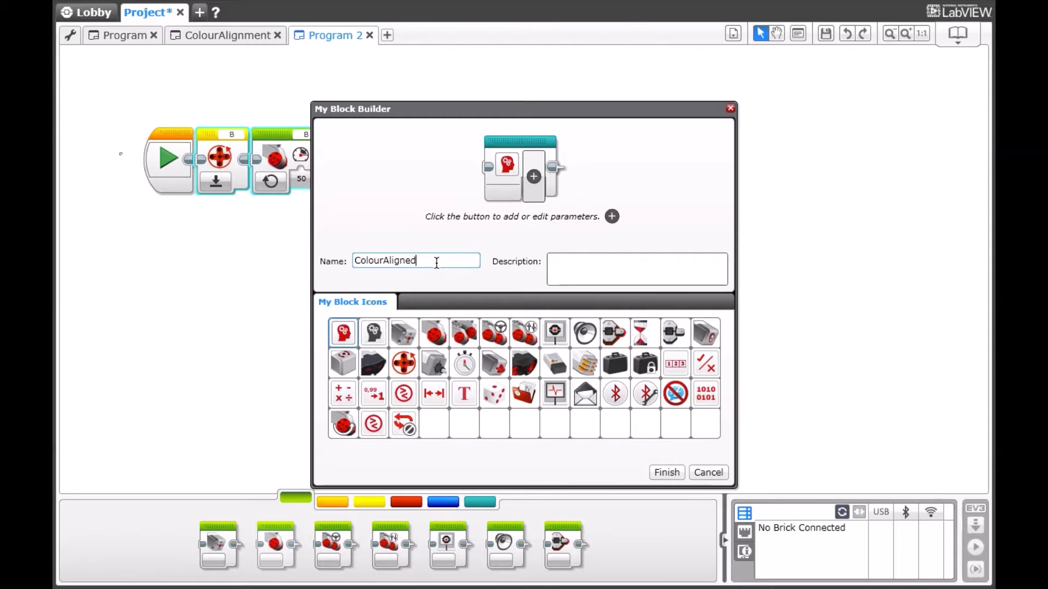
type("Turn")
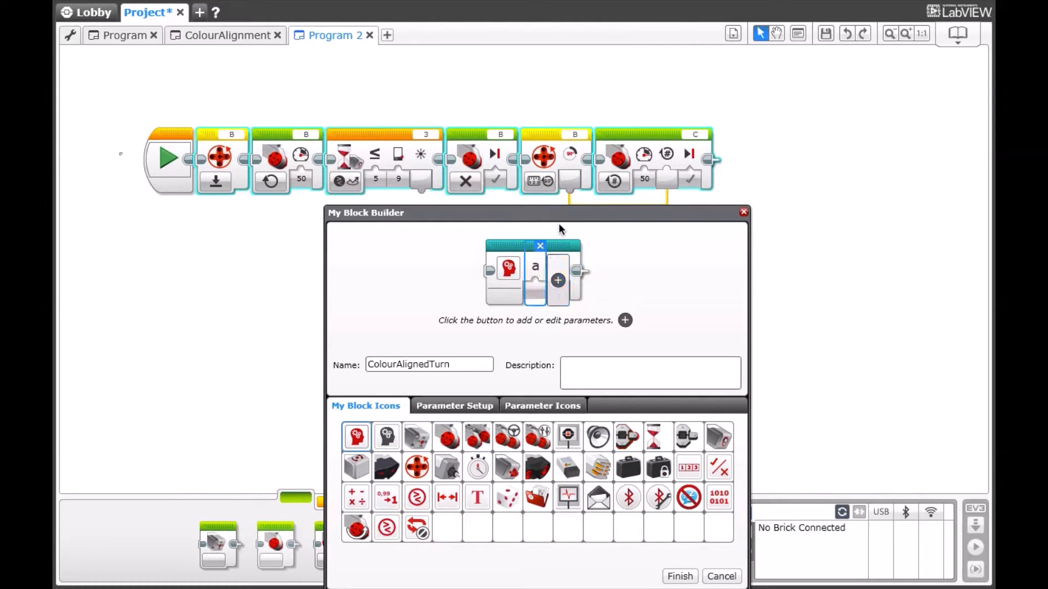
left_click(558, 280)
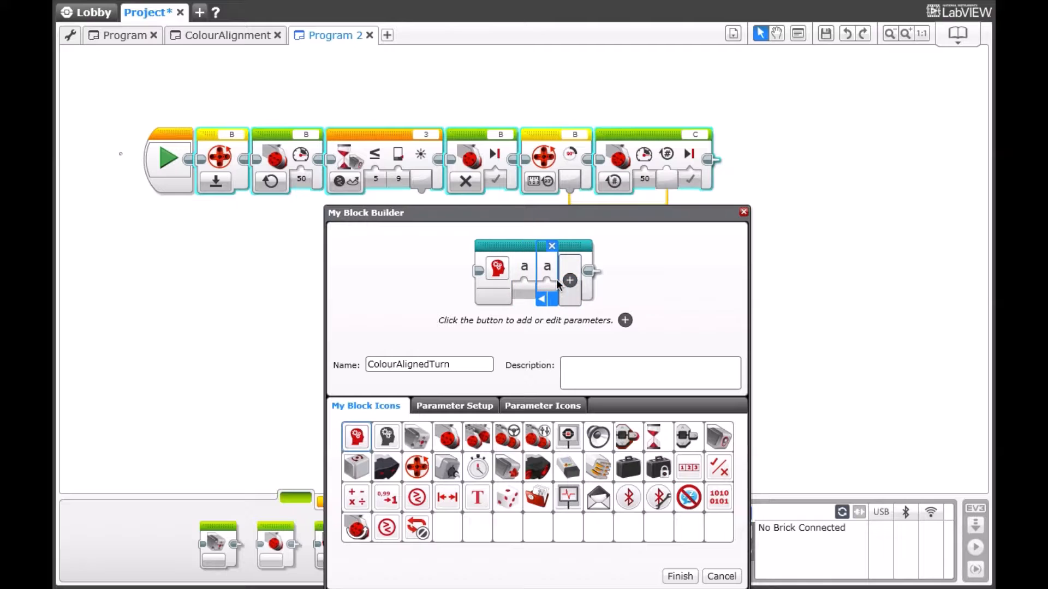
left_click(570, 280)
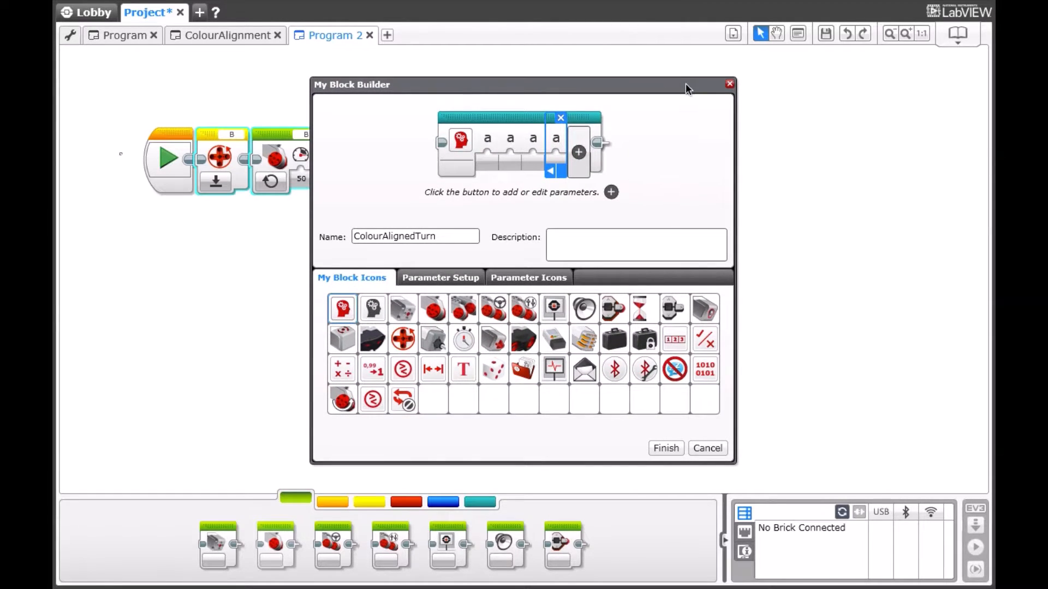
Step: Cancel the My Block Builder and set the port C motor block to On for Degrees
left_click(665, 449)
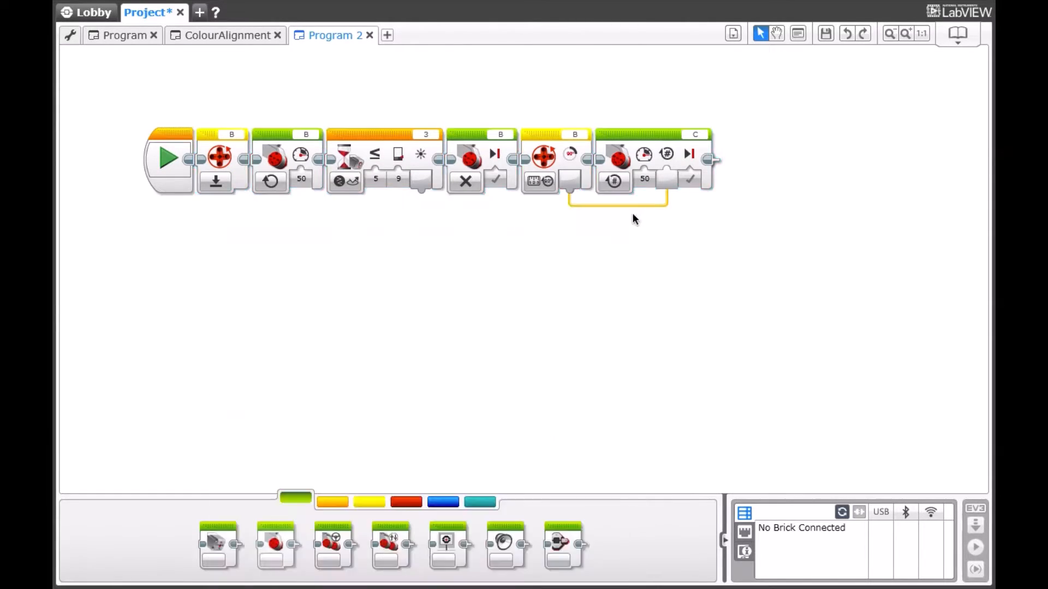
left_click(612, 180)
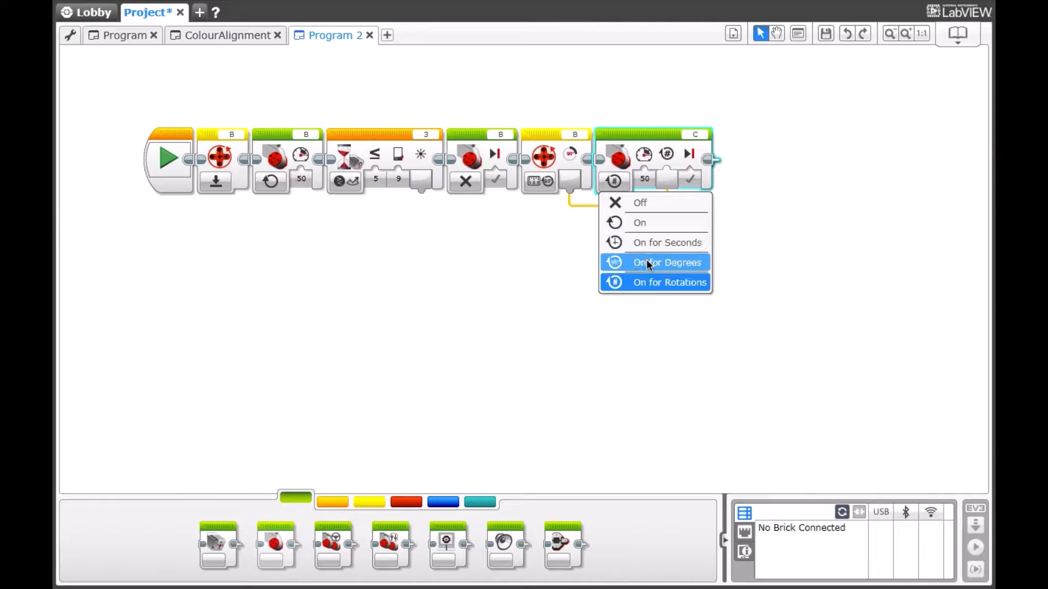
left_click(666, 261)
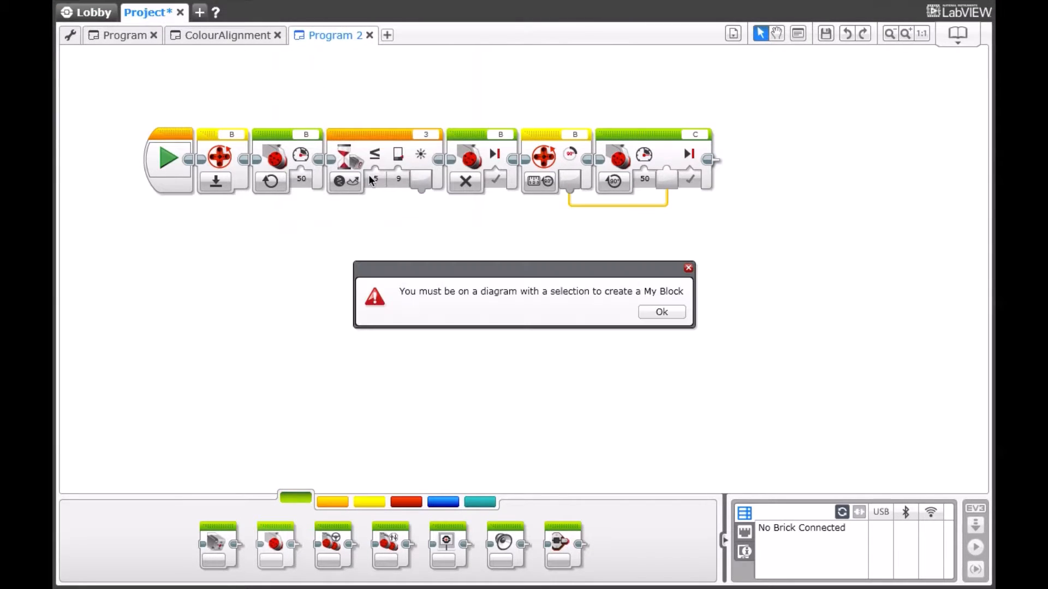
Step: Name the new My Block ColourAlignedTurn, add its parameters and give it the sensor icon
left_click(661, 312)
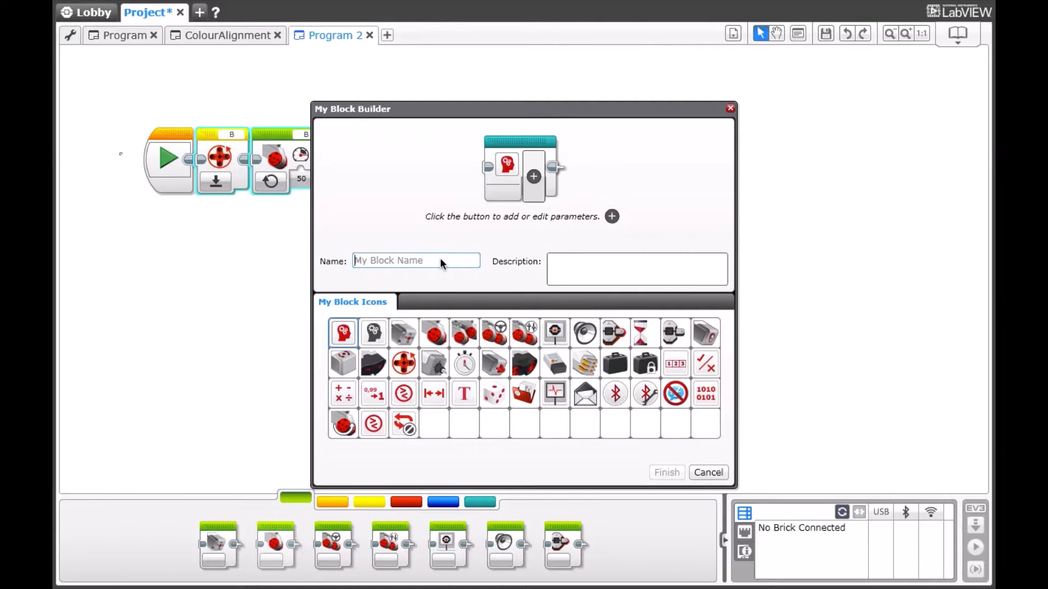
type("ColourAlignedTurn")
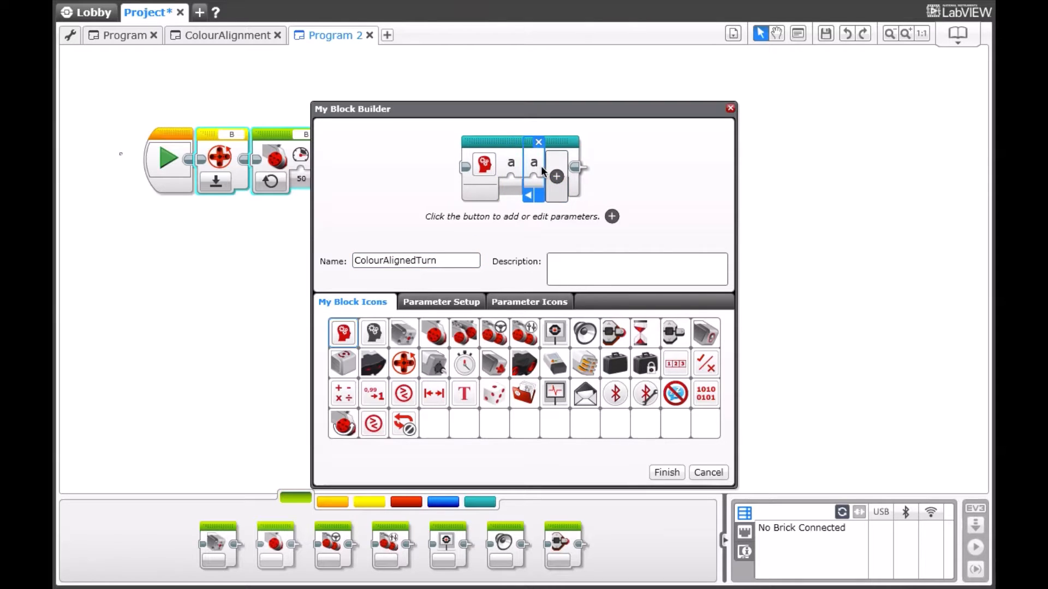
left_click(555, 177)
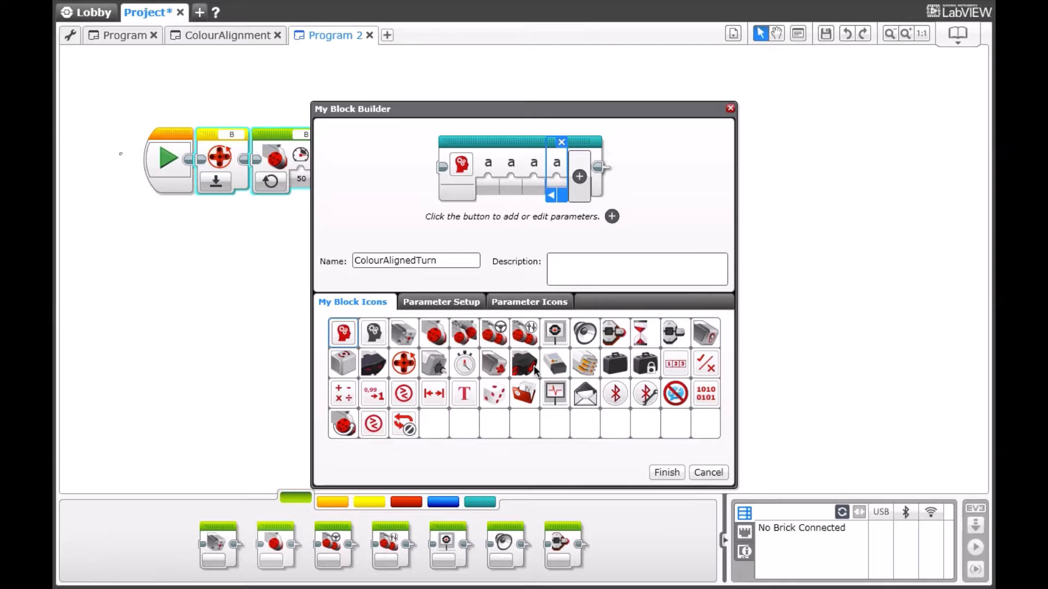
mouse_move(695, 339)
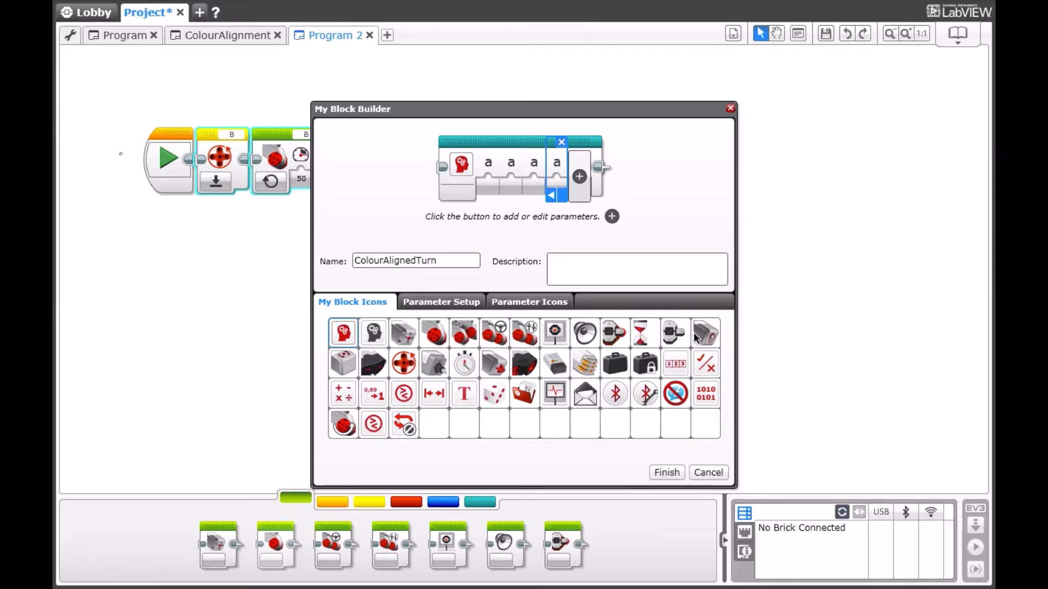
left_click(705, 334)
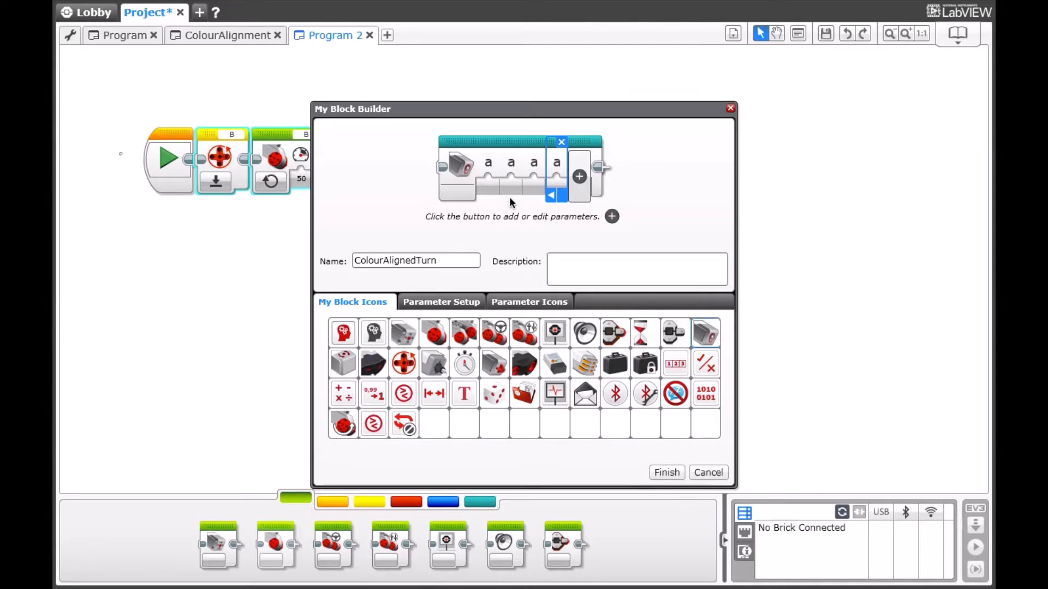
Step: Assign gauge, less-or-equal and gauge icons to the parameters and finish creating the block
left_click(440, 301)
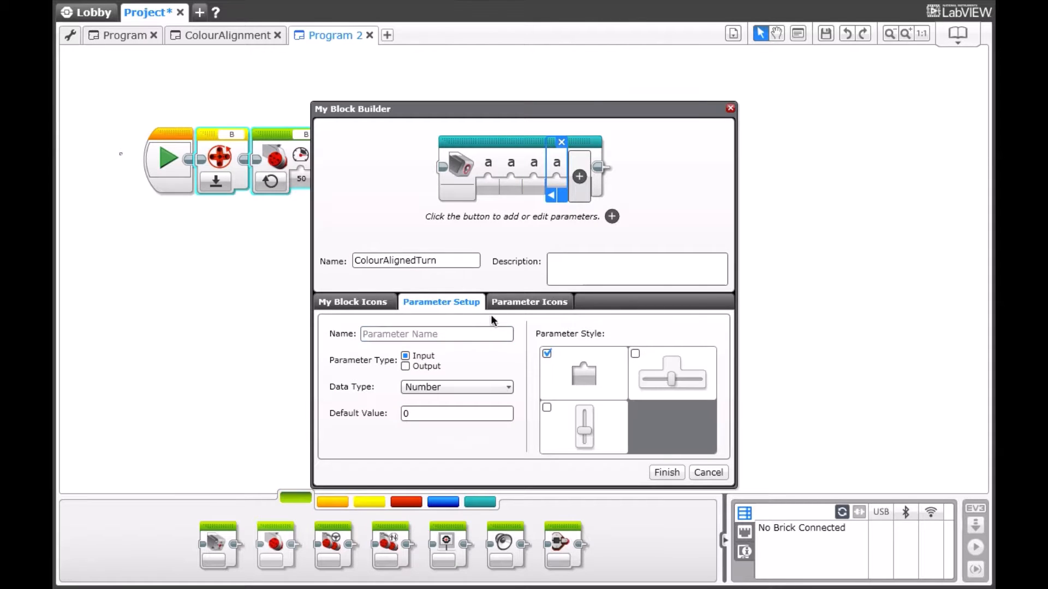
left_click(528, 302)
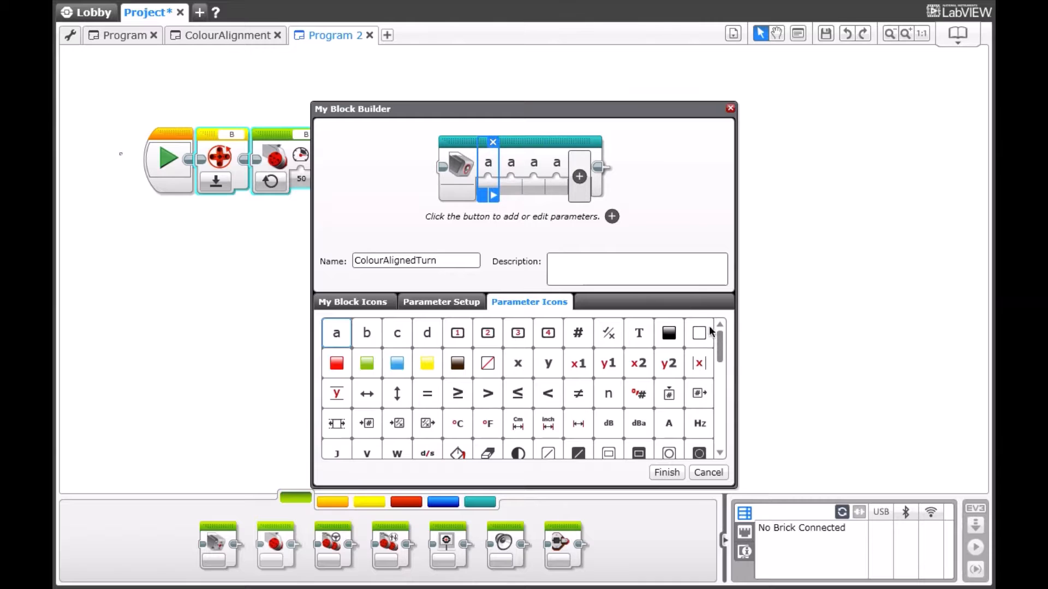
scroll("down", 3)
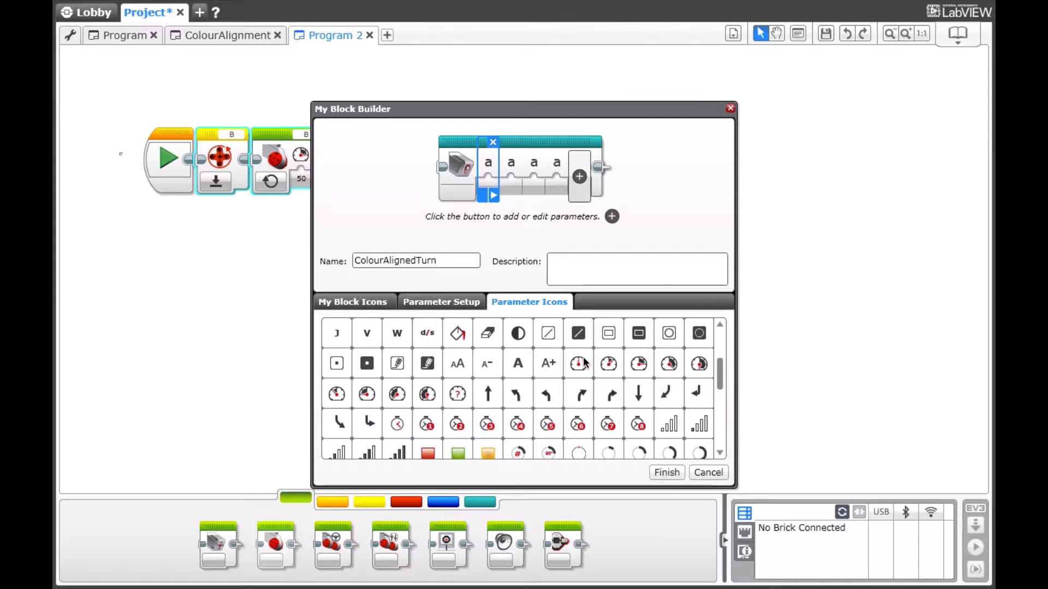
left_click(639, 364)
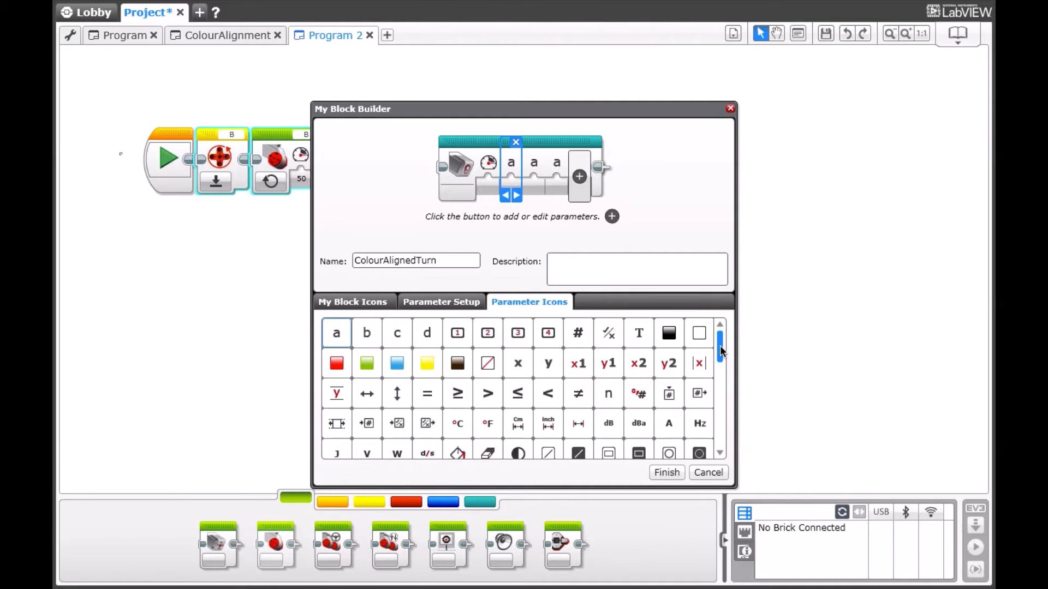
left_click(518, 393)
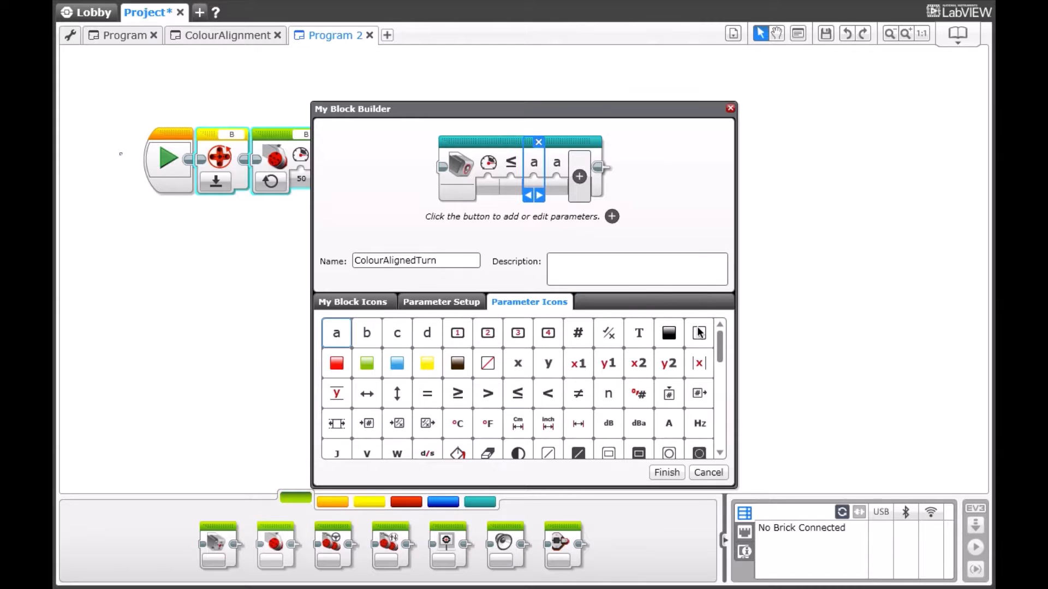
scroll("down", 3)
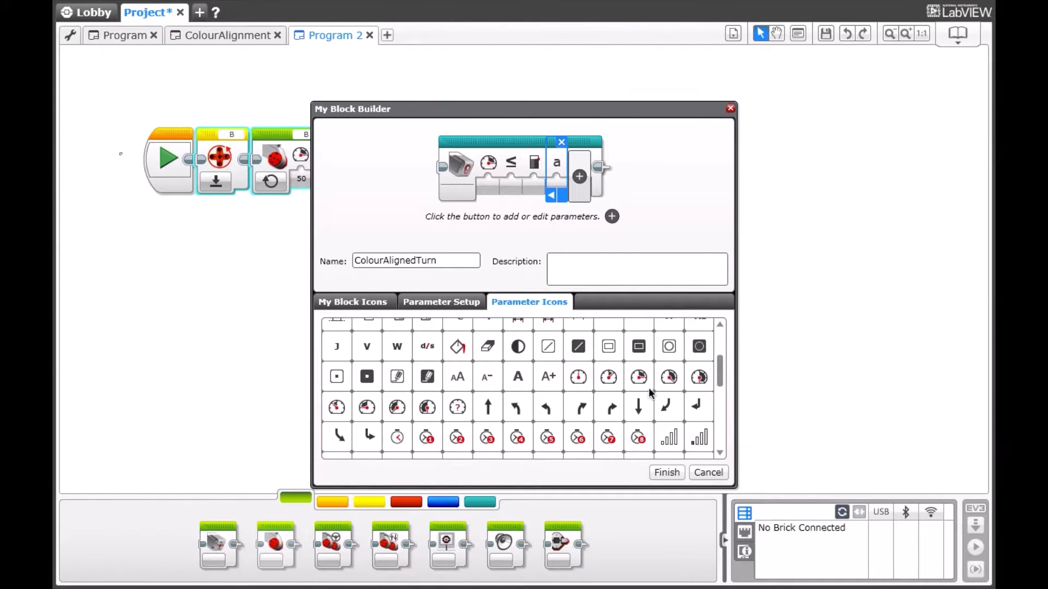
left_click(638, 377)
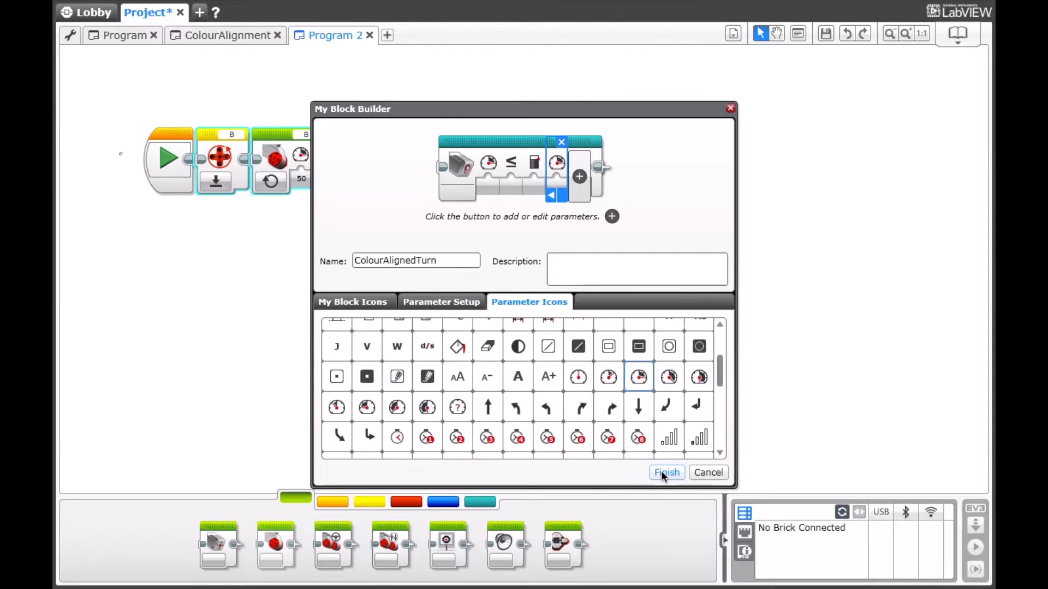
left_click(666, 472)
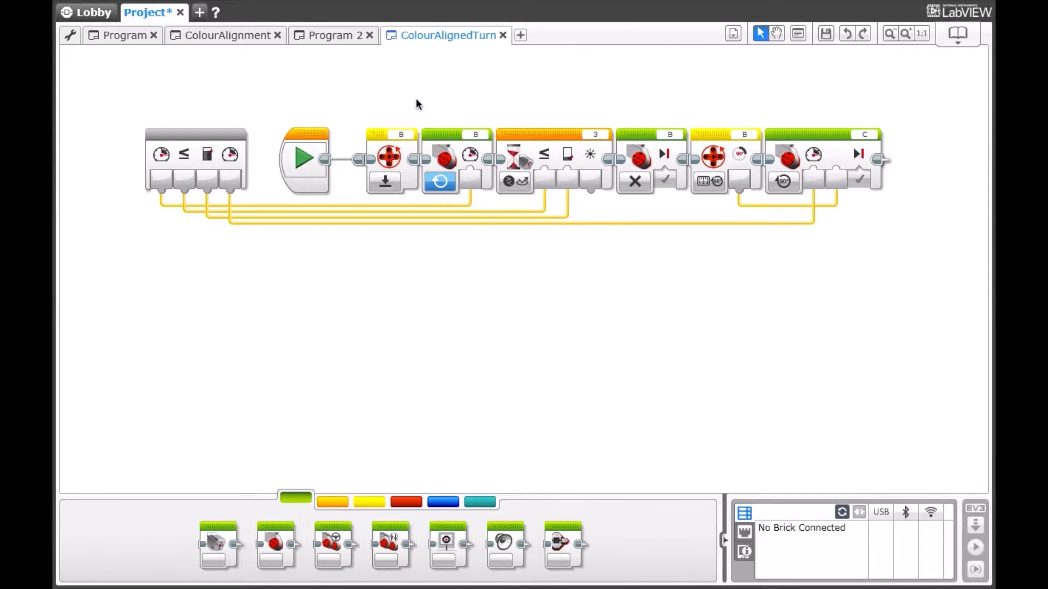
Step: Return from the My Block tab to Program 2 and then the main Program tab
left_click(331, 35)
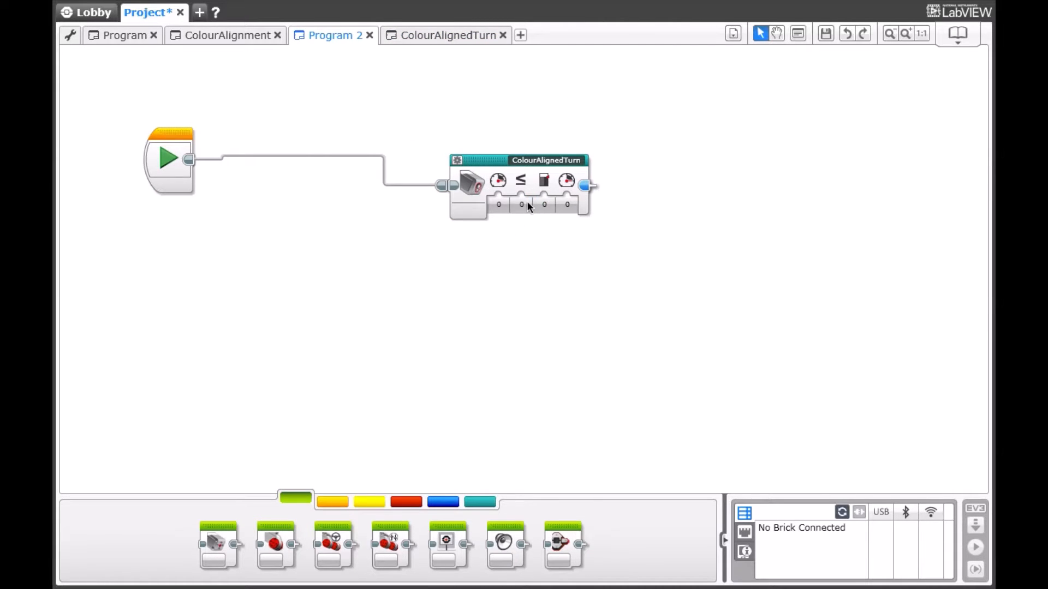
left_click(125, 35)
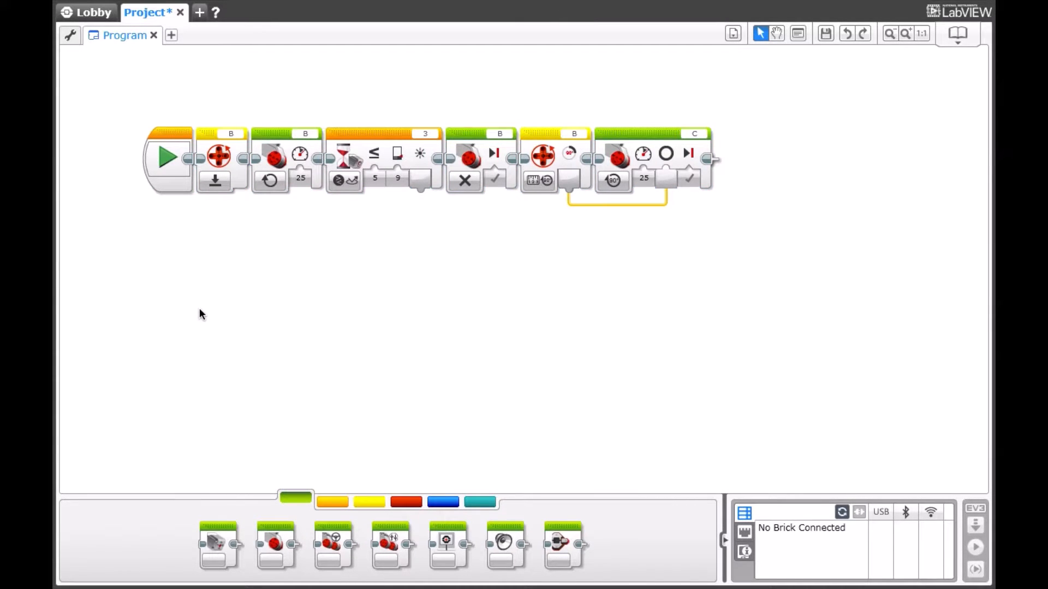
mouse_move(504, 244)
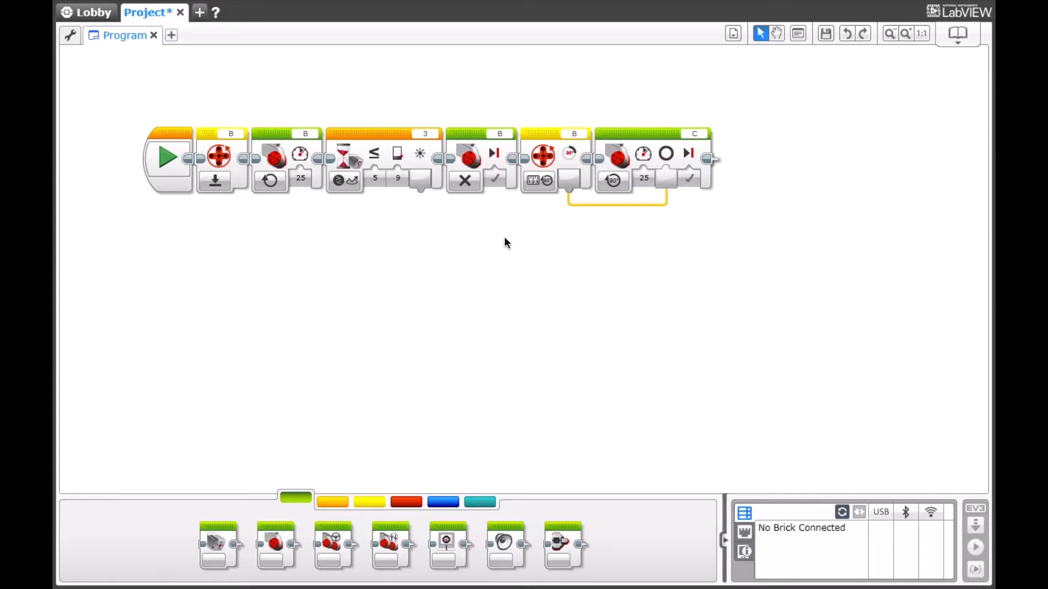
mouse_move(234, 145)
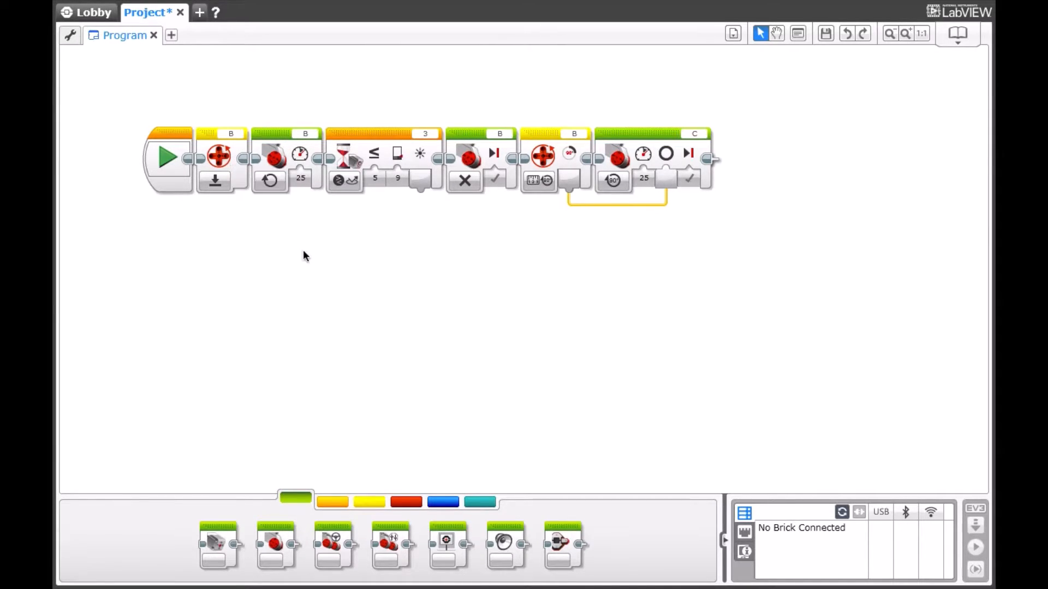
mouse_move(281, 247)
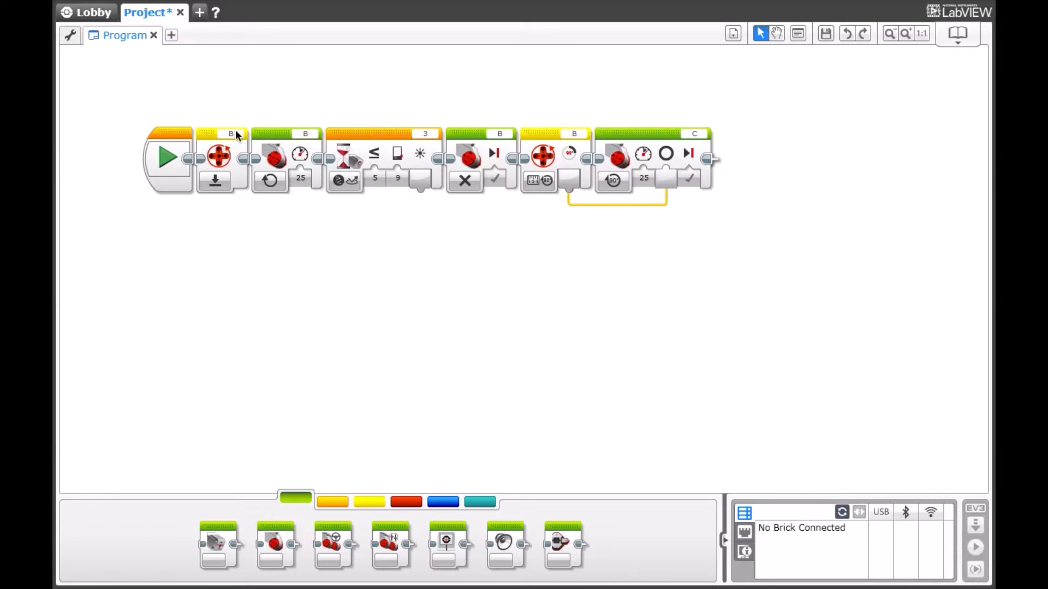
Step: Make the first motor block's port a wired input
left_click(231, 133)
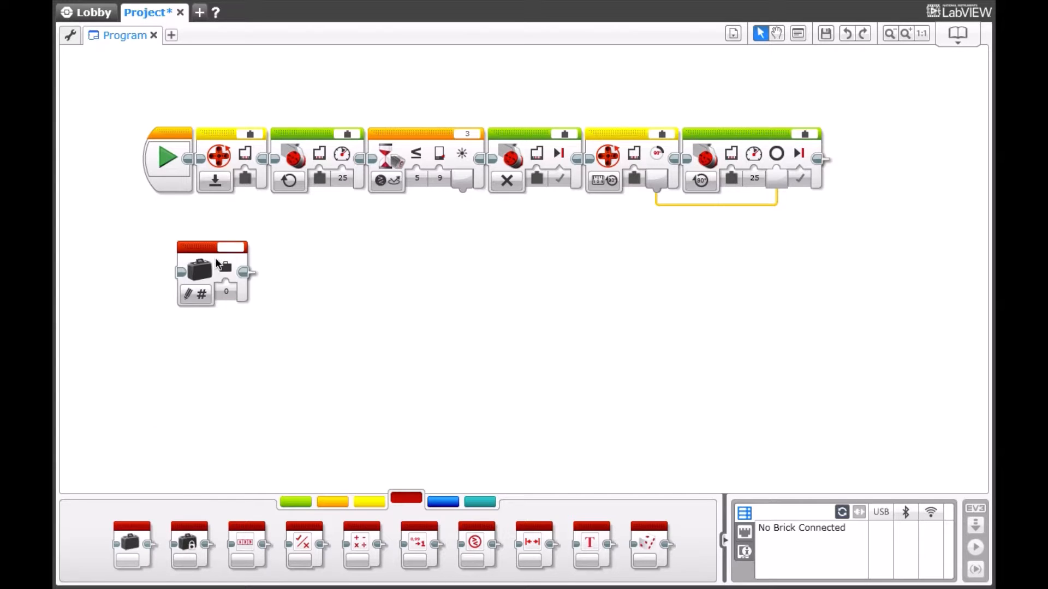
Step: Move the variable block to the program start and set the fourth variable block to Read Numeric
left_click_drag(213, 274, 227, 160)
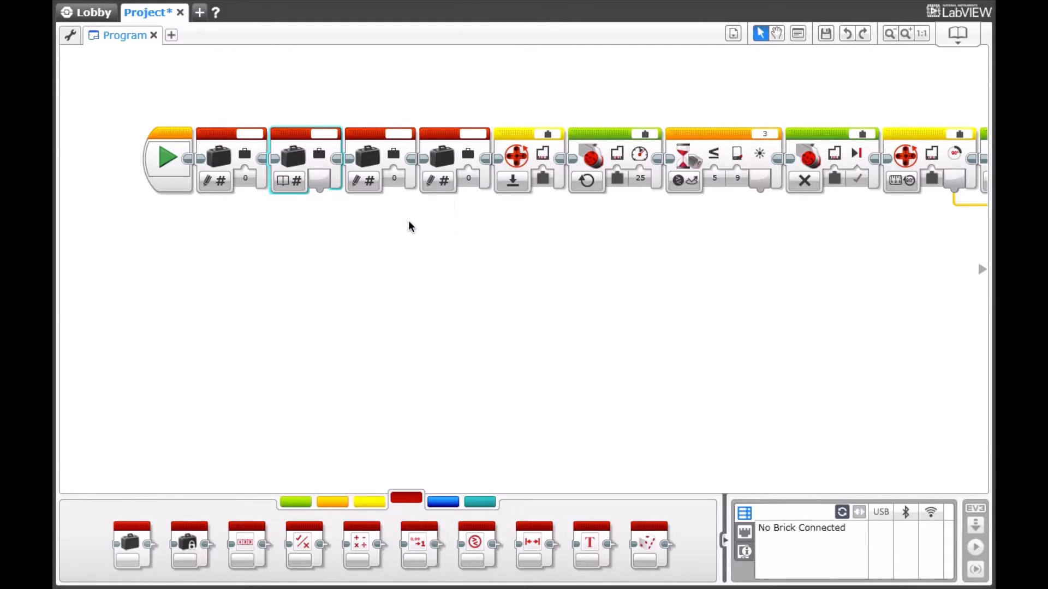
left_click(454, 160)
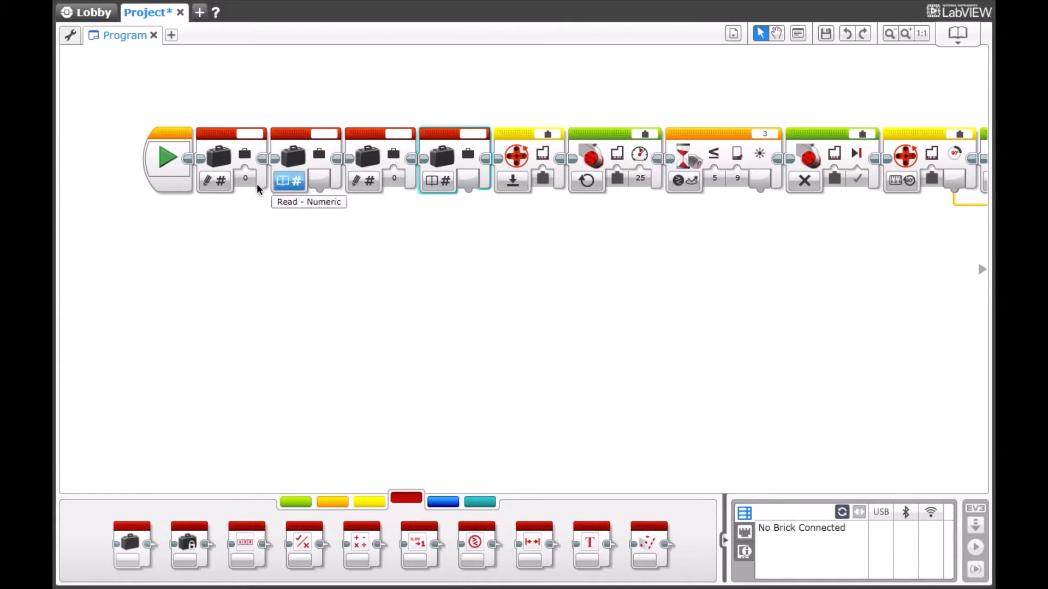
mouse_move(366, 180)
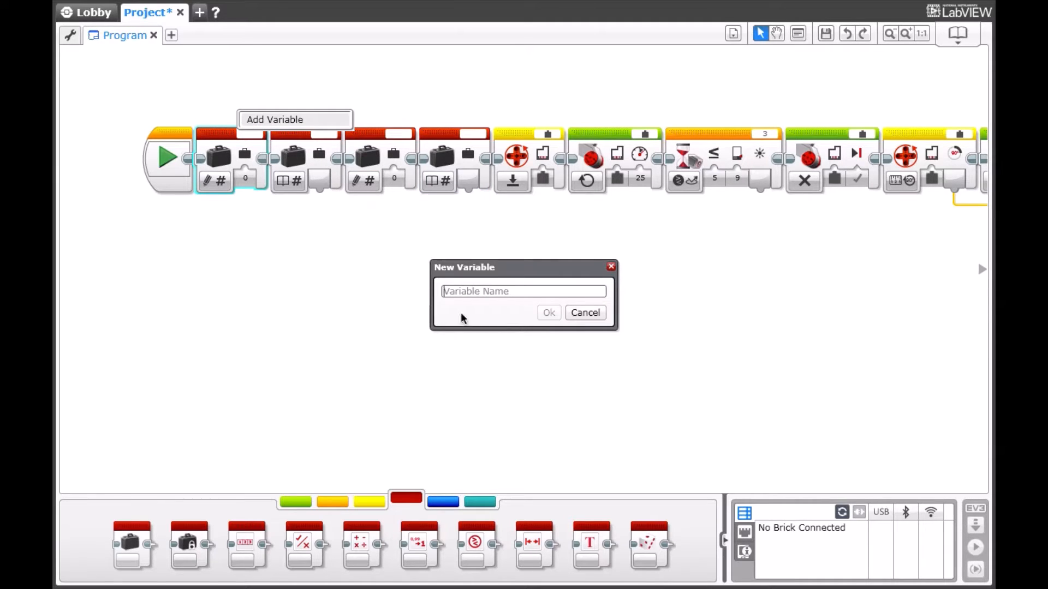
Step: Create the Driving Motor variable for the first write block
type("D")
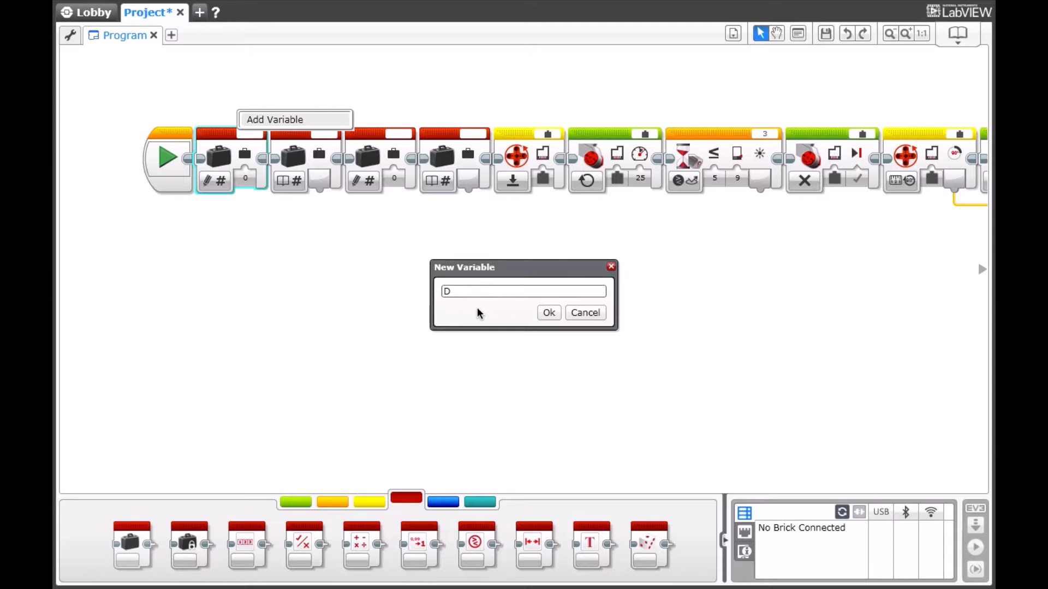
type("riving M")
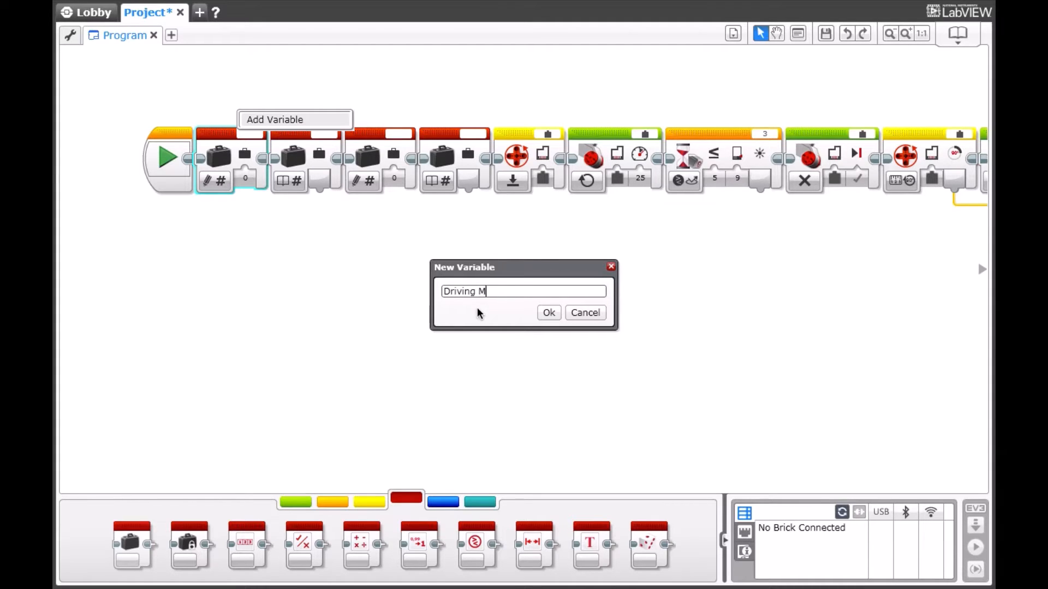
type("otor")
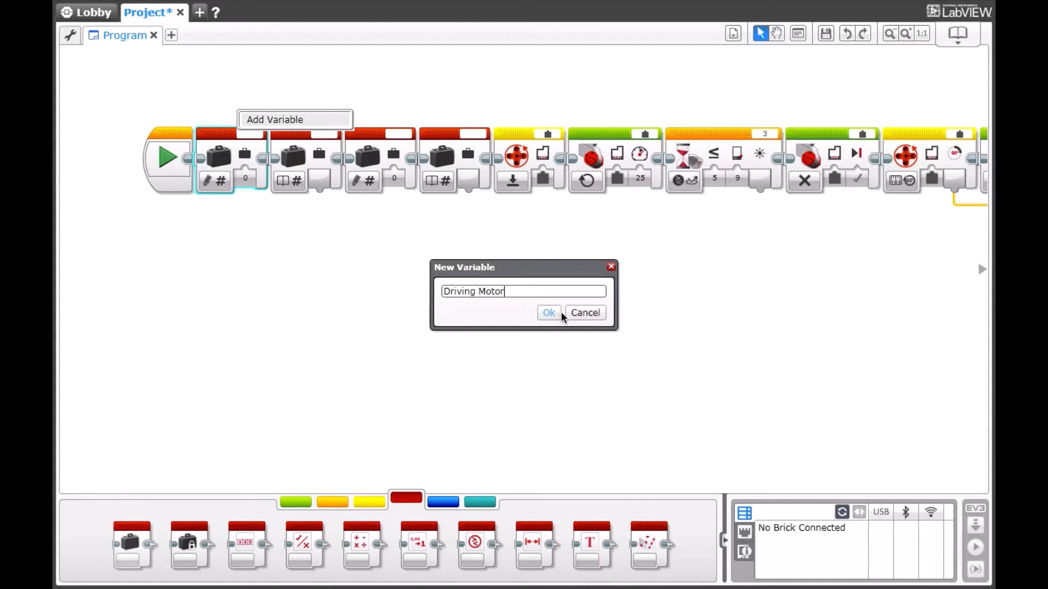
left_click(548, 313)
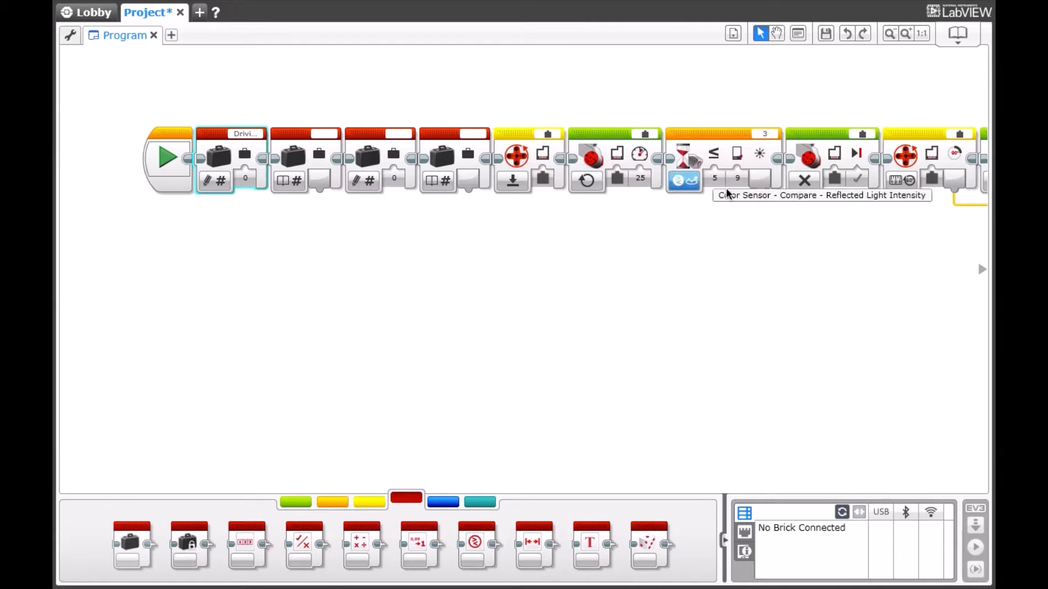
mouse_move(835, 152)
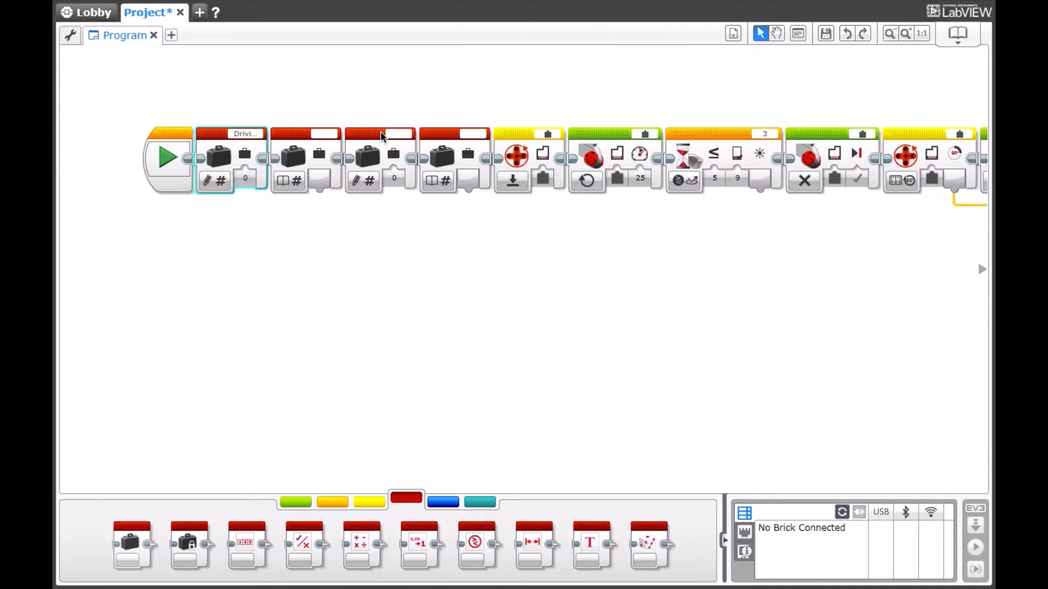
Step: Create the Responding Motor variable for the third write block
left_click(424, 106)
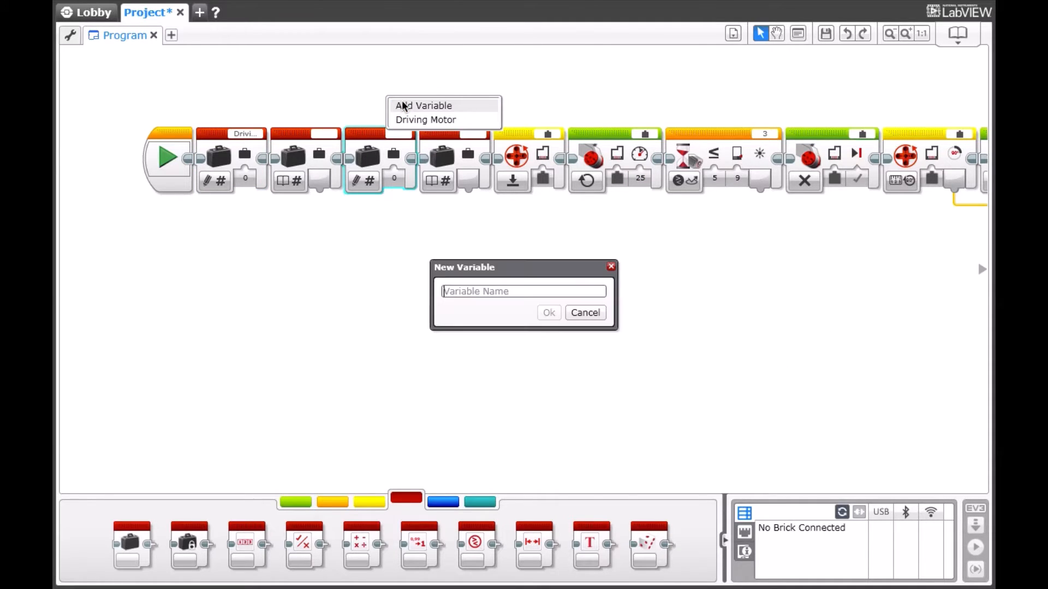
type("Responding Motor")
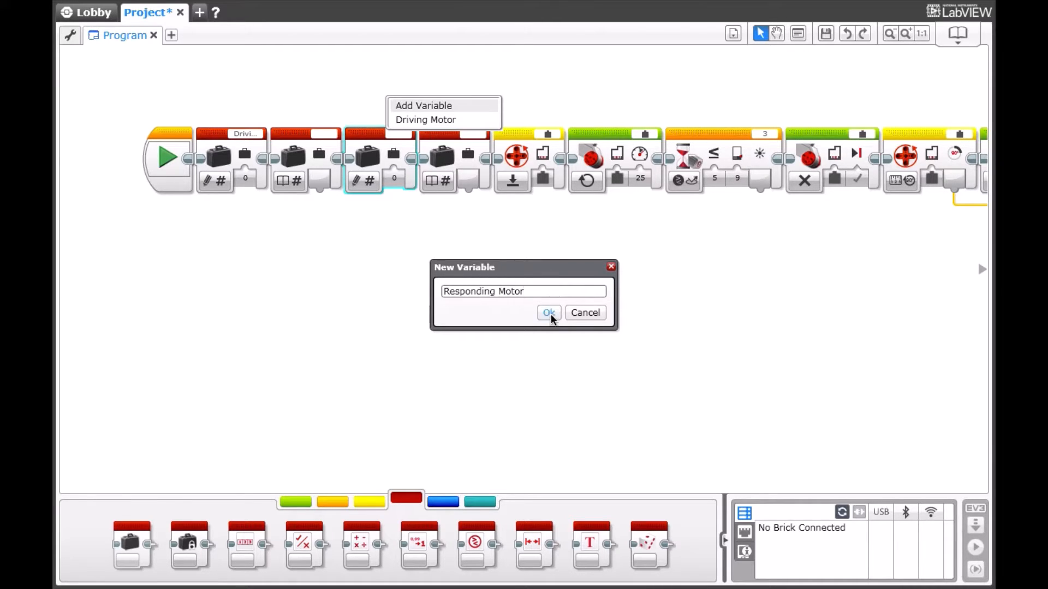
left_click(548, 313)
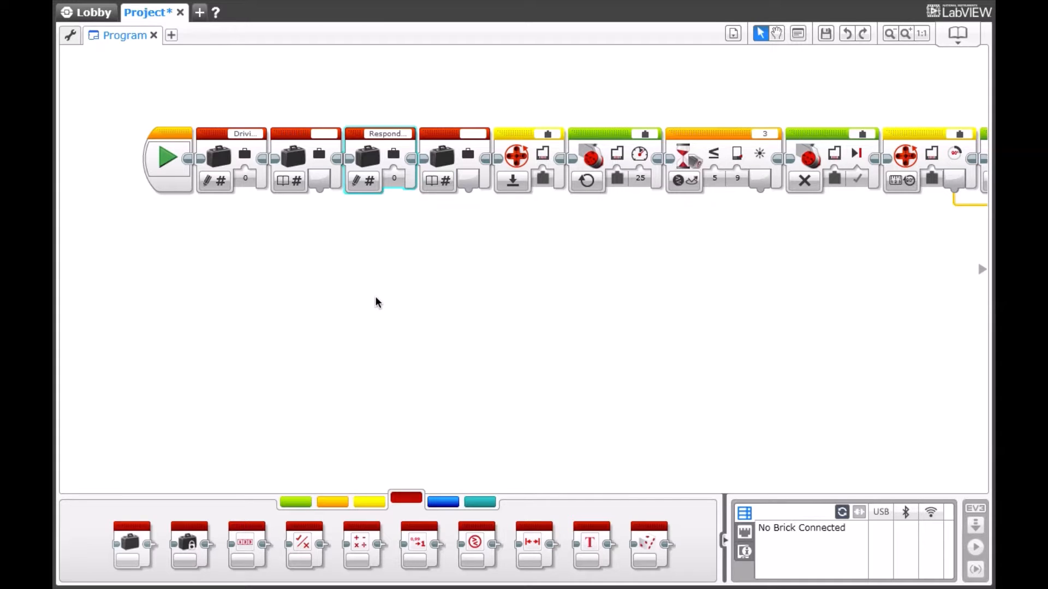
mouse_move(326, 131)
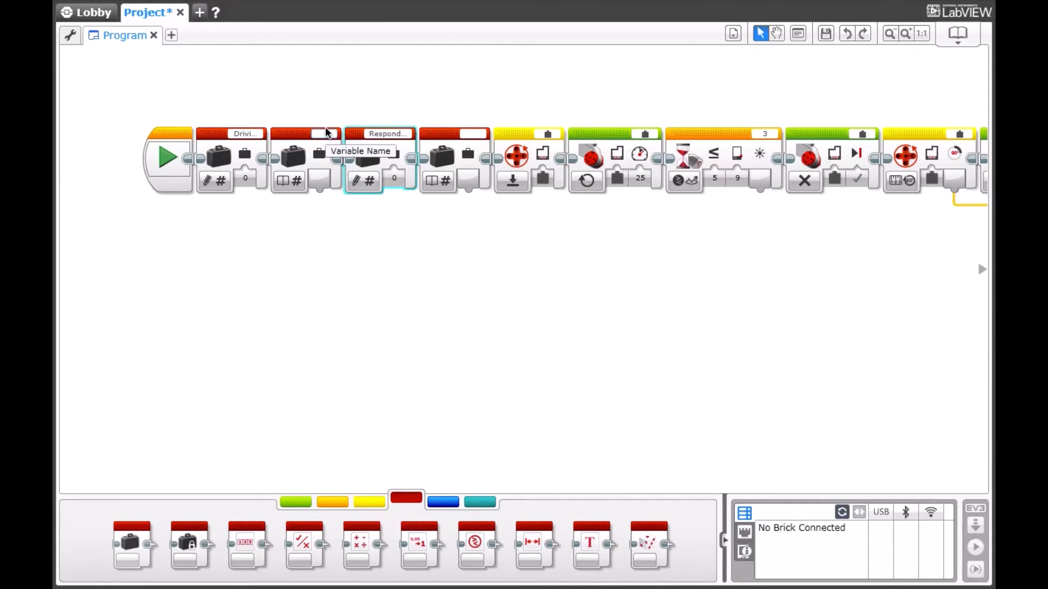
Step: Set the read blocks to Driving Motor and Responding Motor and wire Driving Motor into a motor port
left_click(325, 133)
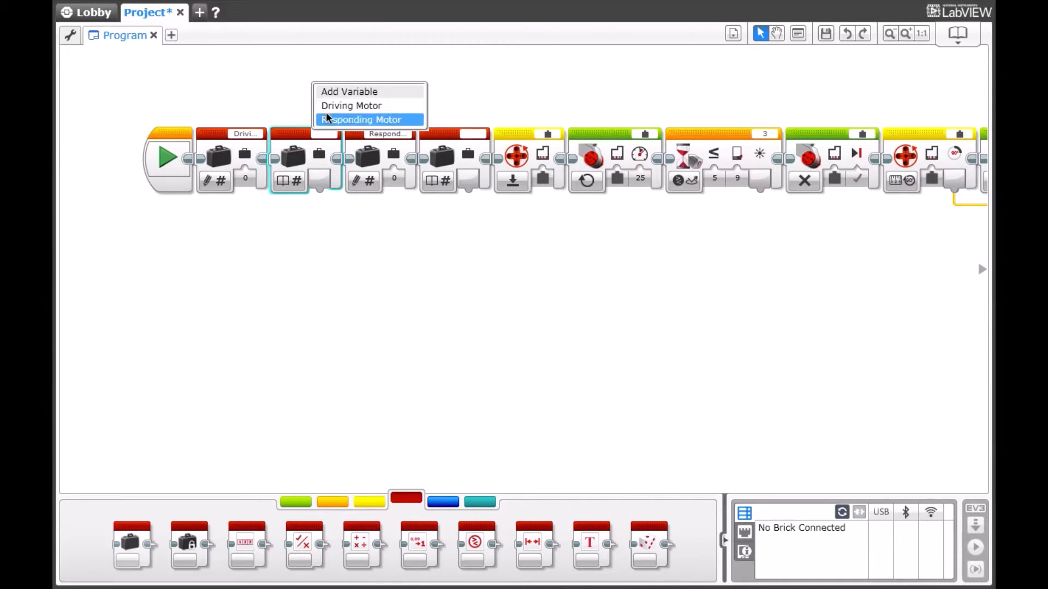
mouse_move(327, 112)
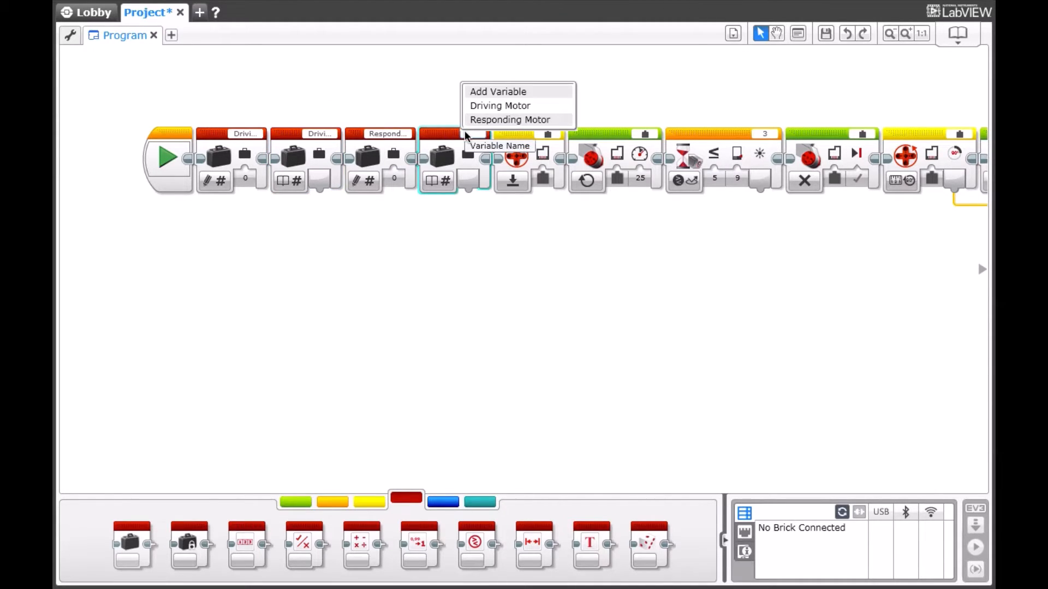
left_click(510, 120)
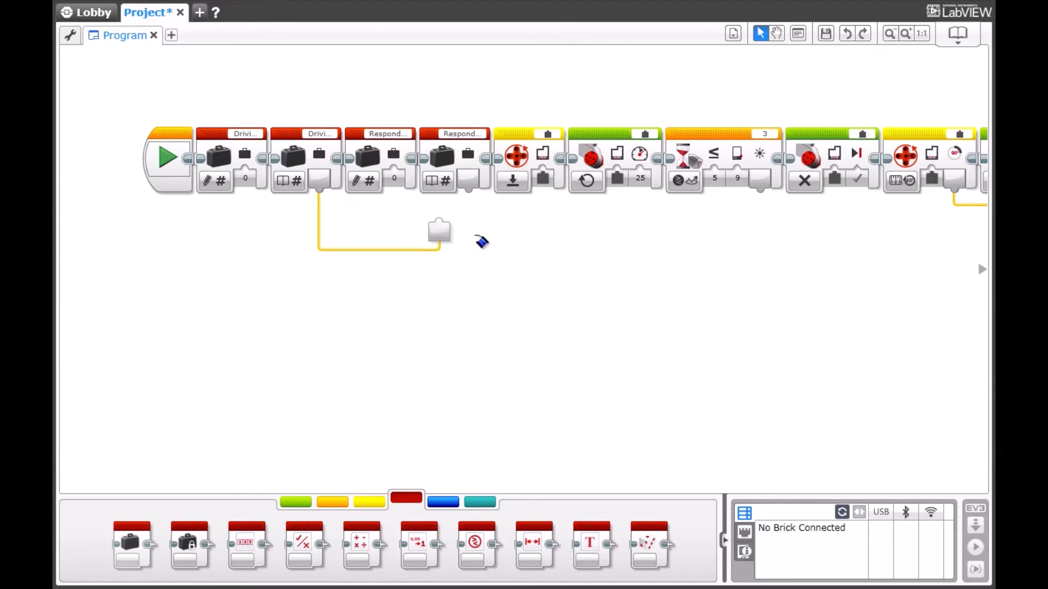
left_click_drag(439, 230, 541, 180)
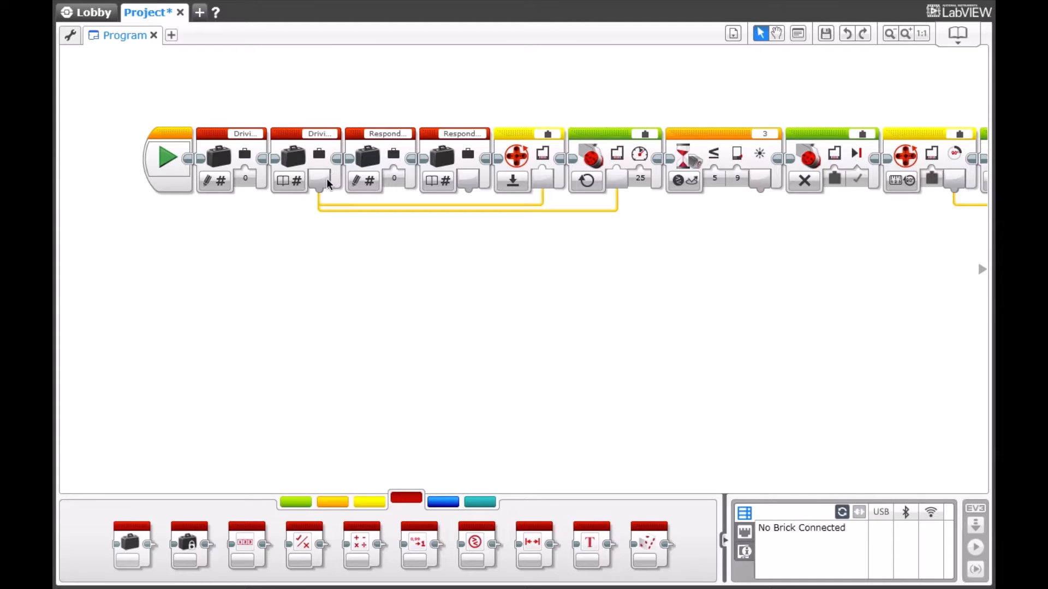
mouse_move(808, 180)
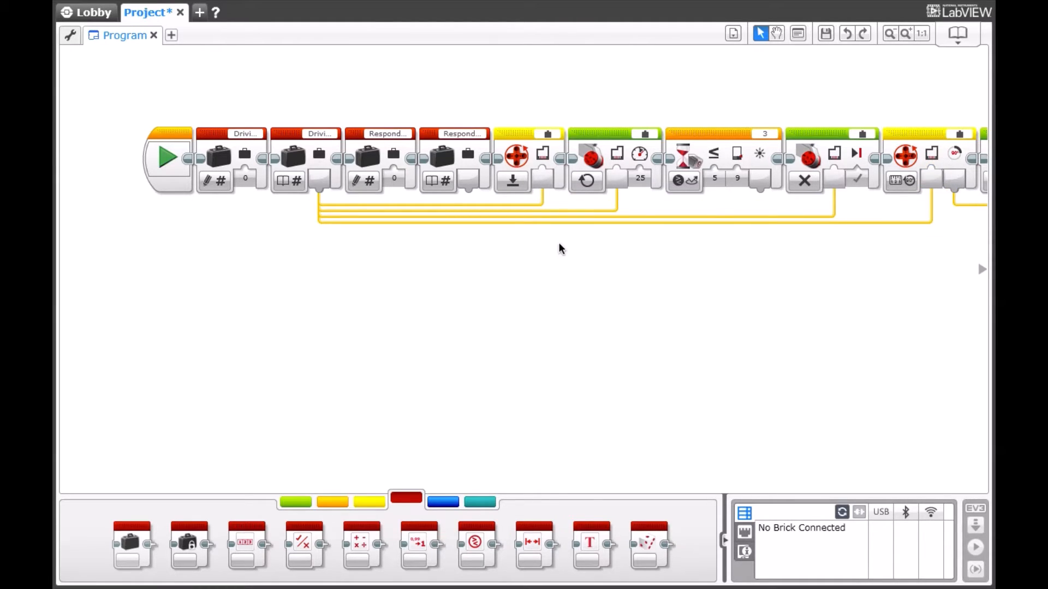
mouse_move(478, 174)
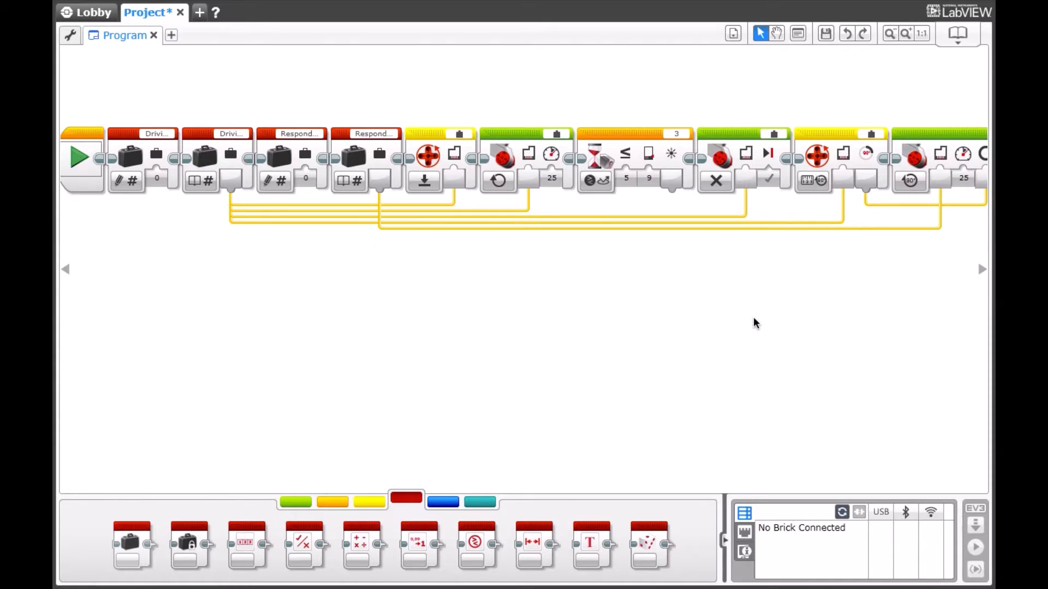
mouse_move(141, 87)
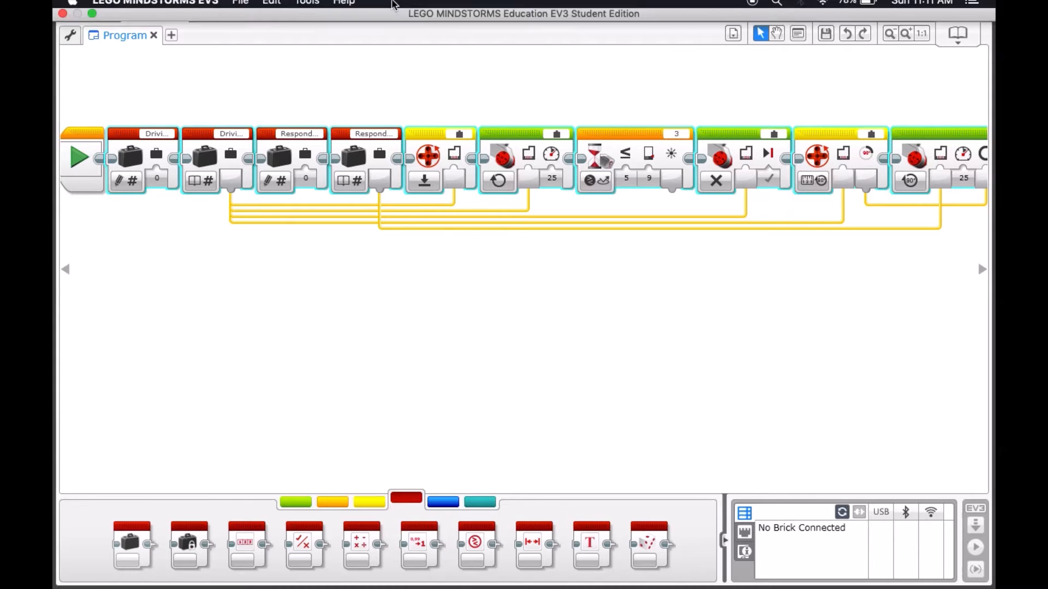
Step: Start a new My Block with the sensor icon and add its six parameters
left_click(305, 8)
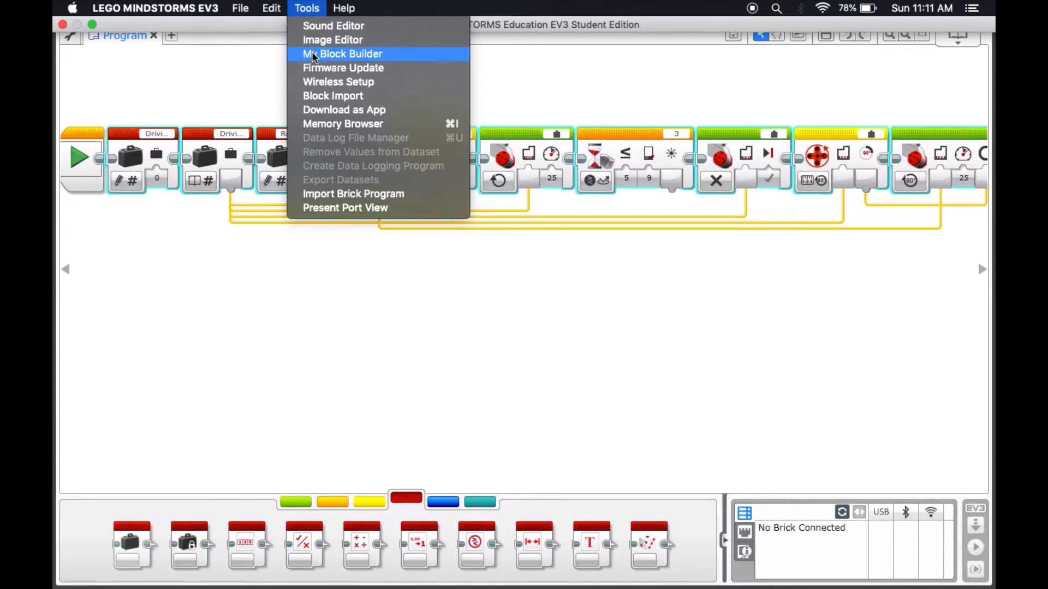
left_click(341, 54)
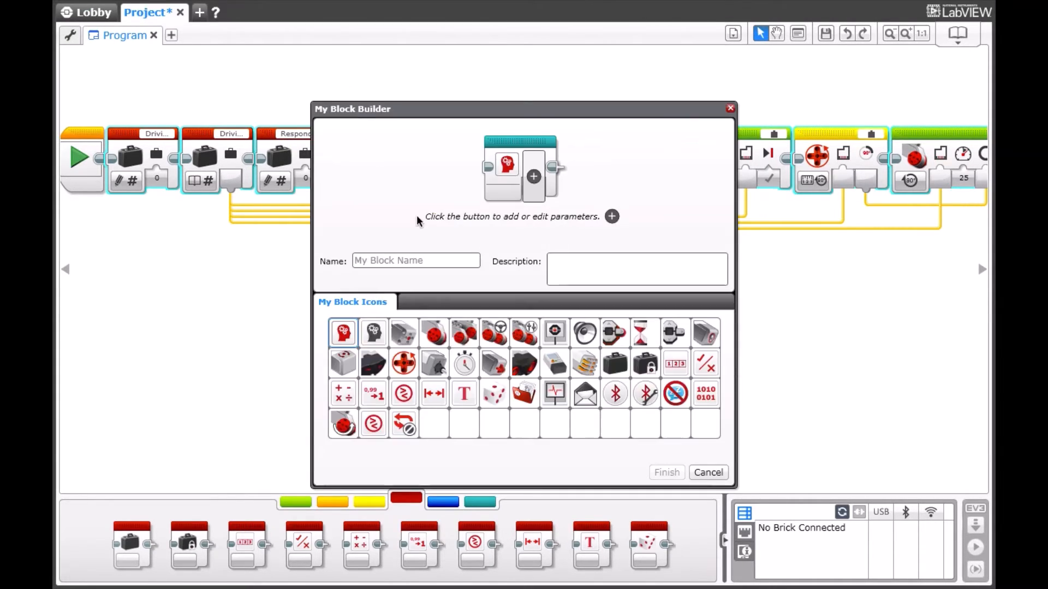
left_click(705, 333)
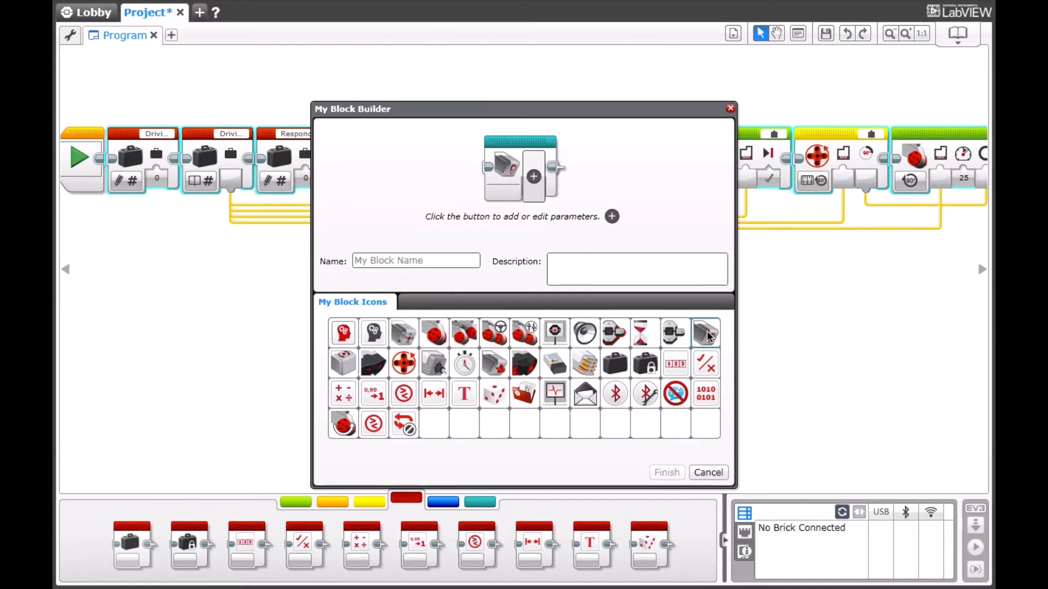
left_click(532, 177)
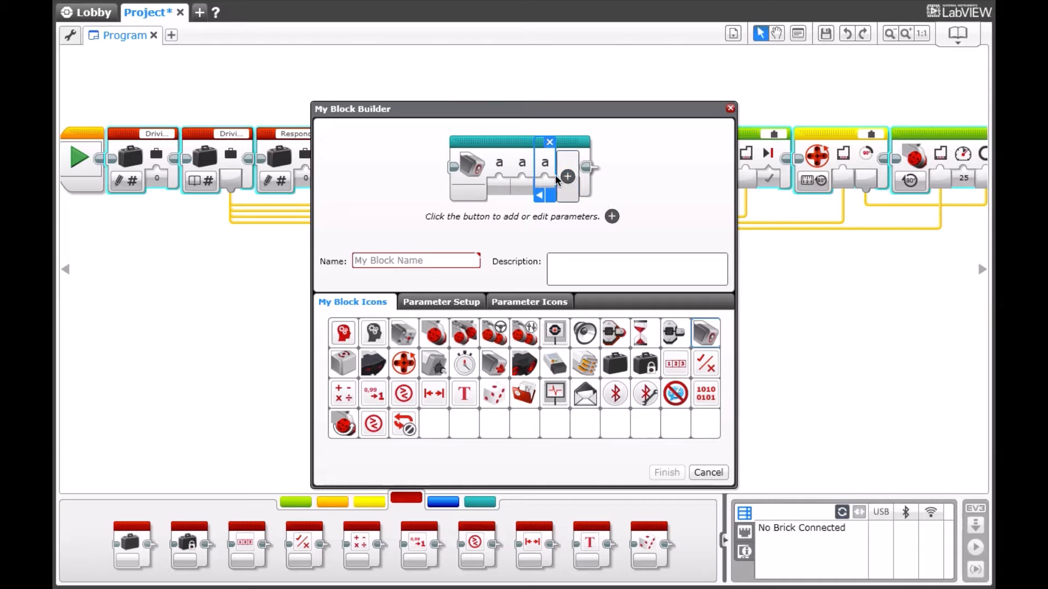
left_click(566, 176)
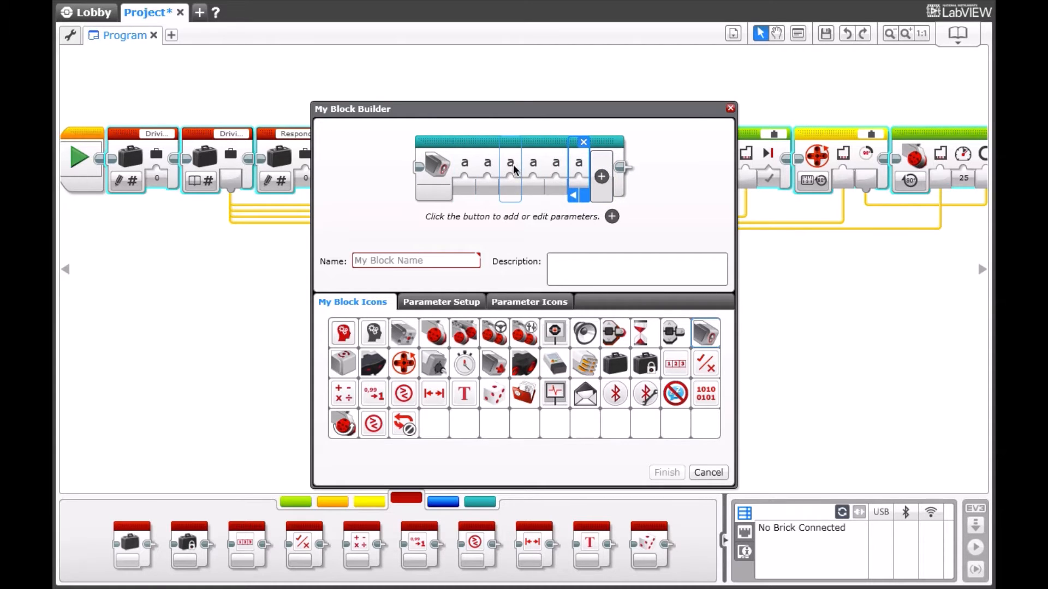
Step: Give the parameters port, level and gauge icons from the Parameter Icons list
left_click(528, 301)
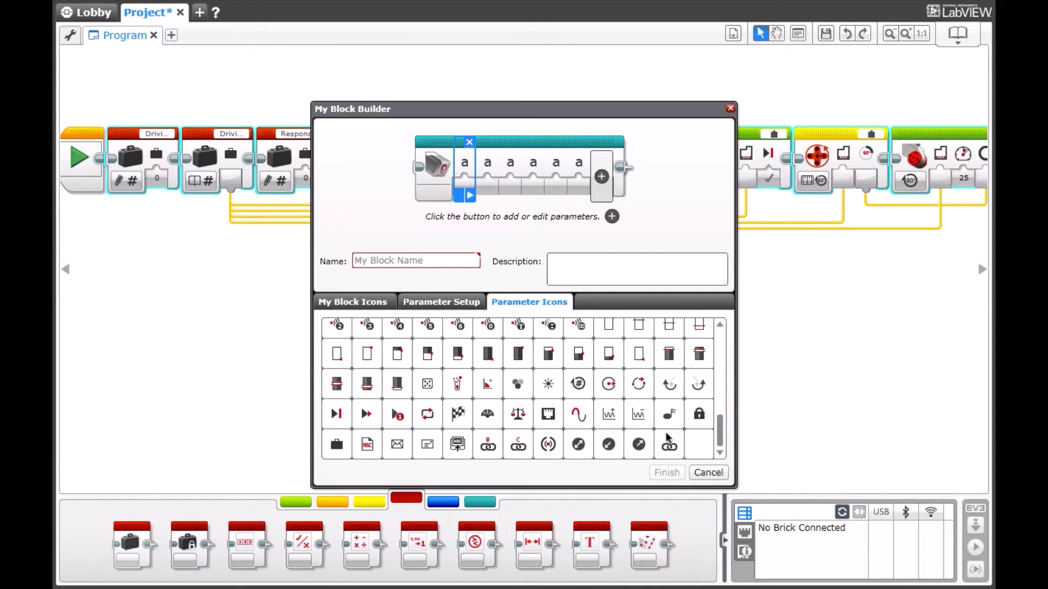
mouse_move(521, 391)
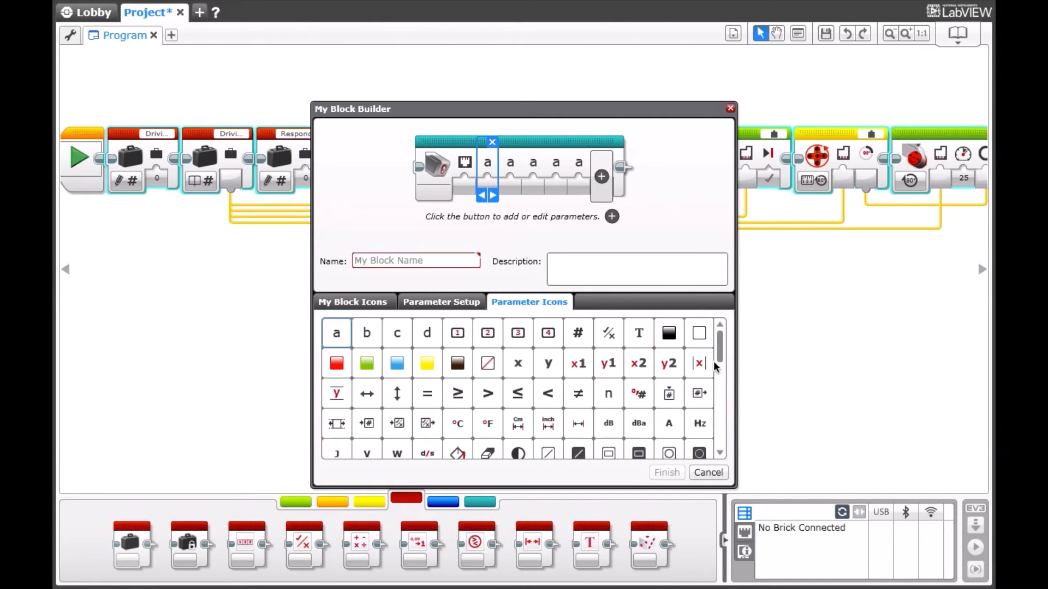
scroll("down", 3)
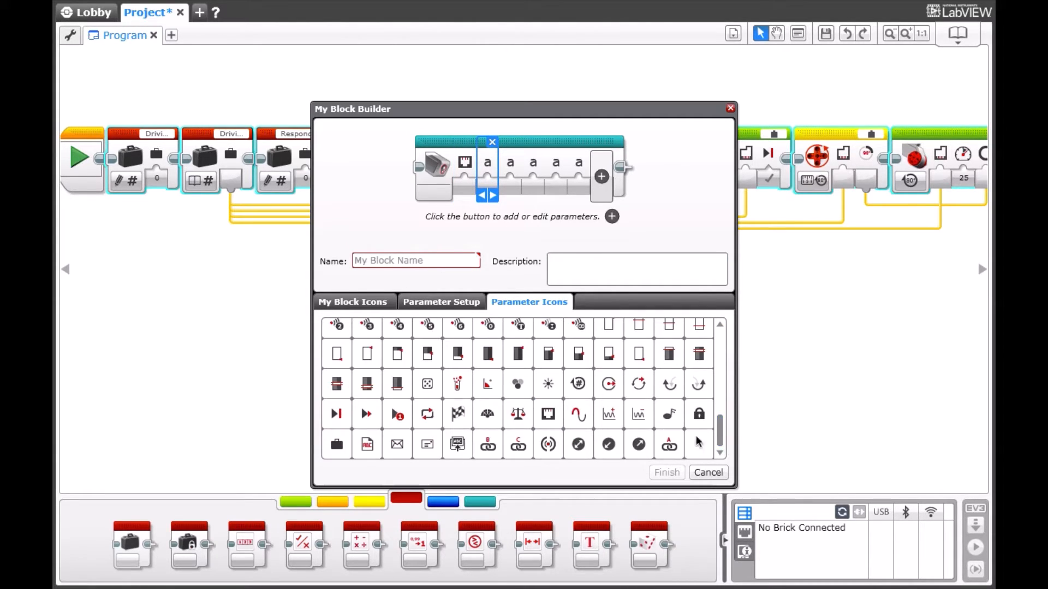
left_click(547, 412)
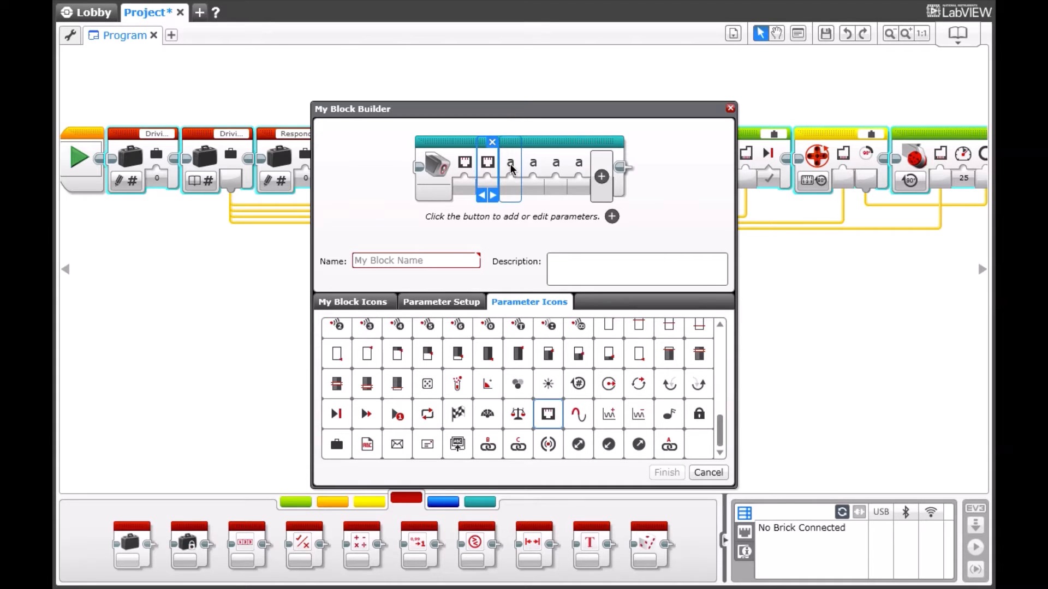
left_click(510, 163)
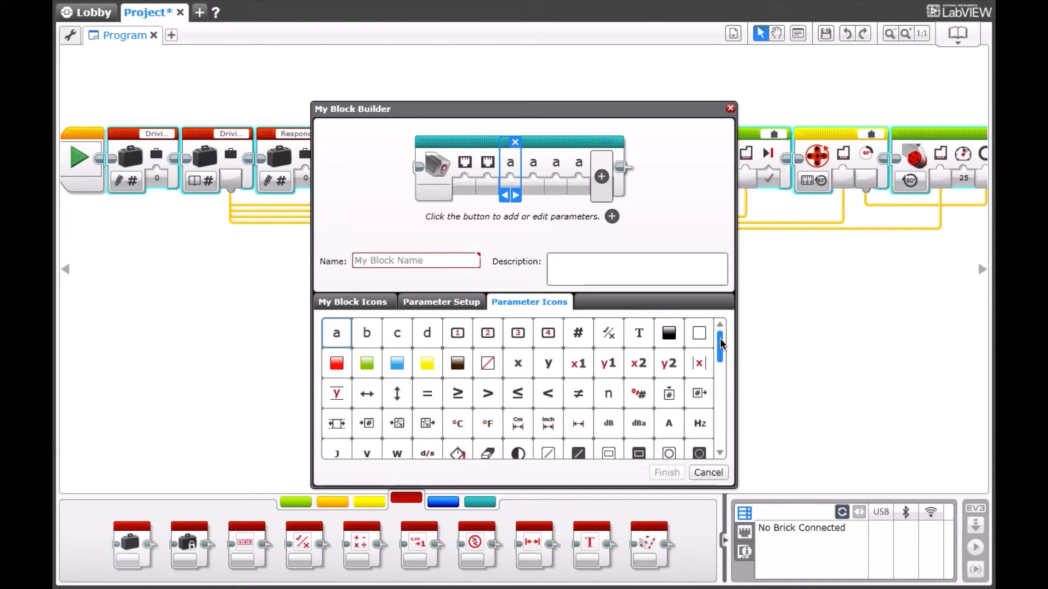
scroll("down", 3)
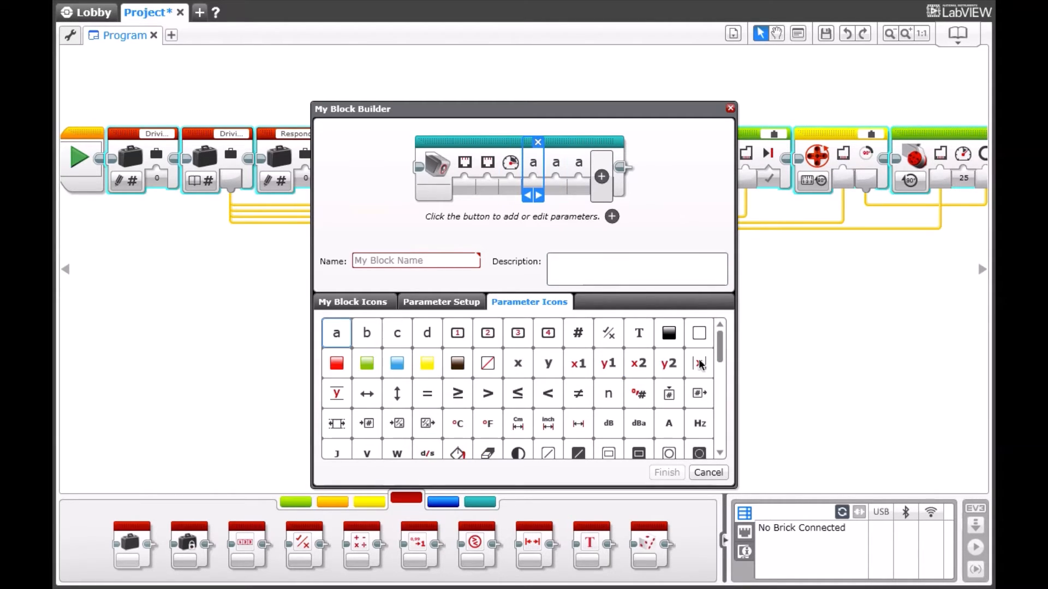
scroll("down", 3)
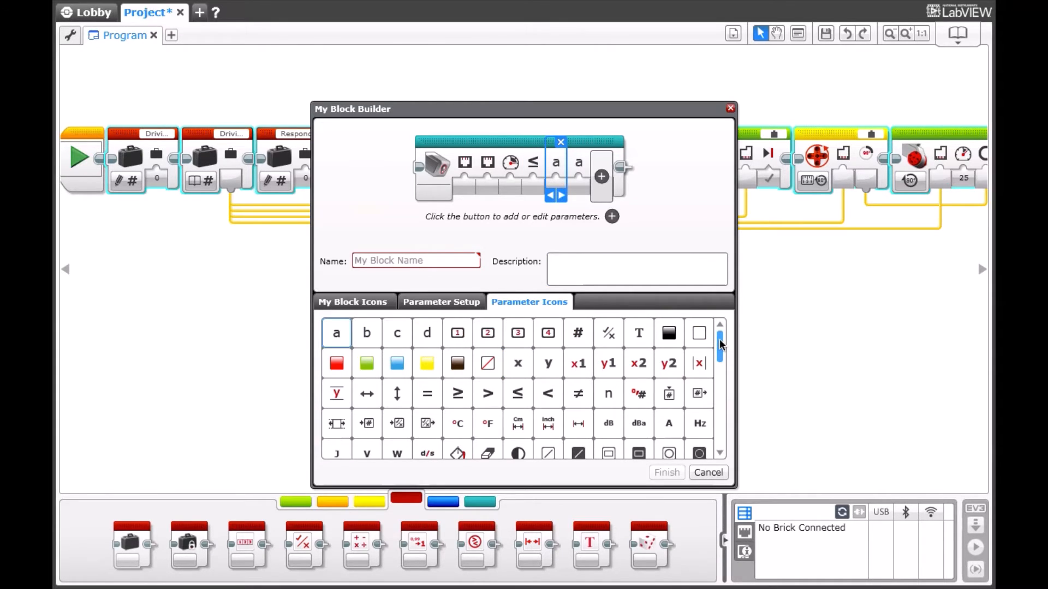
scroll("down", 3)
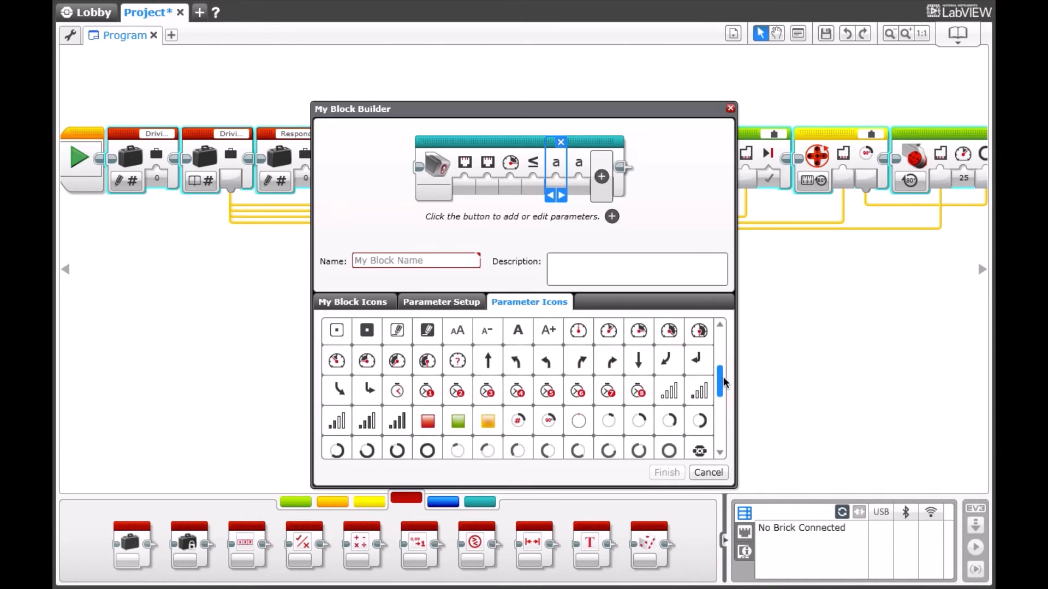
scroll("down", 3)
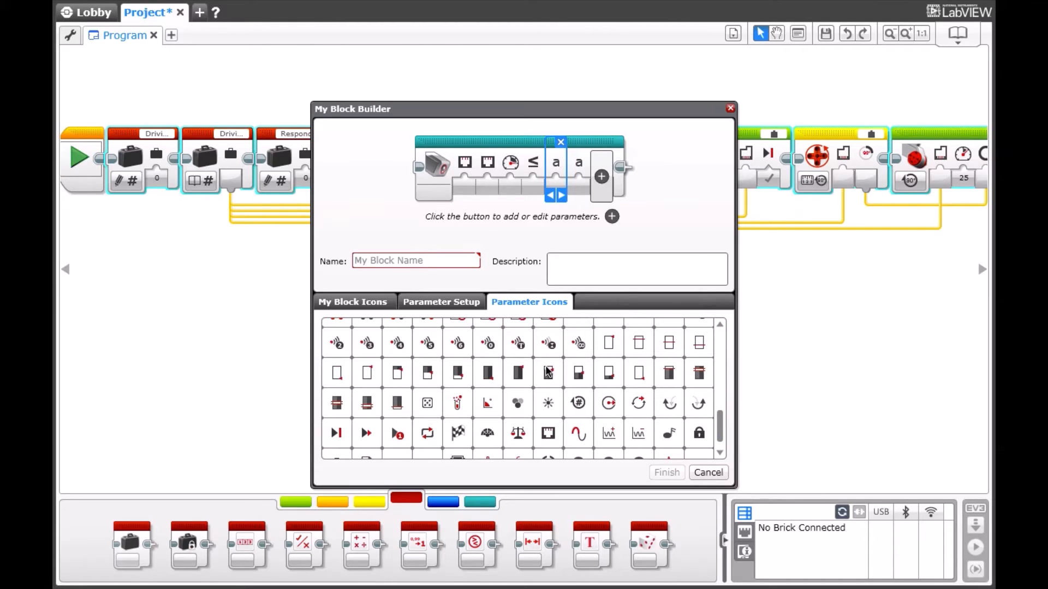
left_click(547, 373)
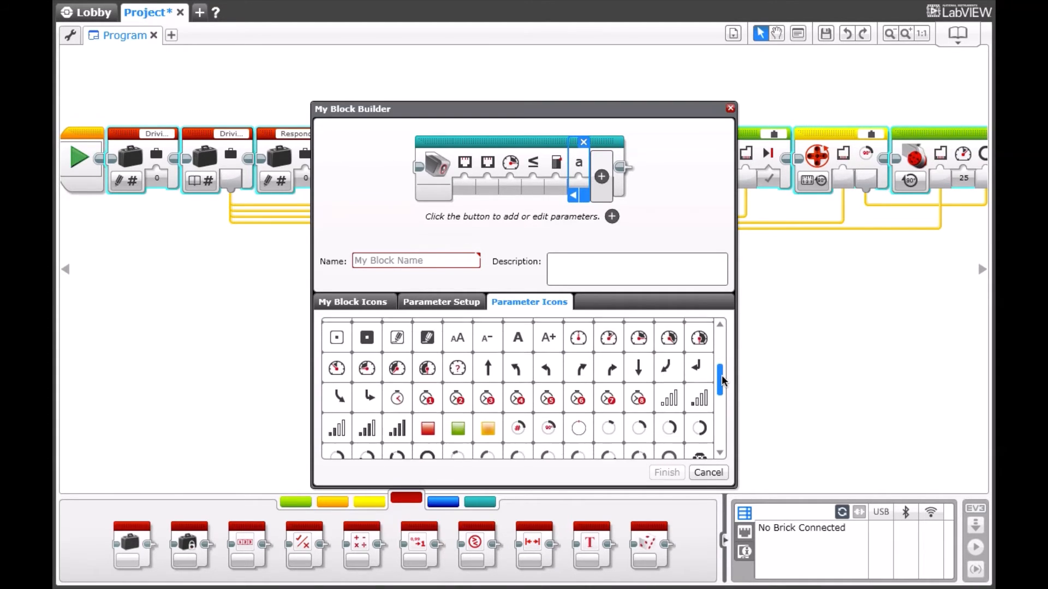
scroll("down", 3)
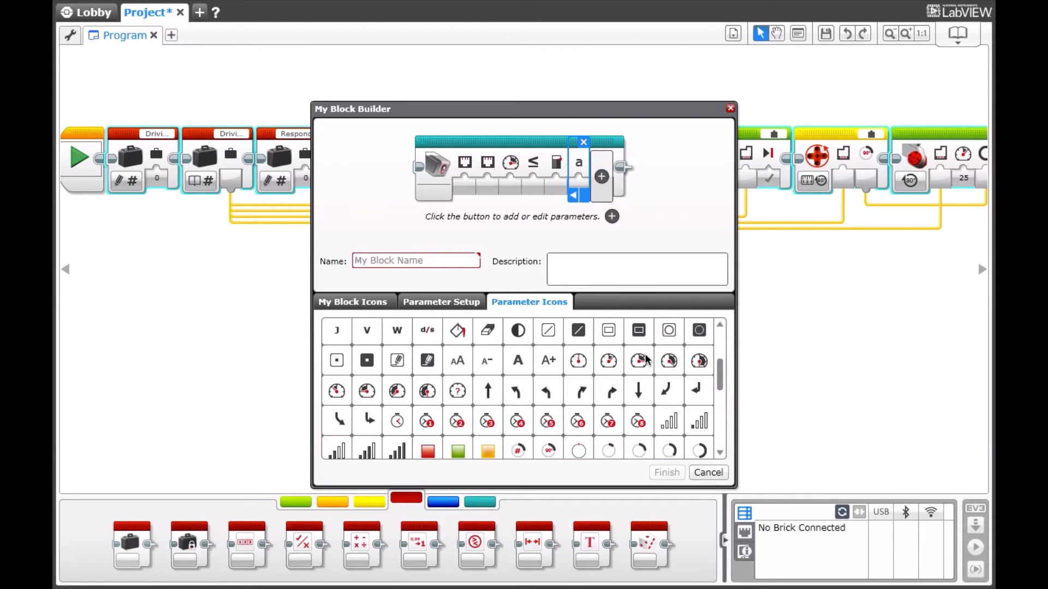
left_click(637, 361)
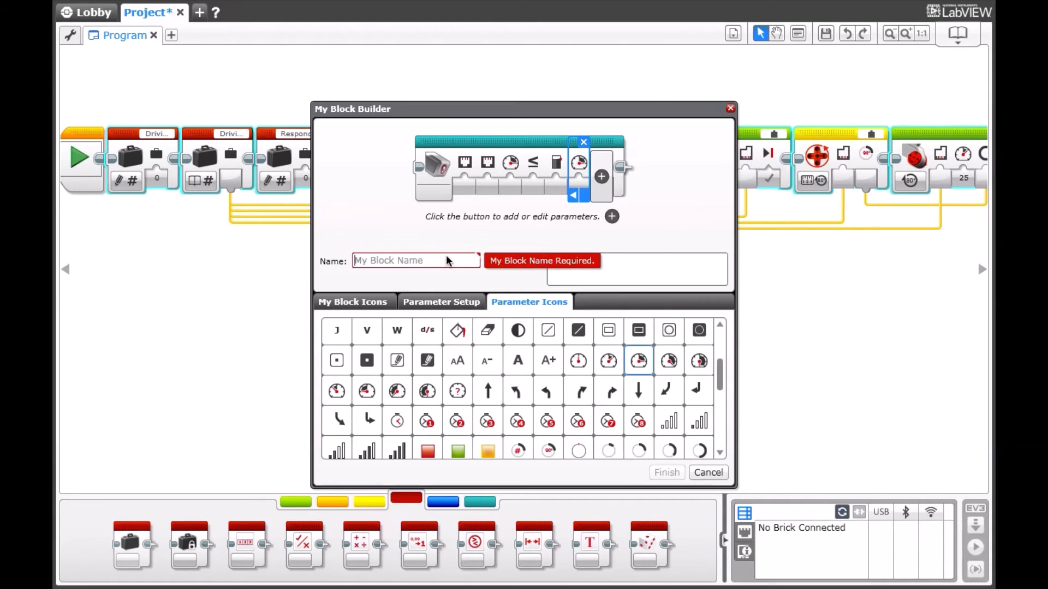
Step: Name the block ColourAlignedTurn and finish creating it
type("ColourAlignedTurn")
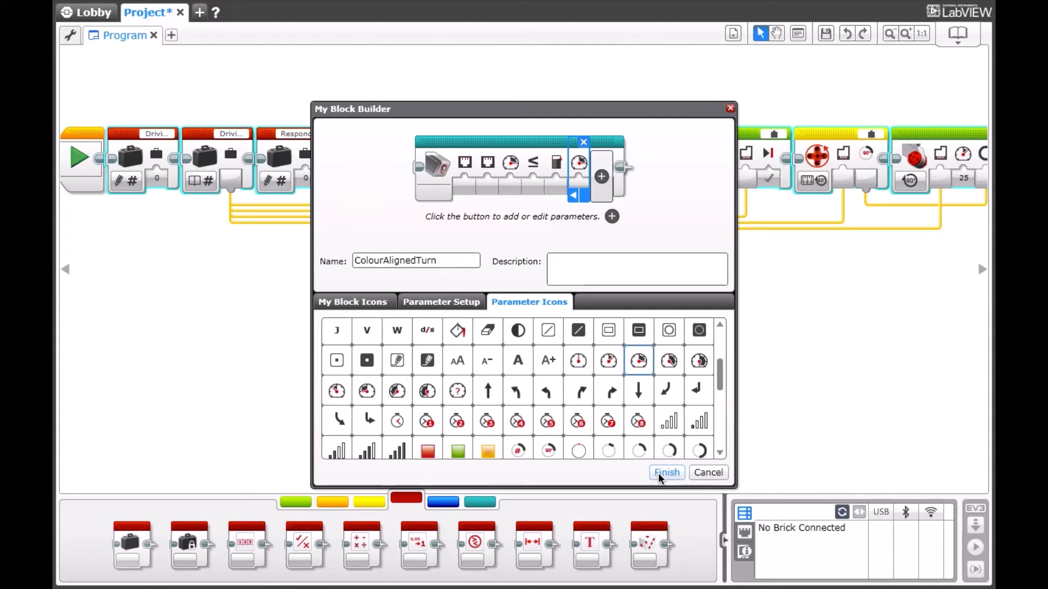
left_click(665, 473)
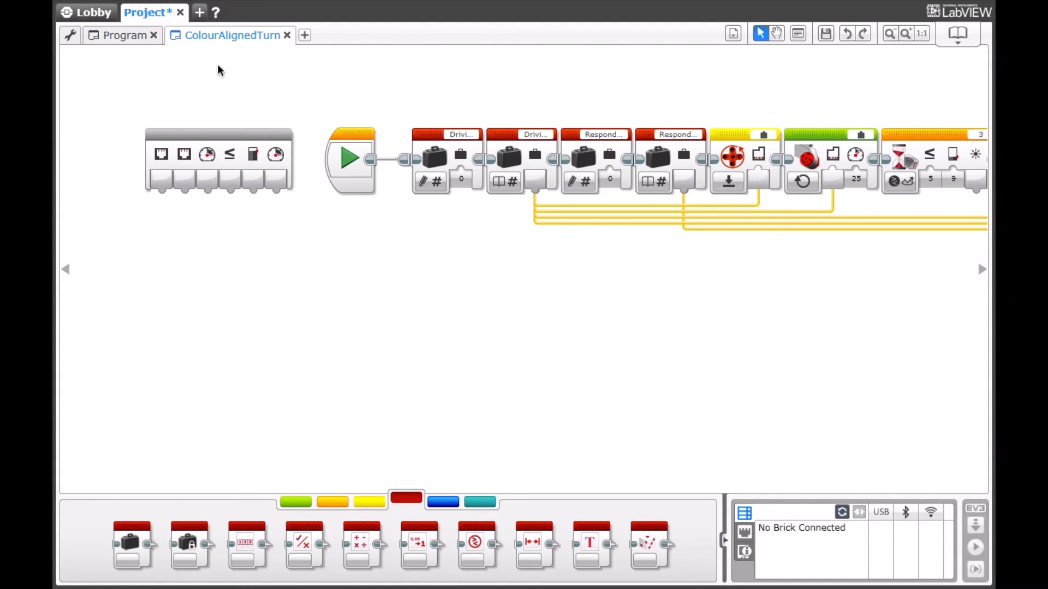
Step: Wire the six My Block parameters into the inner blocks' inputs and return to the main Program
left_click_drag(160, 194, 314, 237)
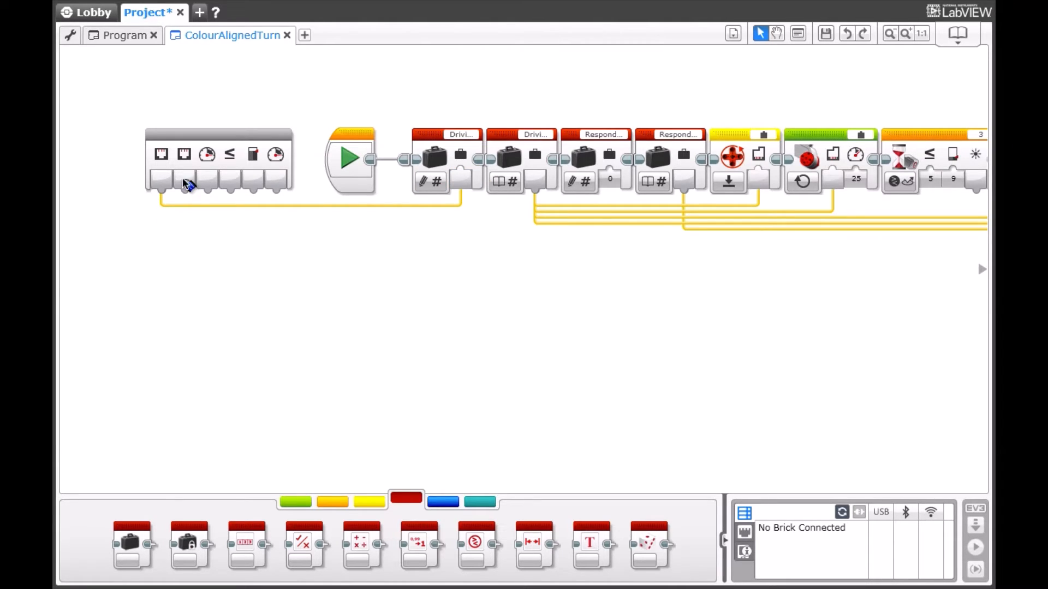
left_click_drag(186, 184, 608, 180)
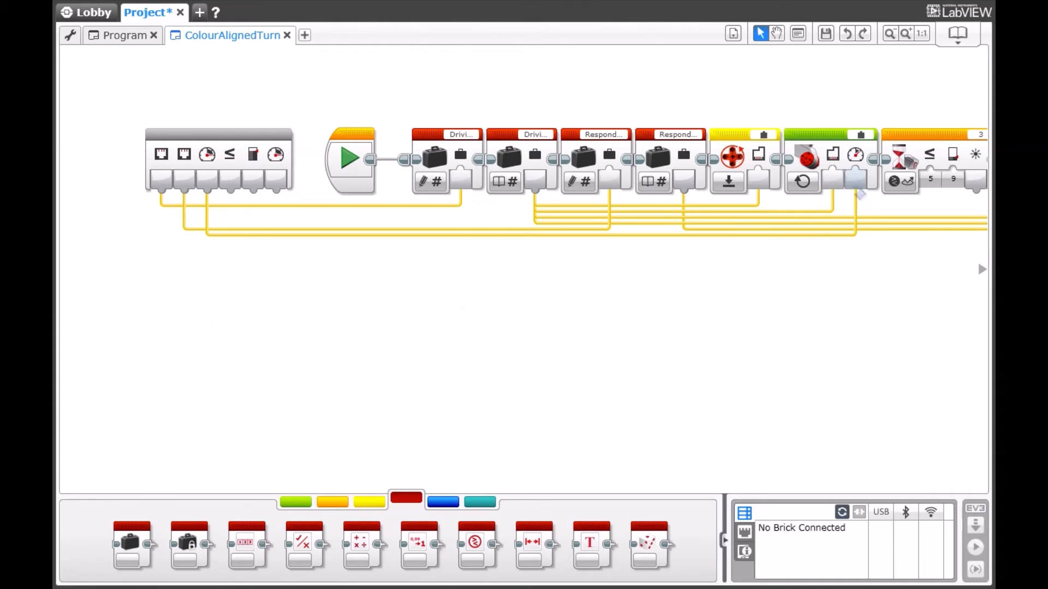
mouse_move(217, 184)
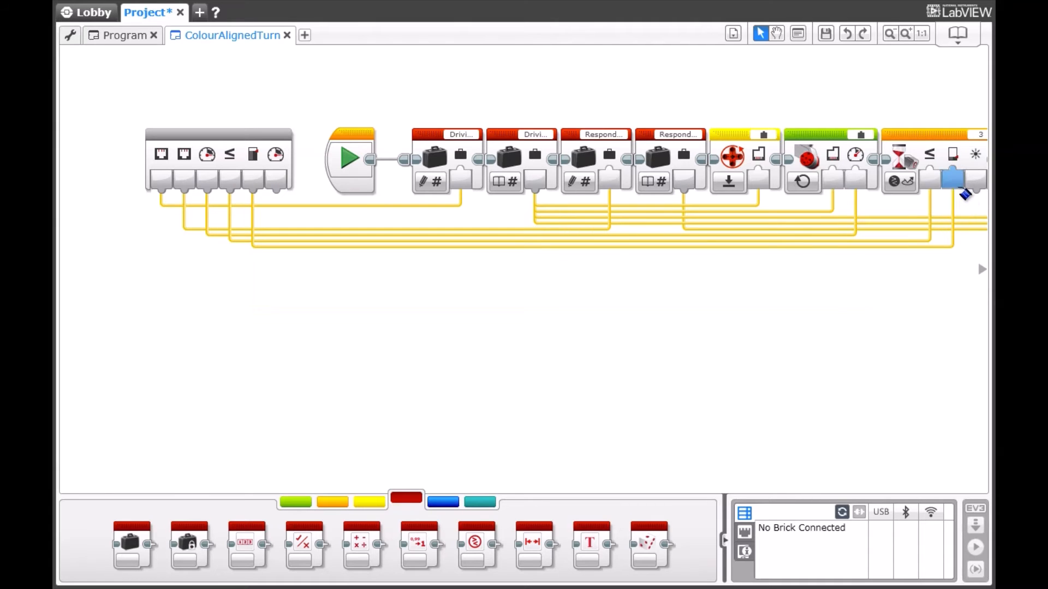
scroll("left", 3)
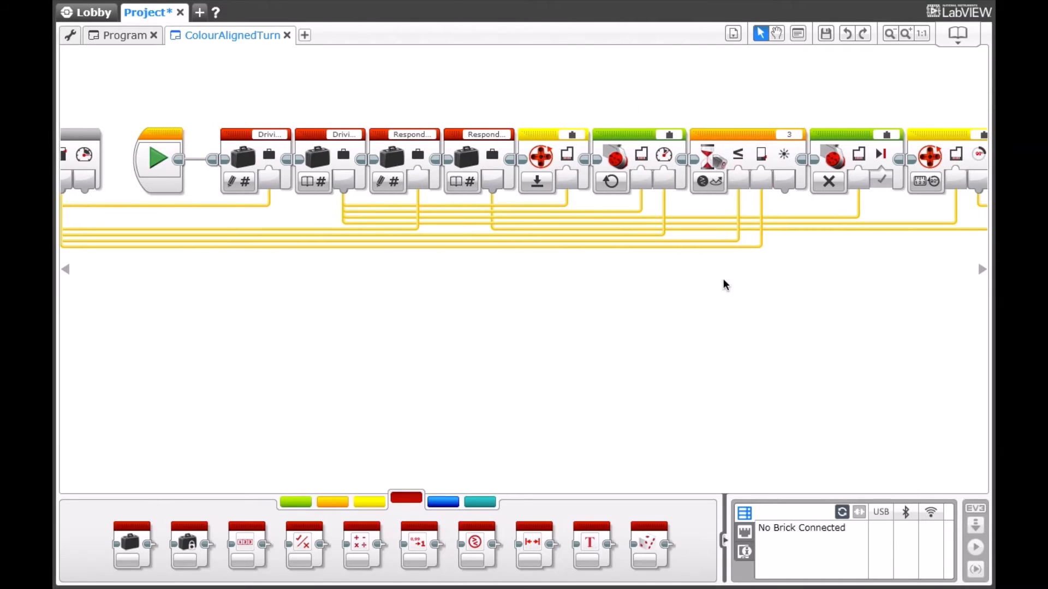
scroll("right", 3)
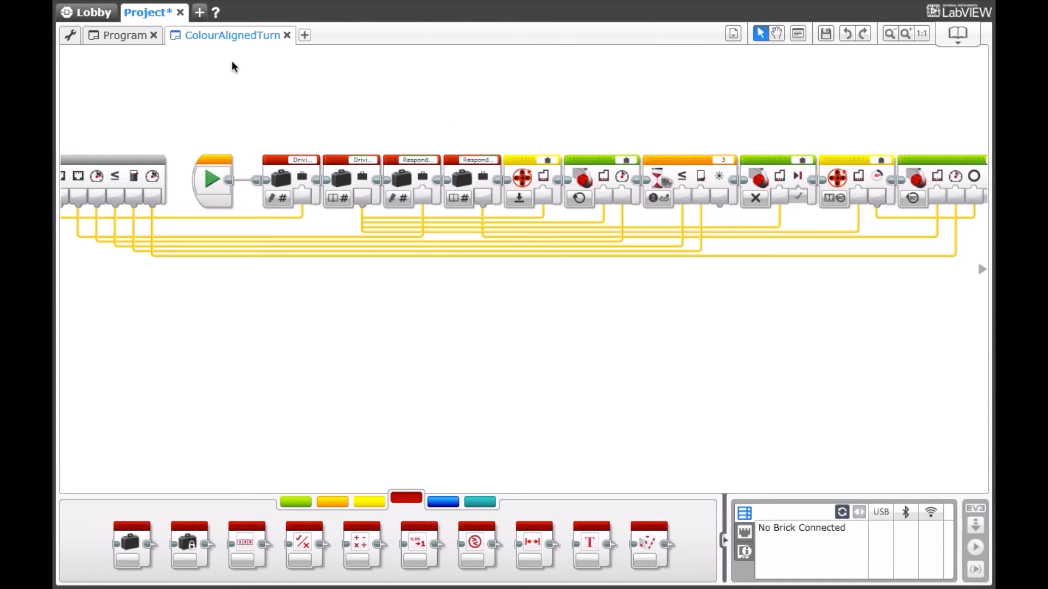
left_click(125, 35)
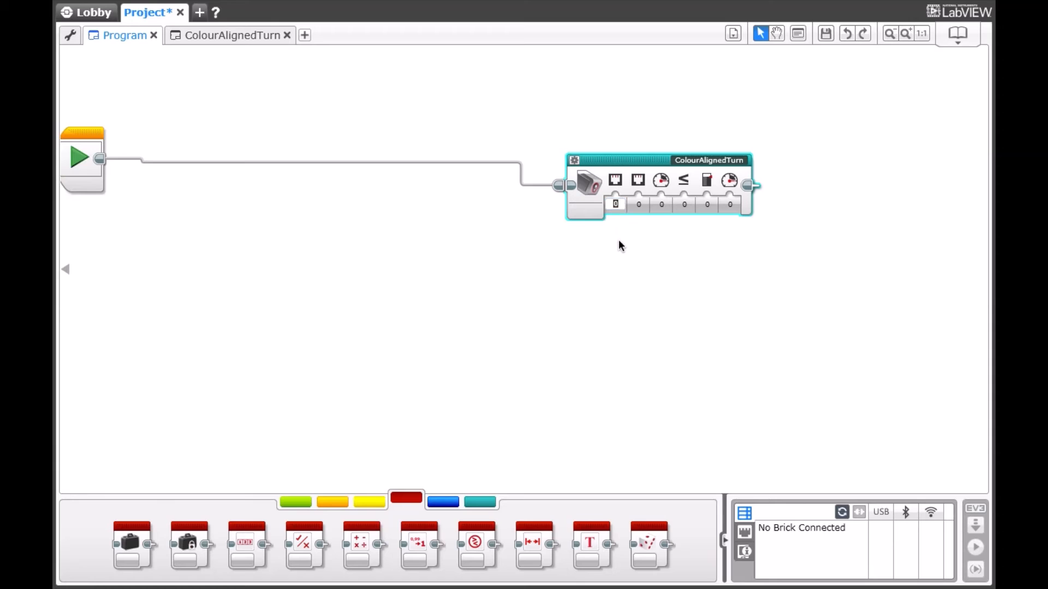
Step: Enter 2, 3, 25, 5, 9 and 25 into the ColourAlignedTurn block's inputs
left_click(637, 204)
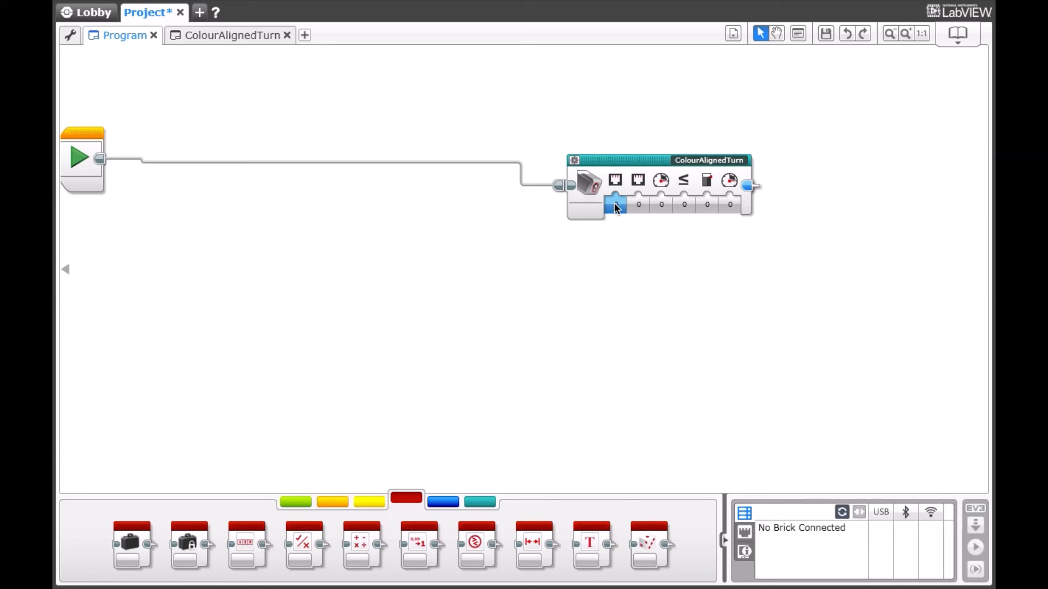
left_click(615, 204)
type("3")
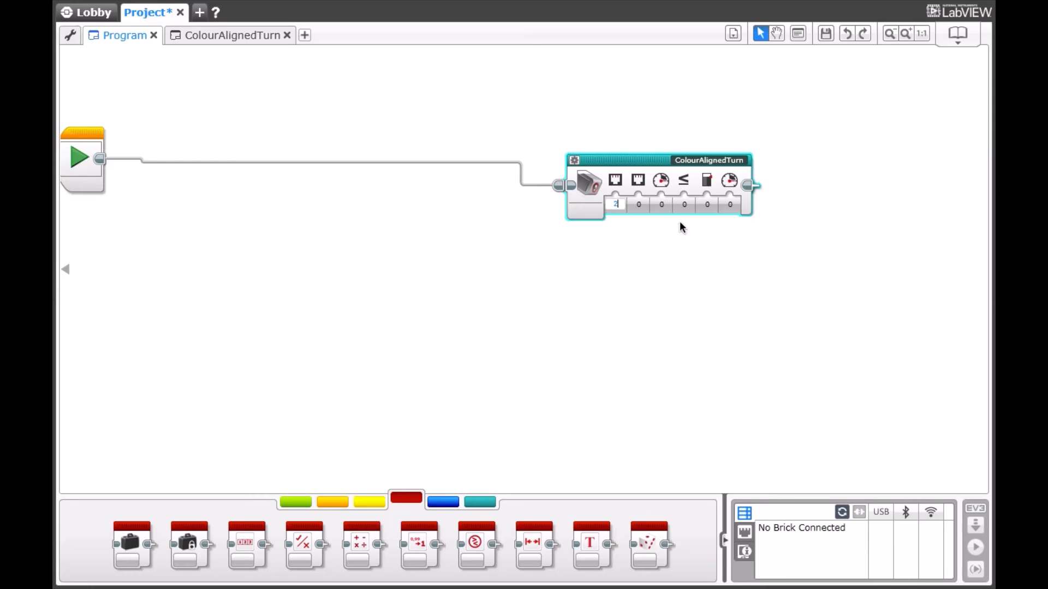
left_click(638, 204)
type("3")
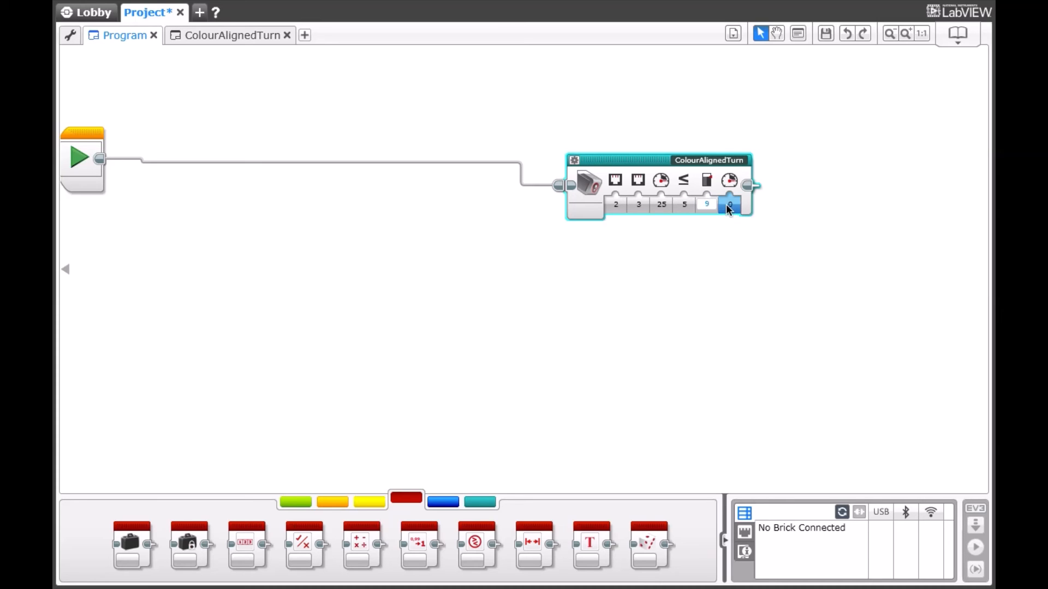
left_click(729, 204)
type("25")
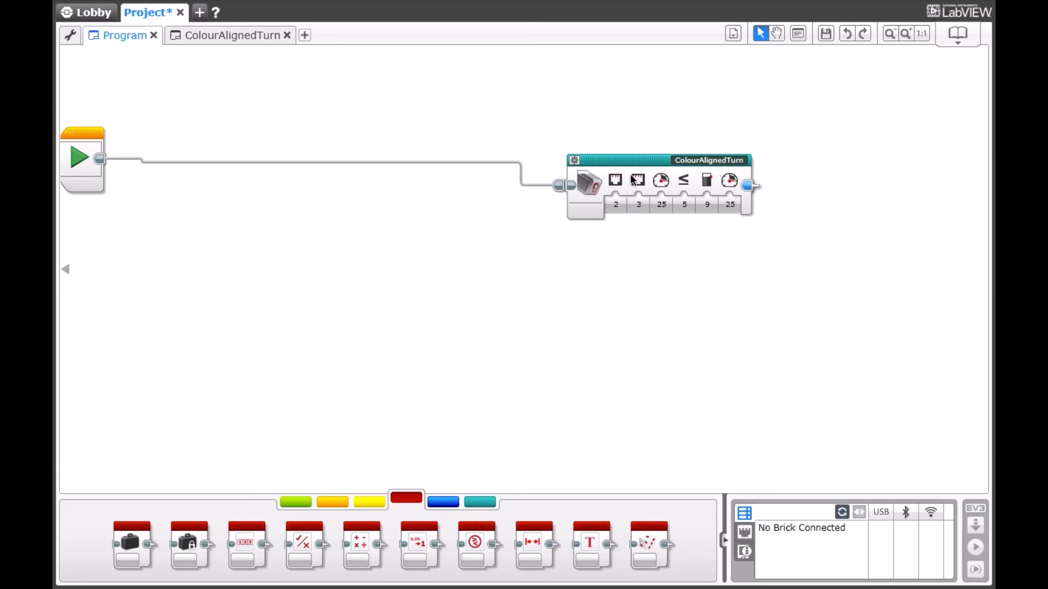
mouse_move(614, 180)
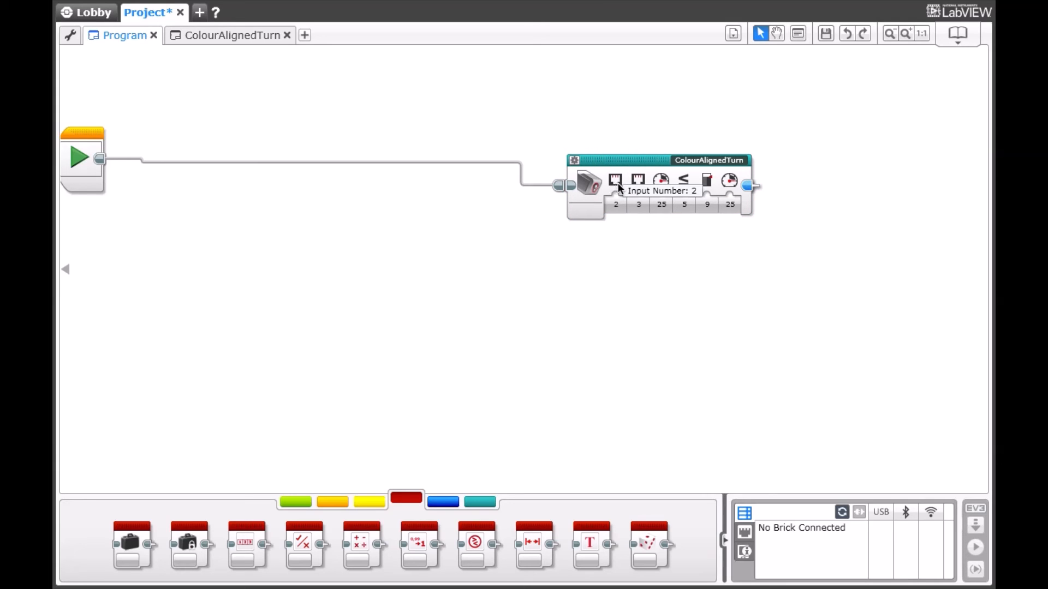
Step: Swap the block's first two port inputs so they read 3 and 2
left_click(614, 204)
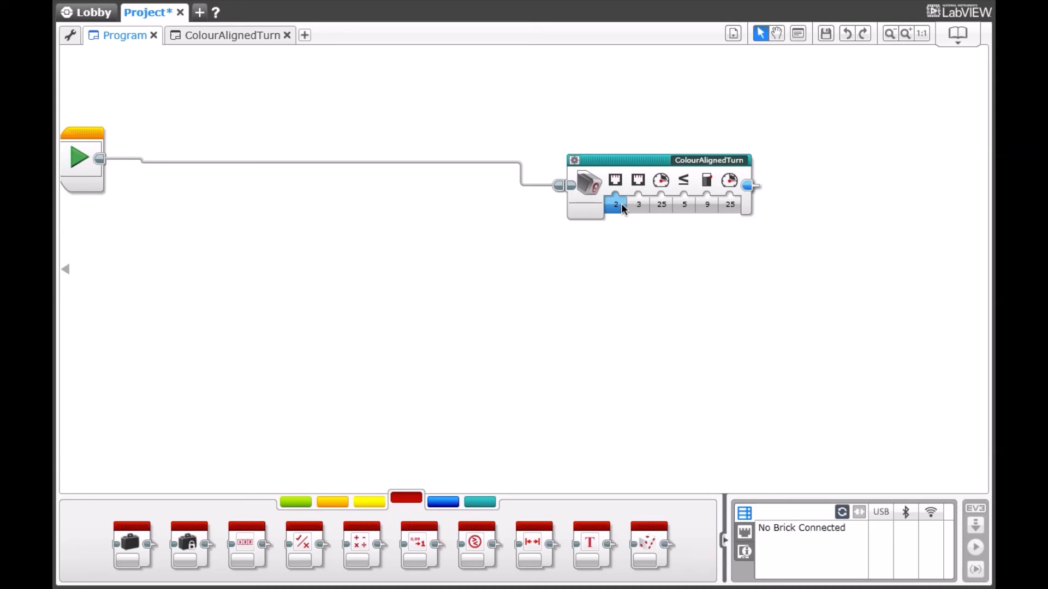
left_click(638, 204)
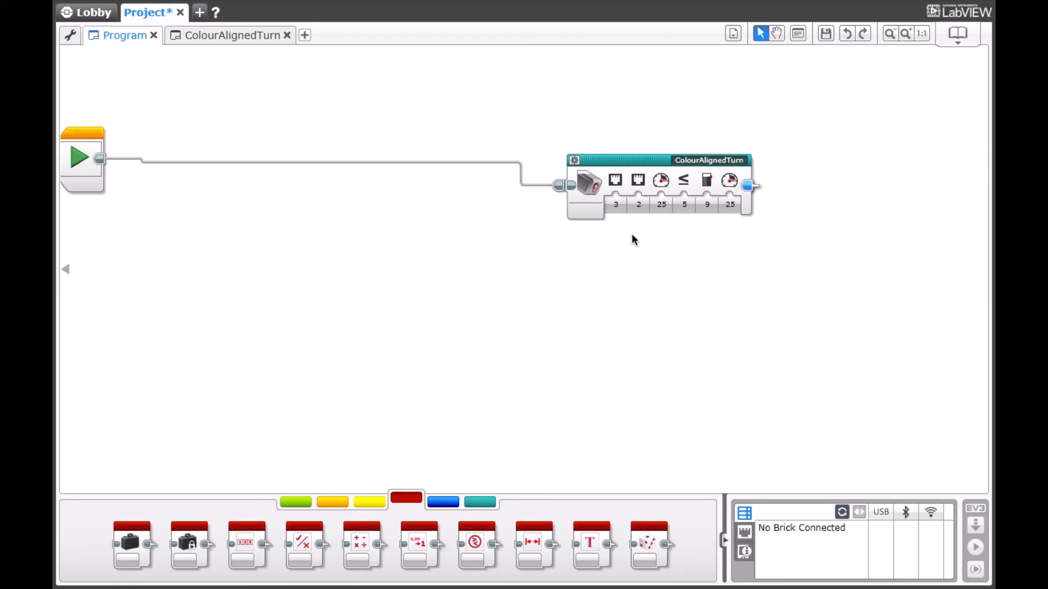
left_click(614, 204)
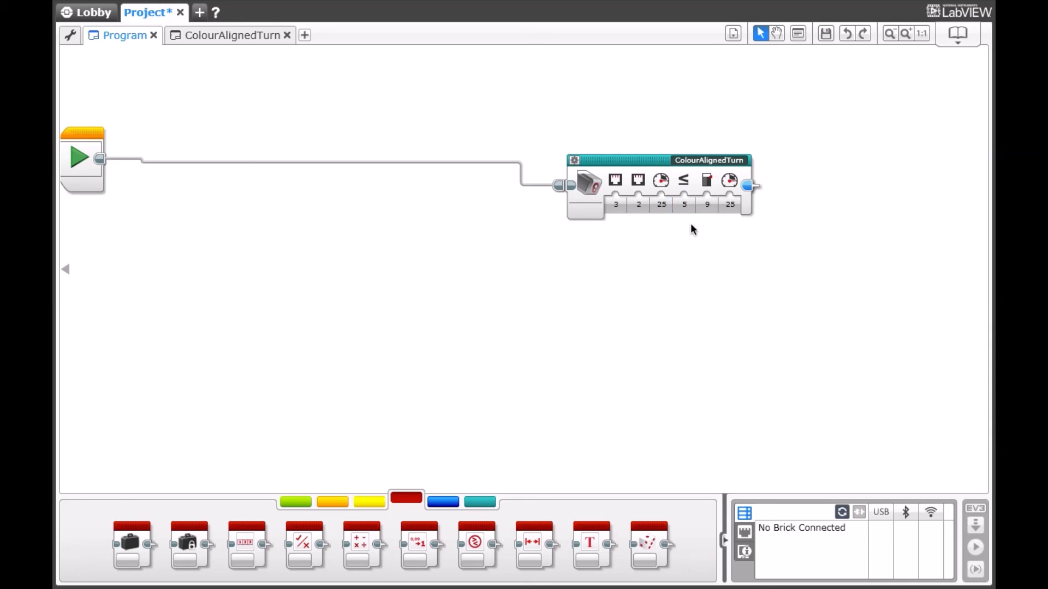
mouse_move(668, 263)
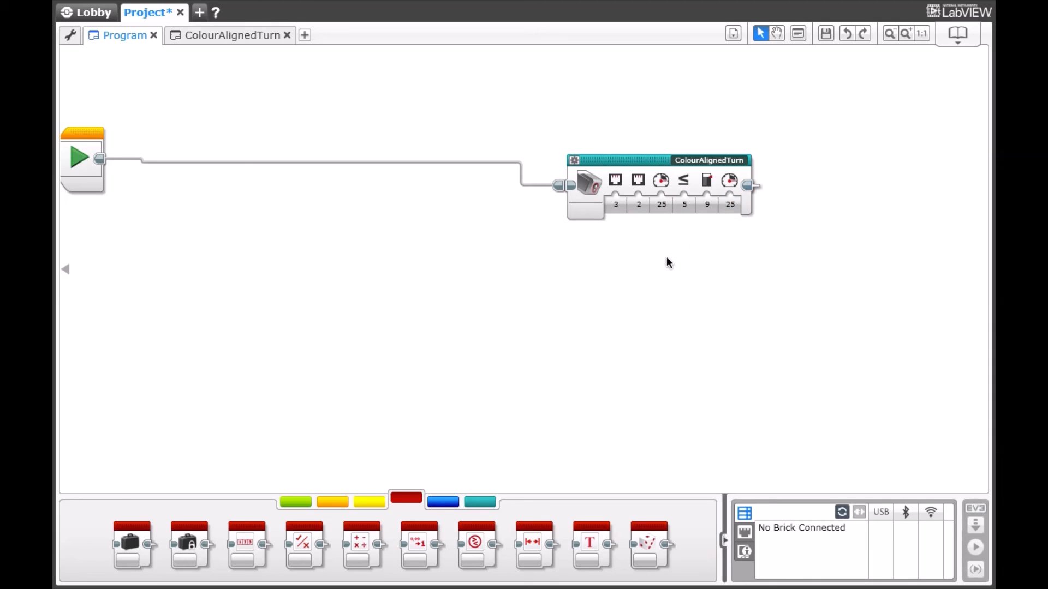